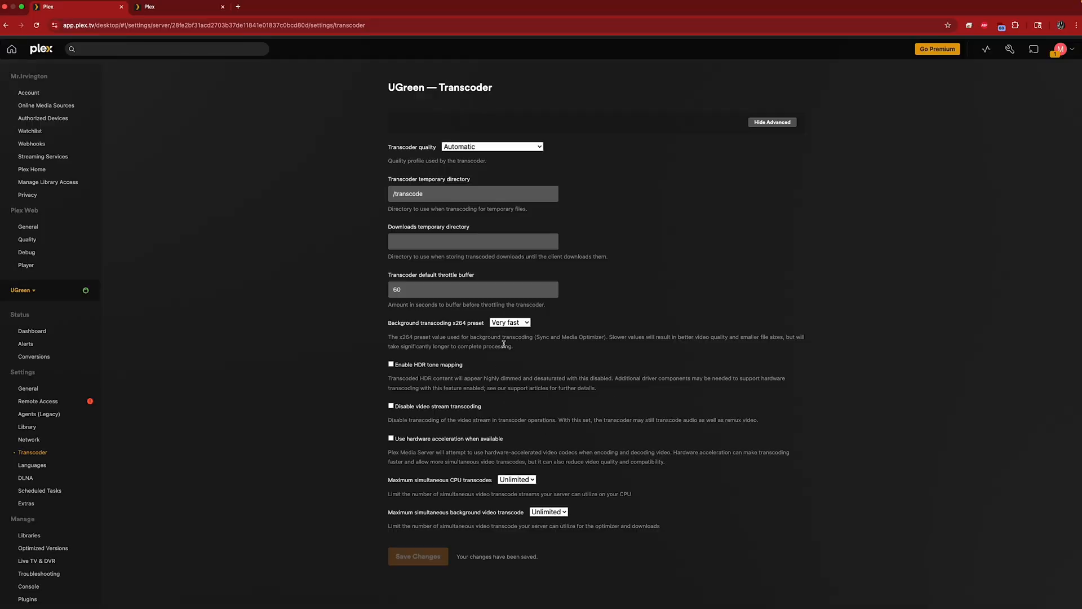
mouse_move(581, 351)
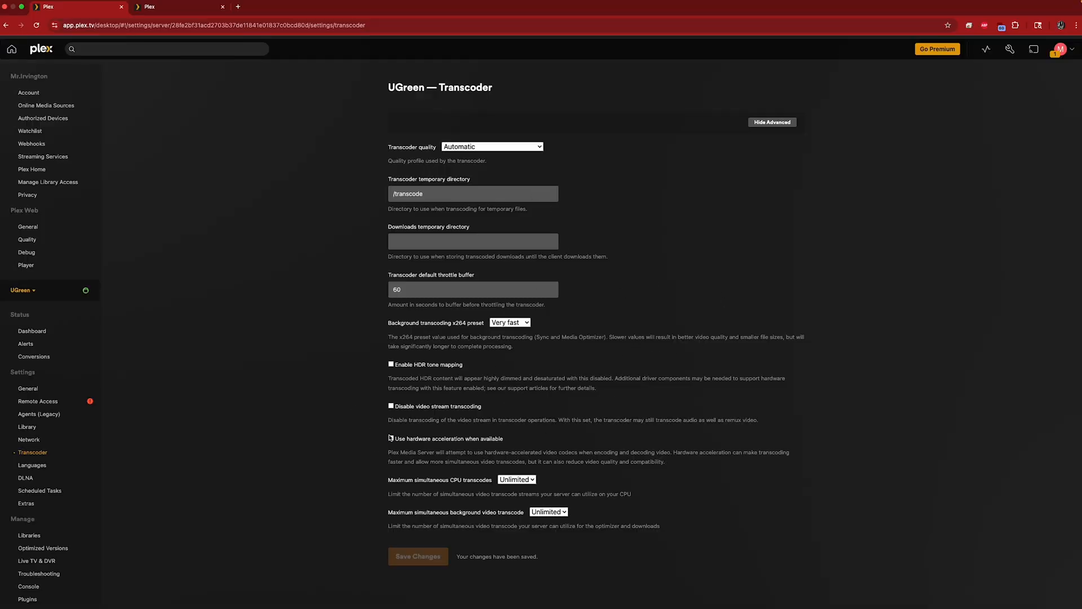
Step: Enable 'Use hardware acceleration when available', save, and pick Intel Alder Lake UHD Graphics
left_click(390, 439)
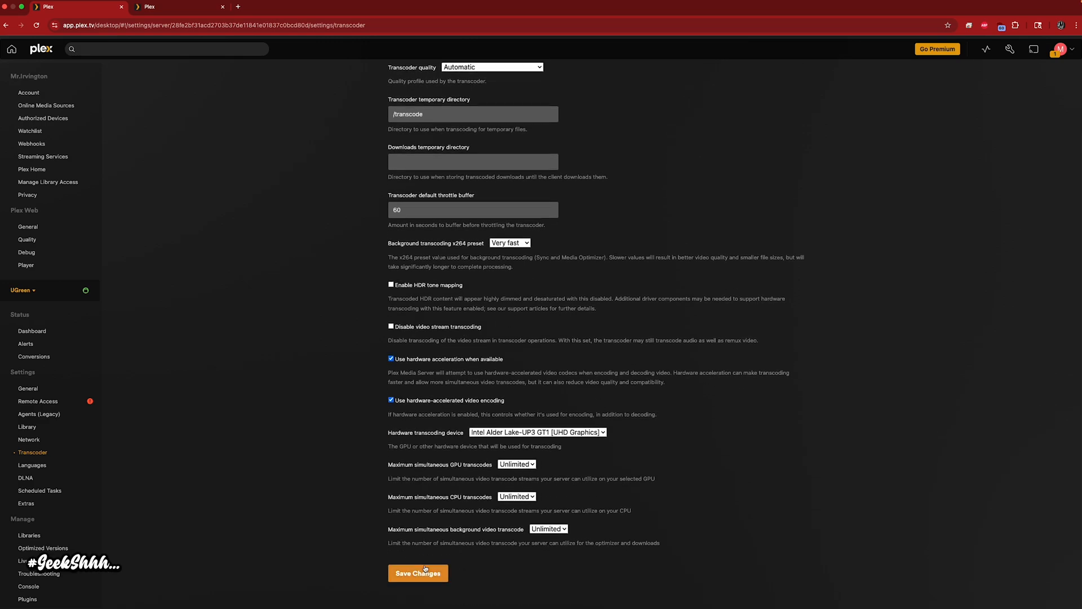
left_click(417, 573)
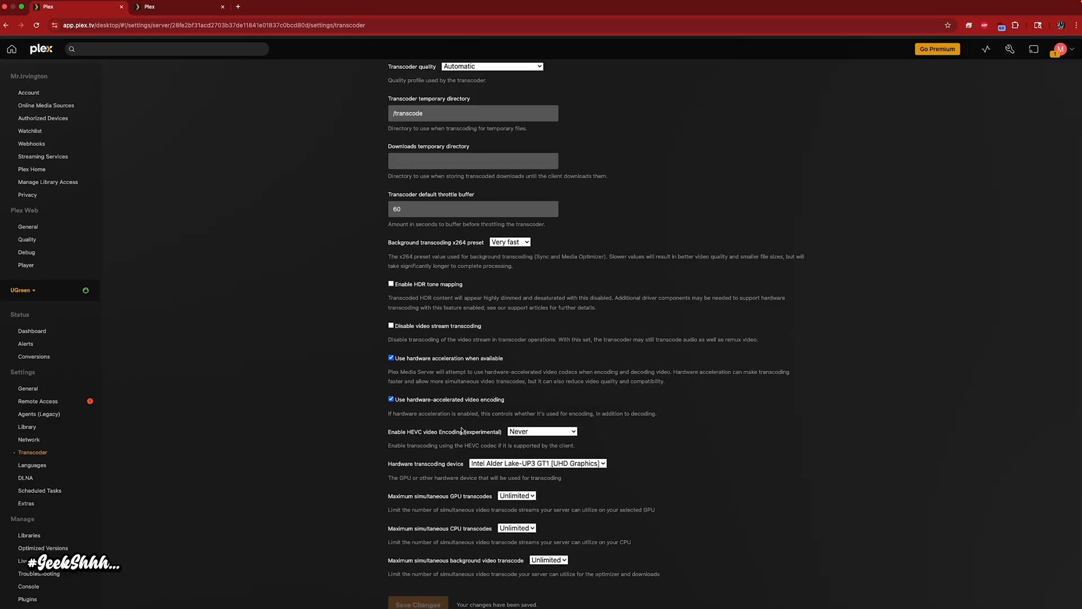
left_click(537, 463)
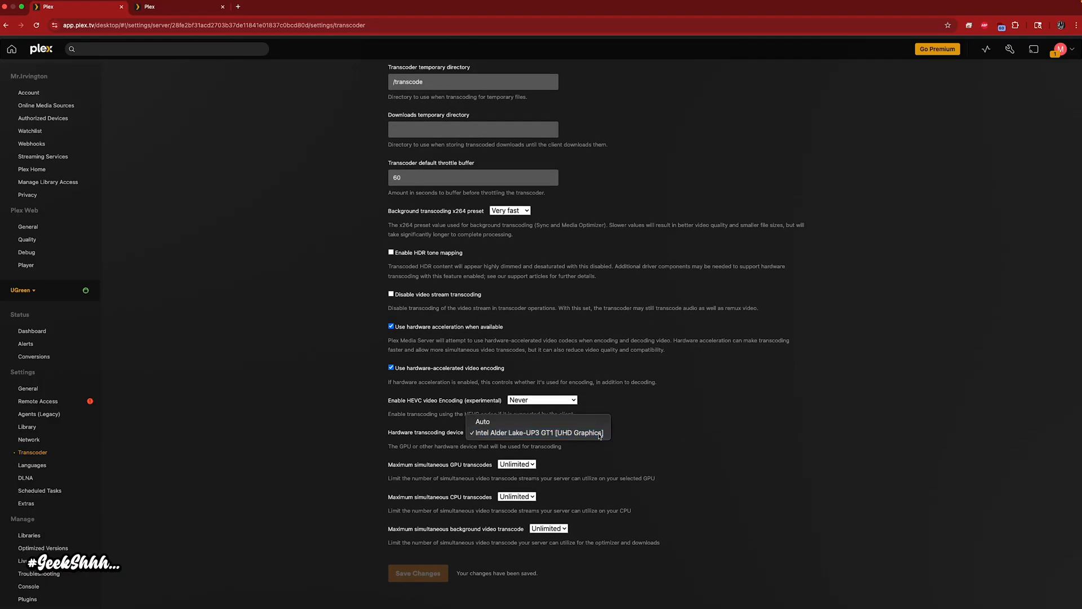
left_click(537, 431)
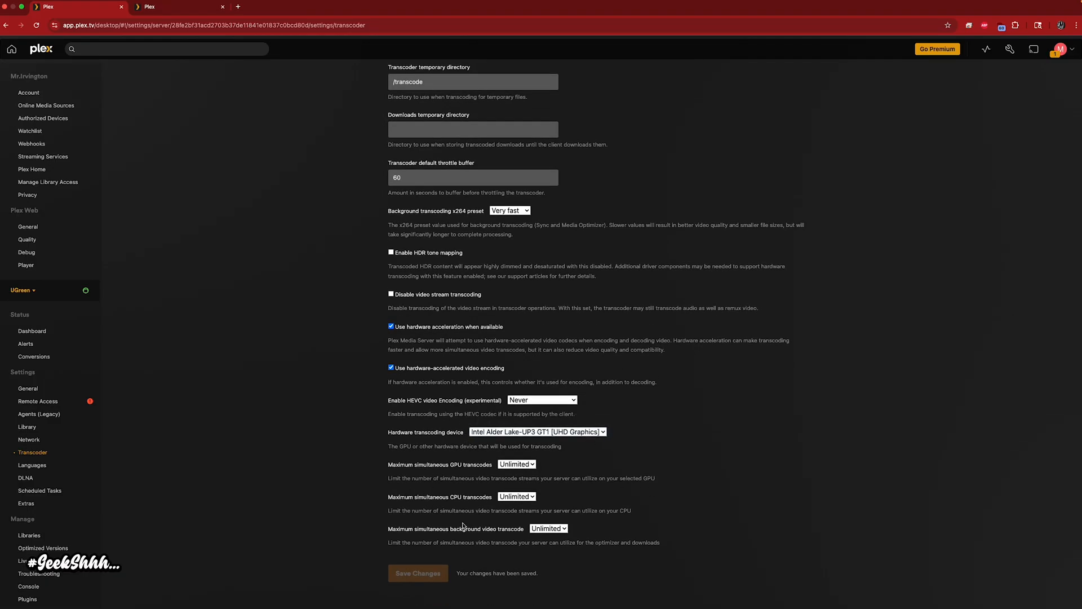
mouse_move(348, 230)
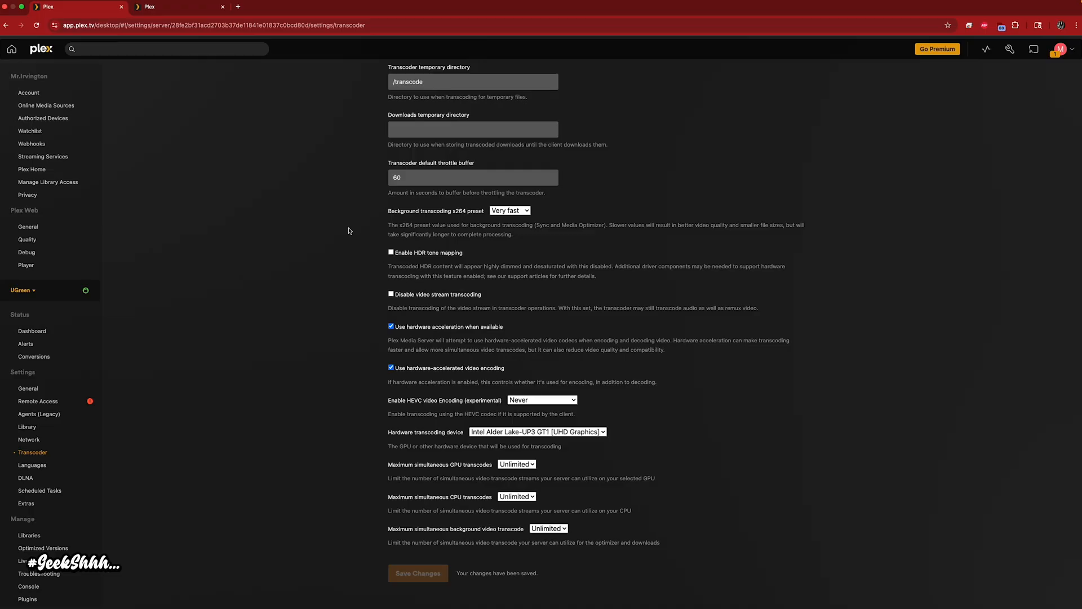
mouse_move(172, 6)
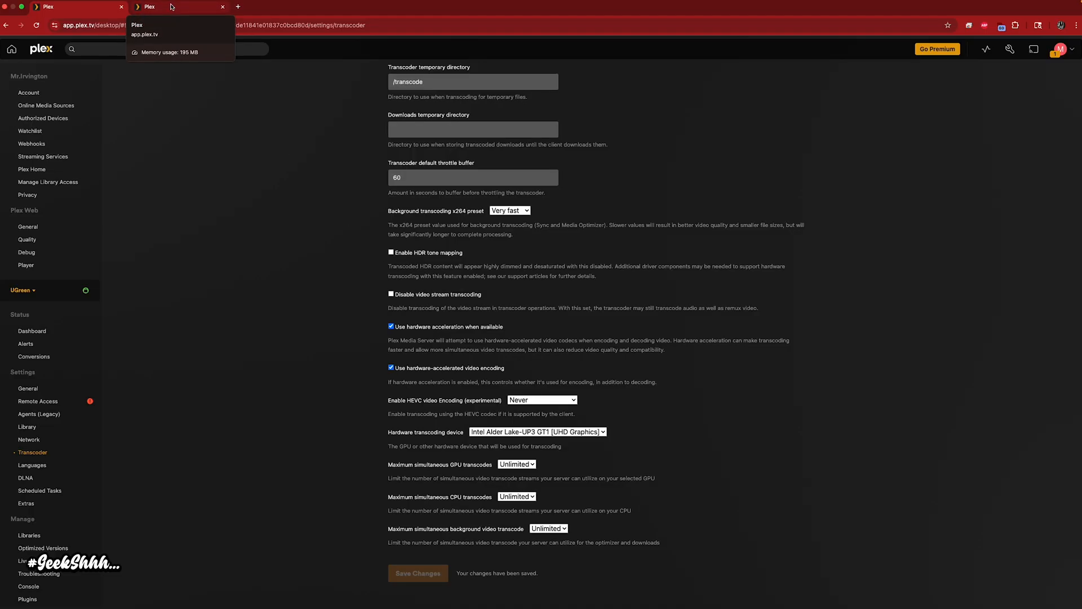
left_click(176, 6)
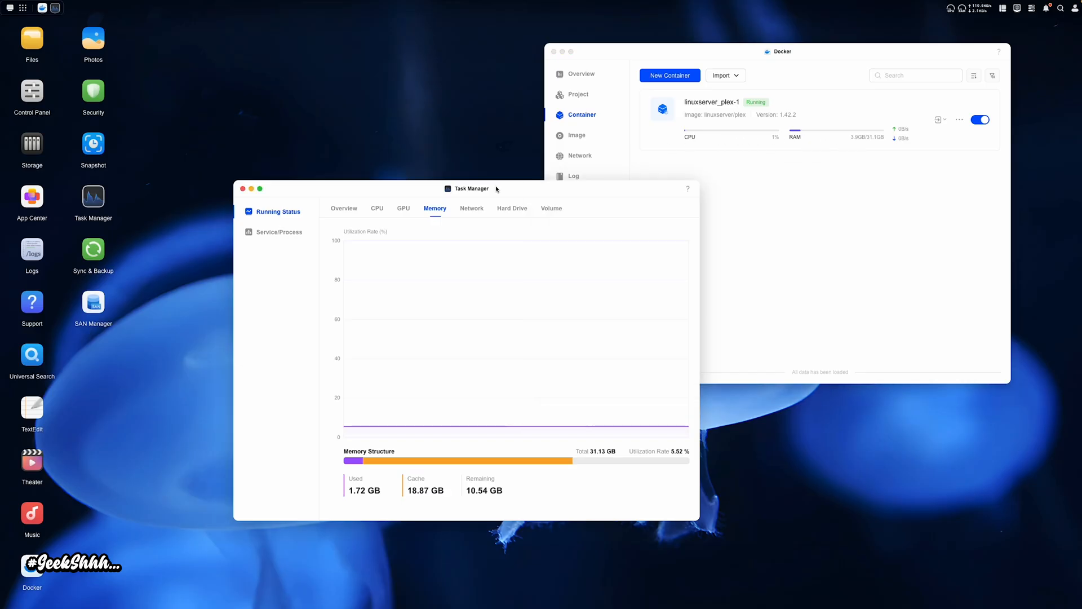
mouse_move(352, 504)
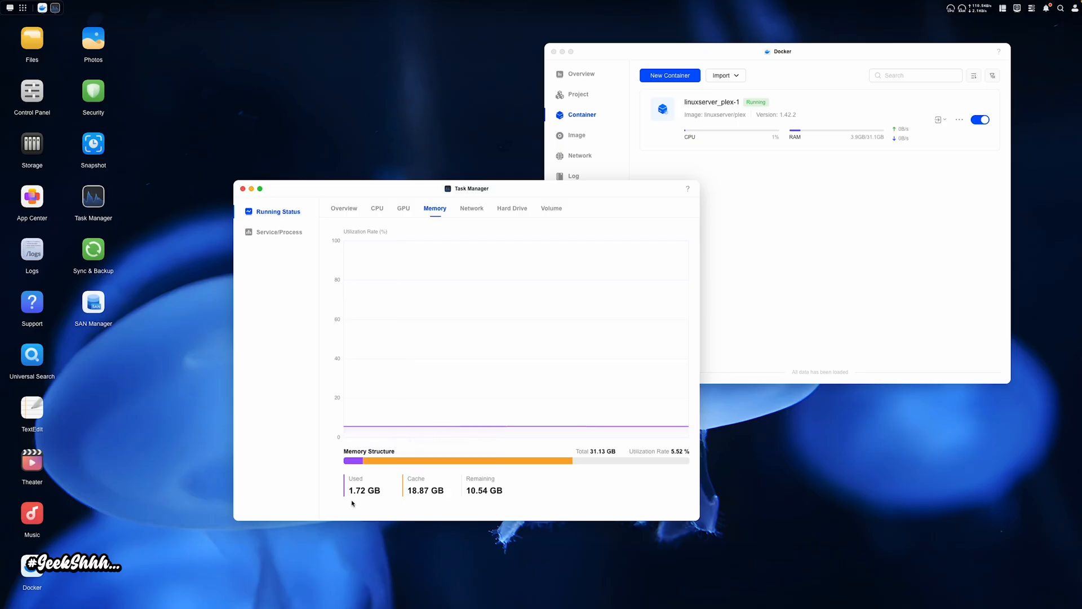
mouse_move(490, 497)
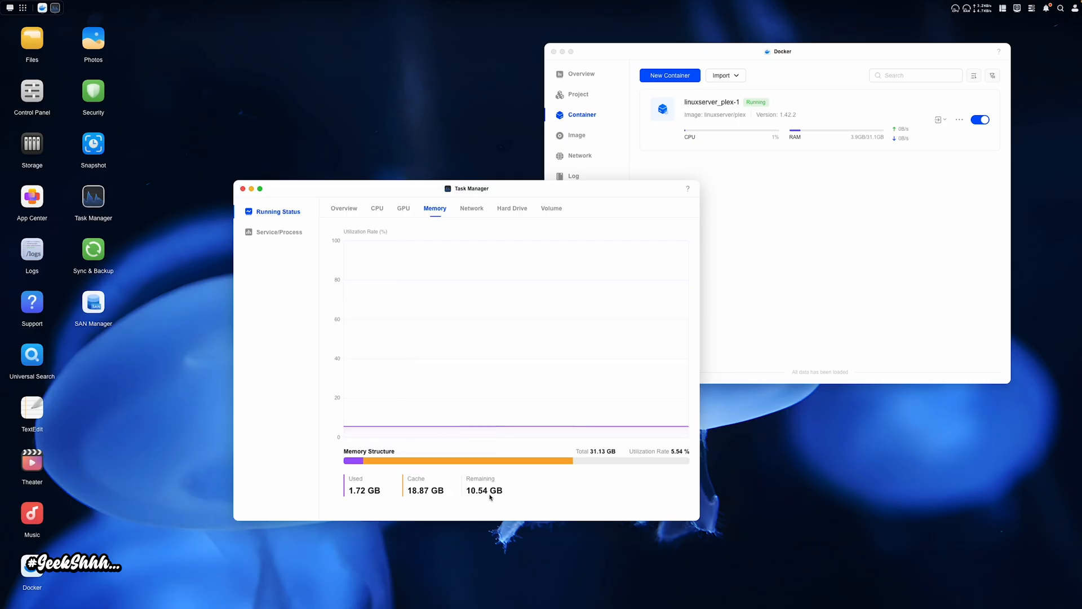
mouse_move(570, 473)
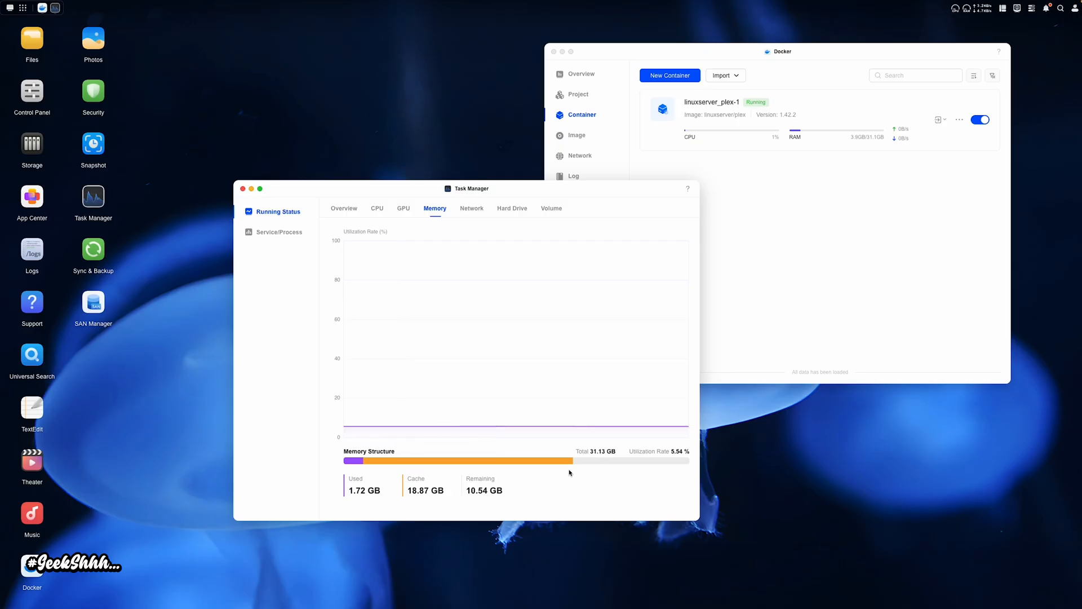
mouse_move(514, 490)
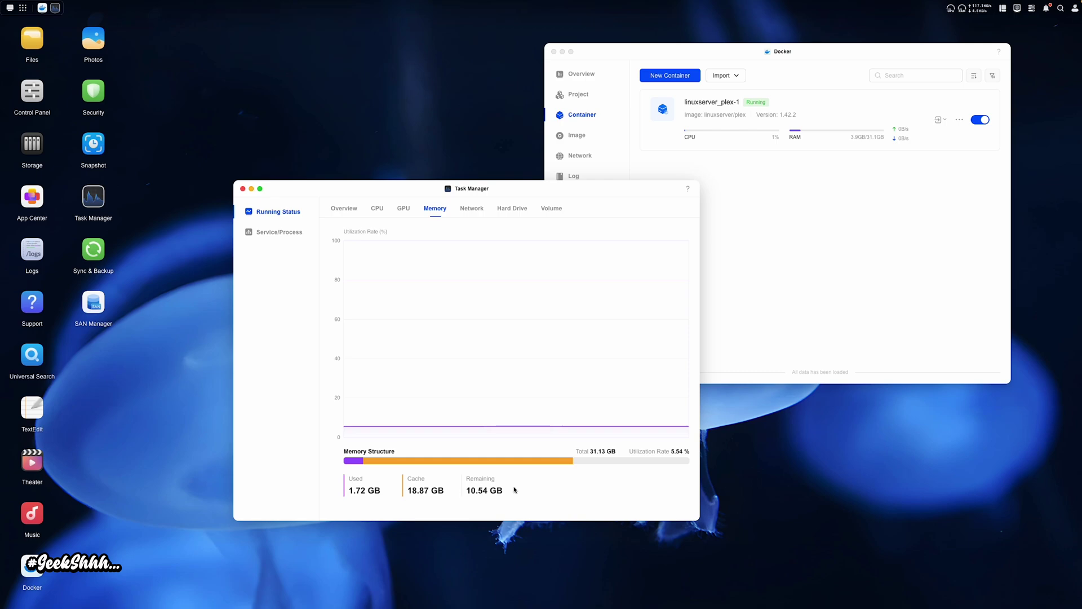
mouse_move(437, 493)
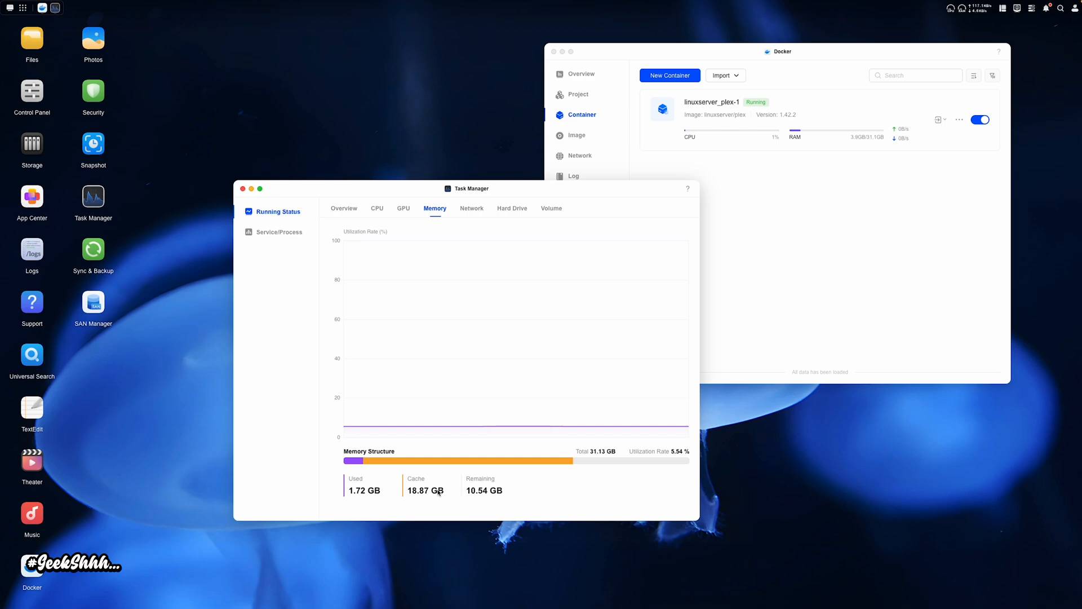
mouse_move(493, 497)
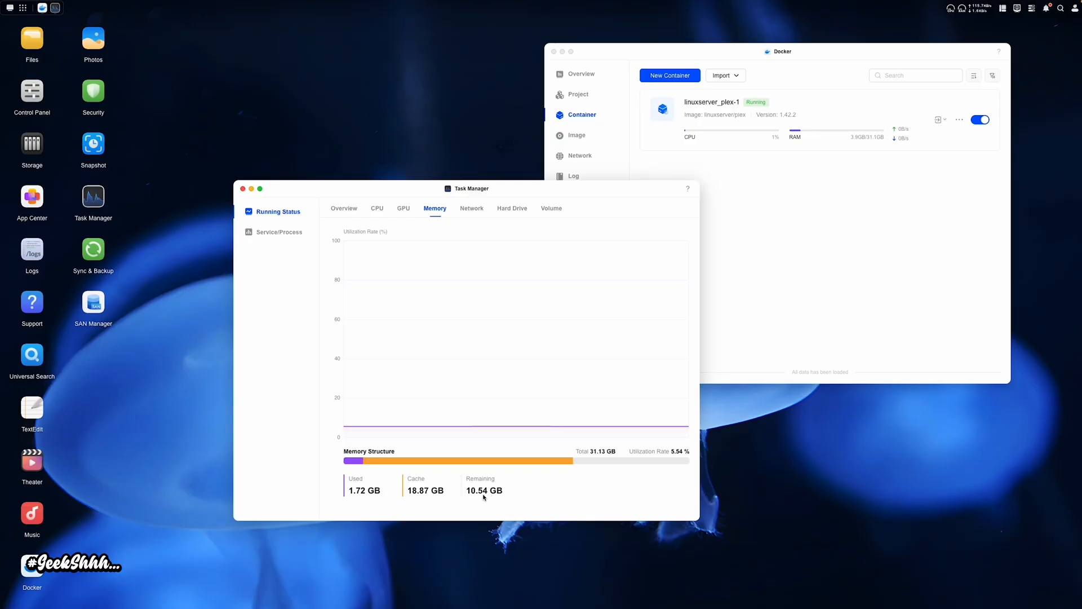
mouse_move(421, 497)
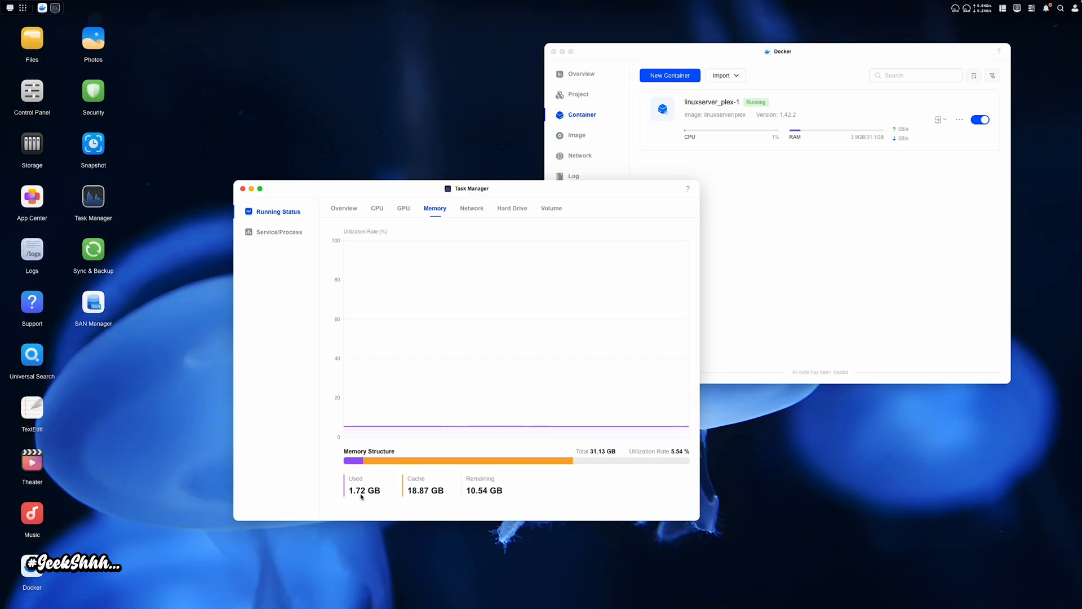
mouse_move(495, 495)
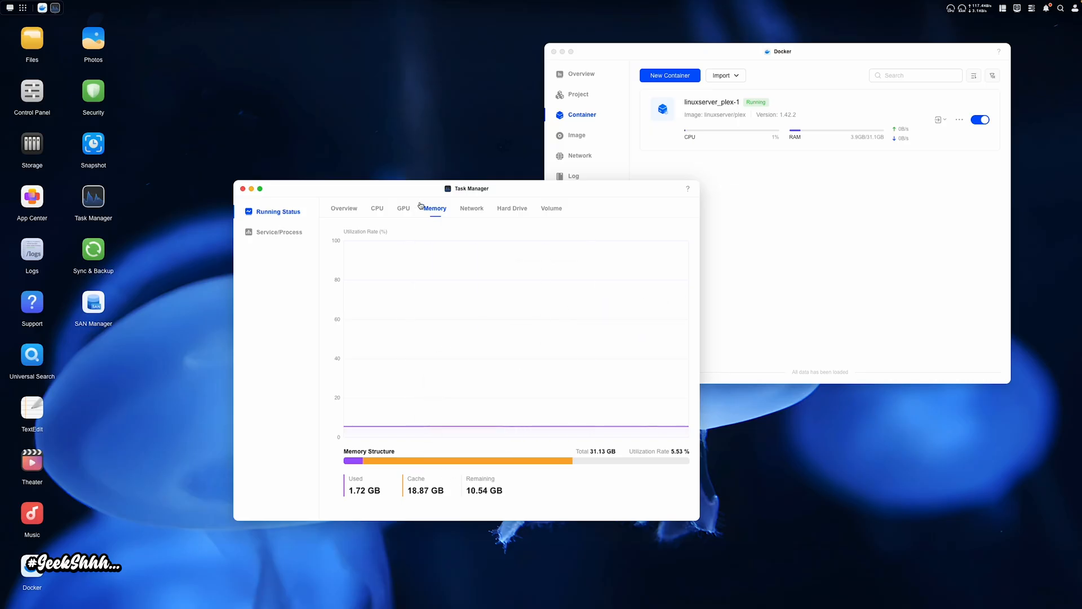
Step: Switch Task Manager from the 1.72 GB memory readout to the GPU graph
left_click(403, 208)
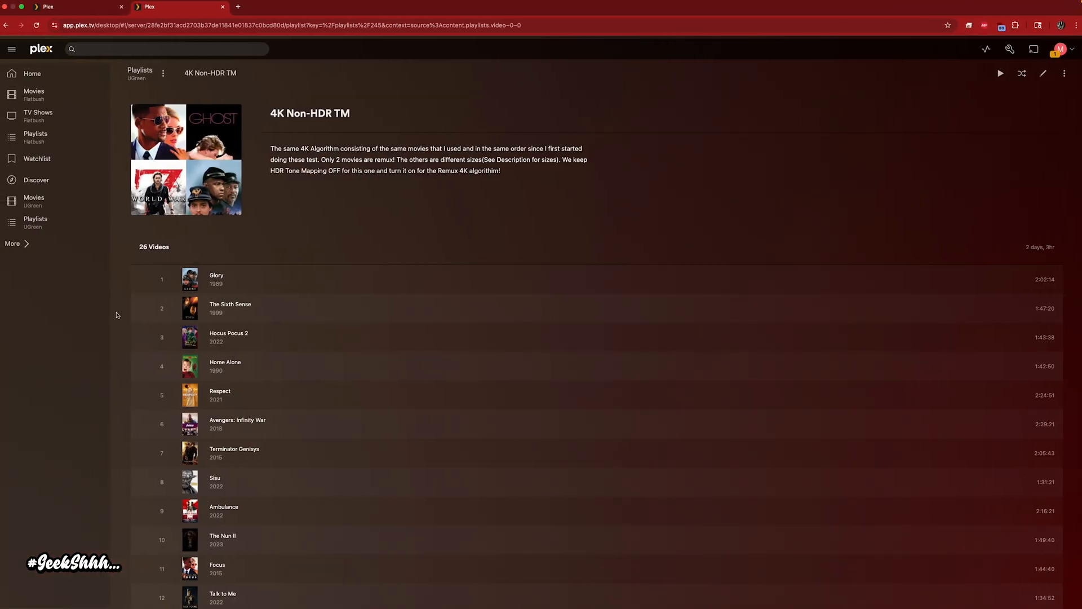
Step: Open Glory in a new tab and play it converted to 4 Mbps 720p HD
right_click(217, 279)
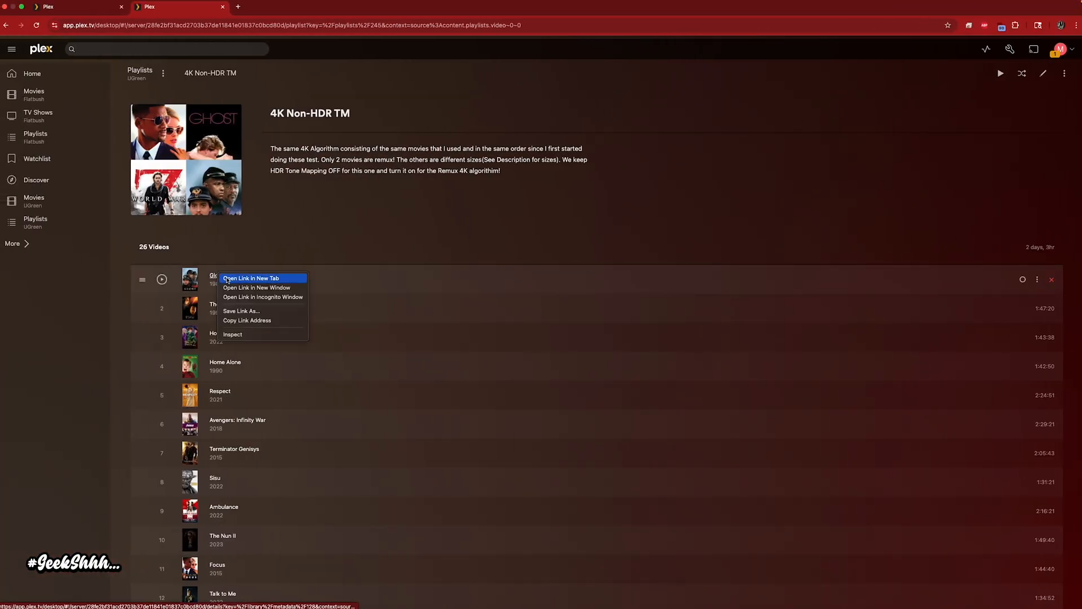
left_click(252, 278)
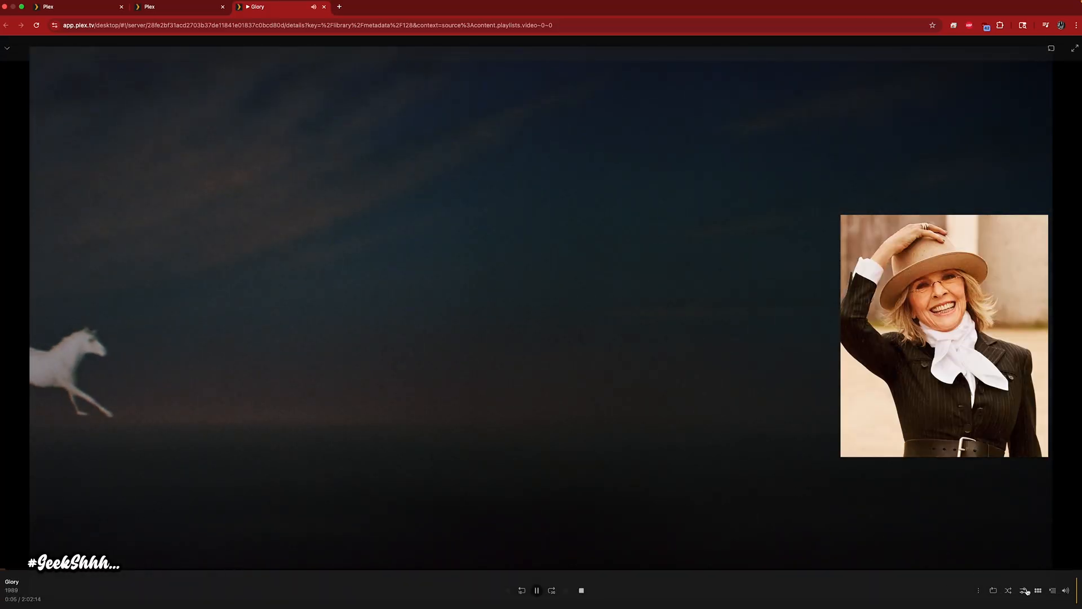
left_click(1024, 590)
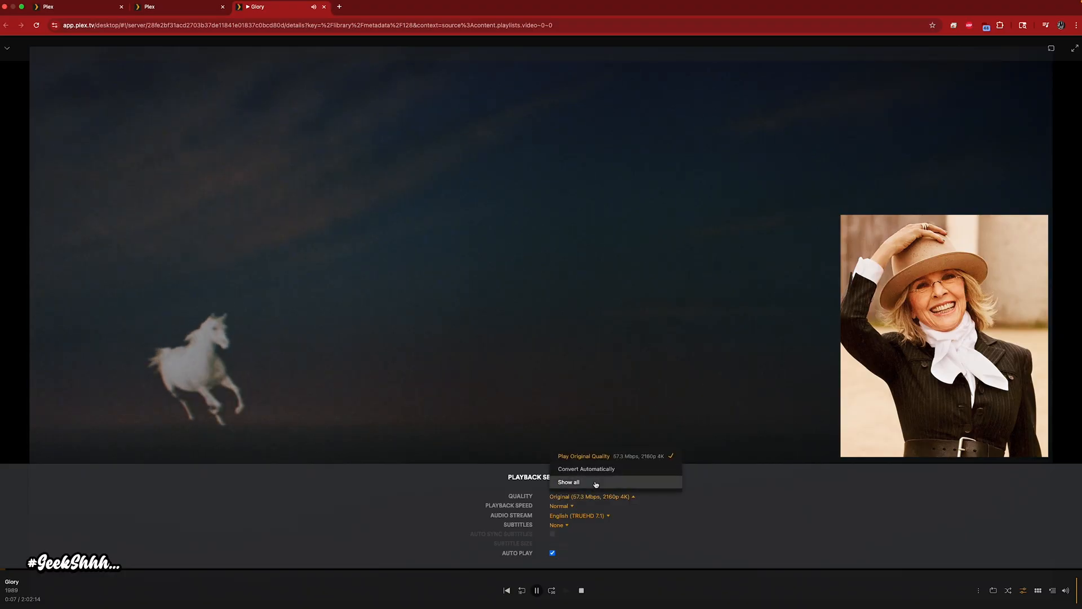
left_click(585, 469)
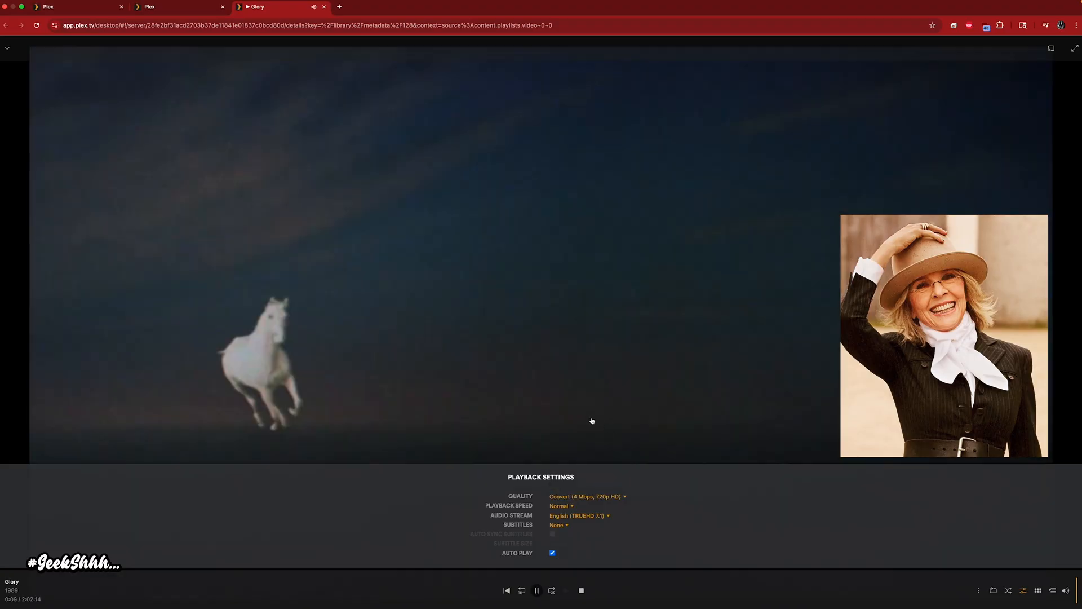
mouse_move(453, 277)
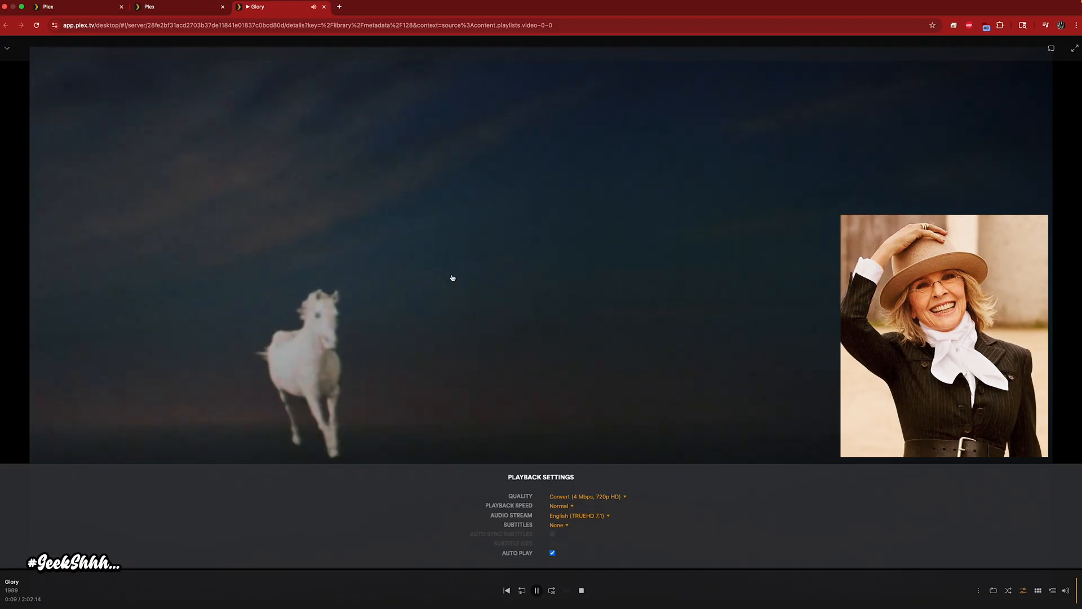
left_click(178, 6)
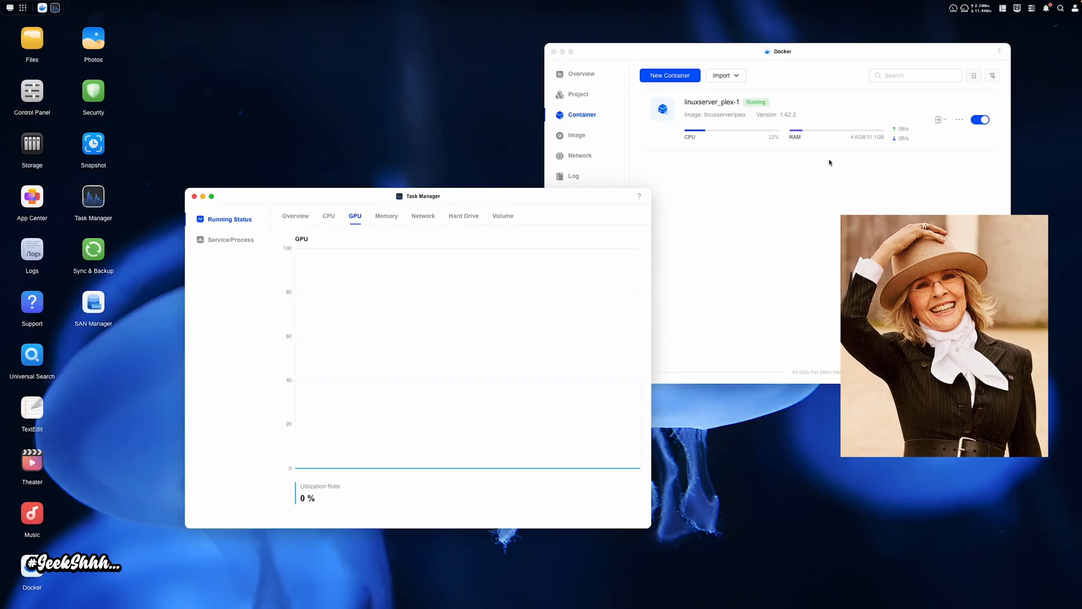
mouse_move(753, 159)
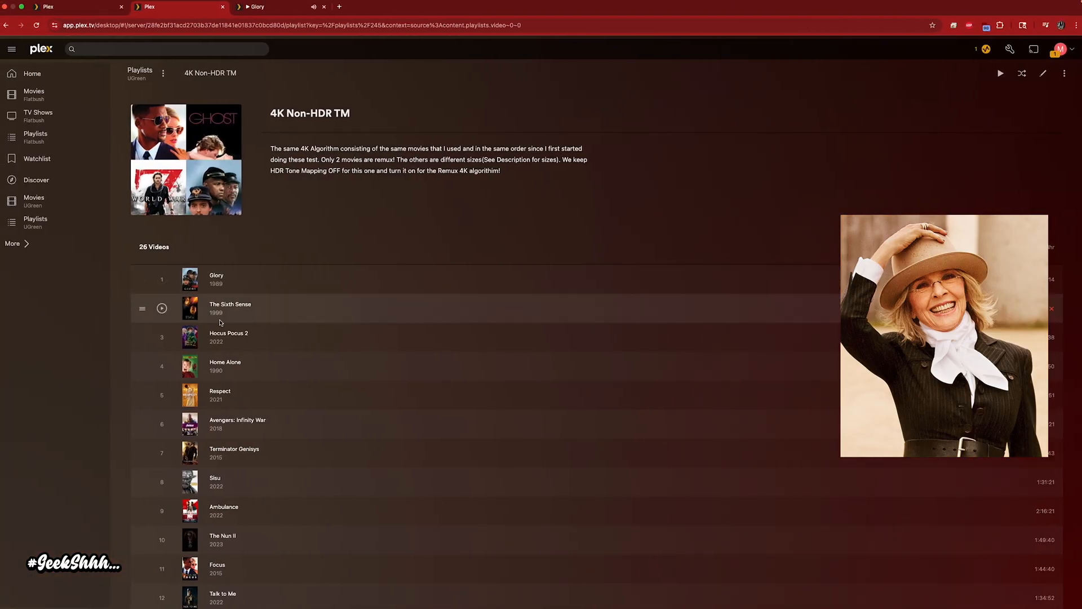
Step: Start The Sixth Sense in its own tab, converted to 4 Mbps 720p
left_click(441, 6)
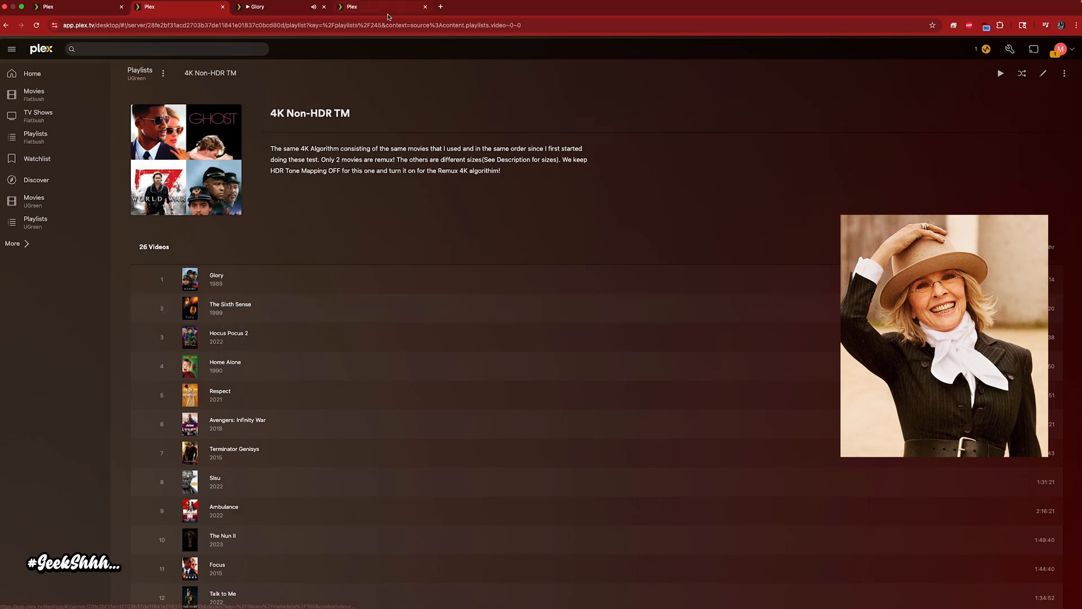
left_click(230, 307)
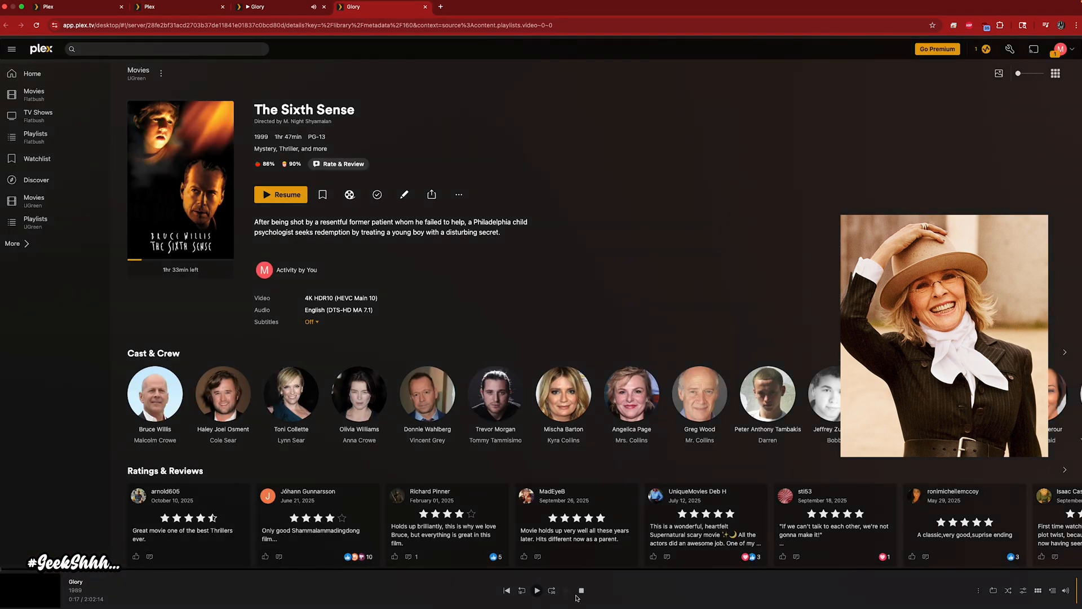
left_click(281, 193)
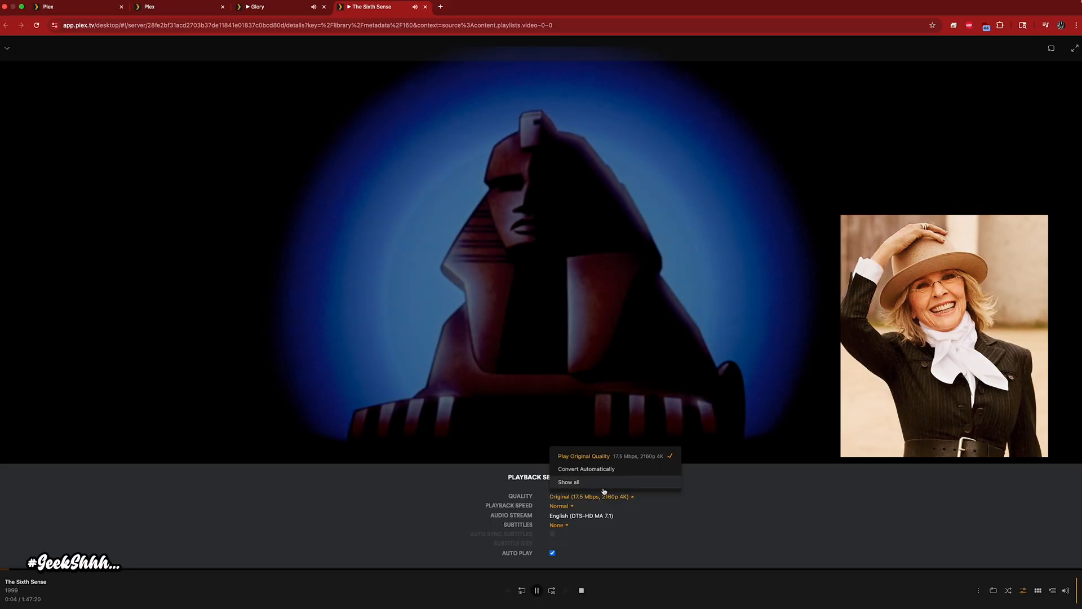
left_click(587, 468)
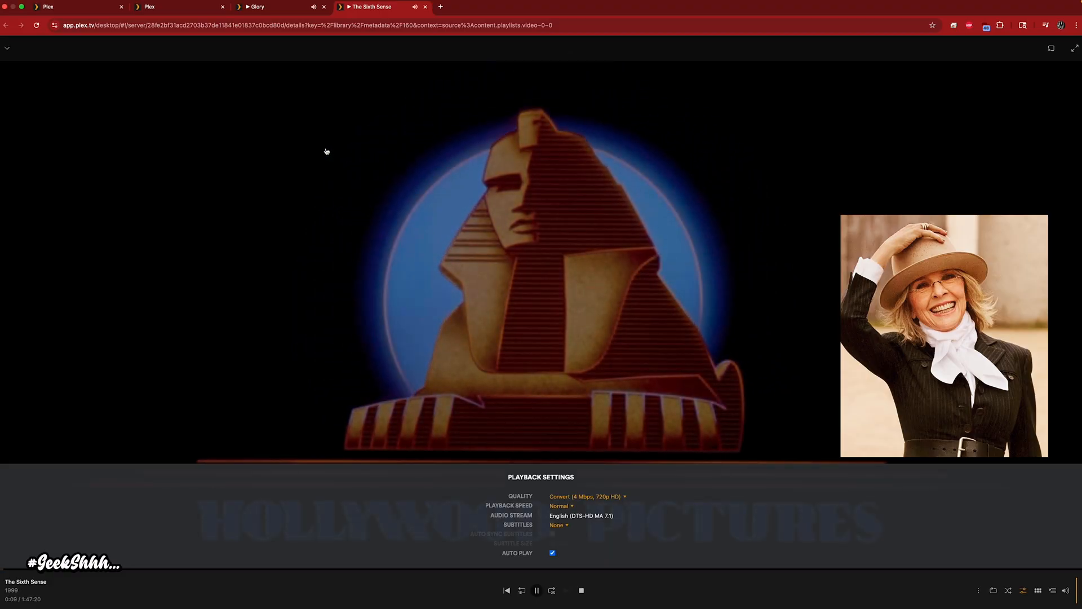
Step: Stop the mini-player and resume Hocus Pocus 2
left_click(179, 7)
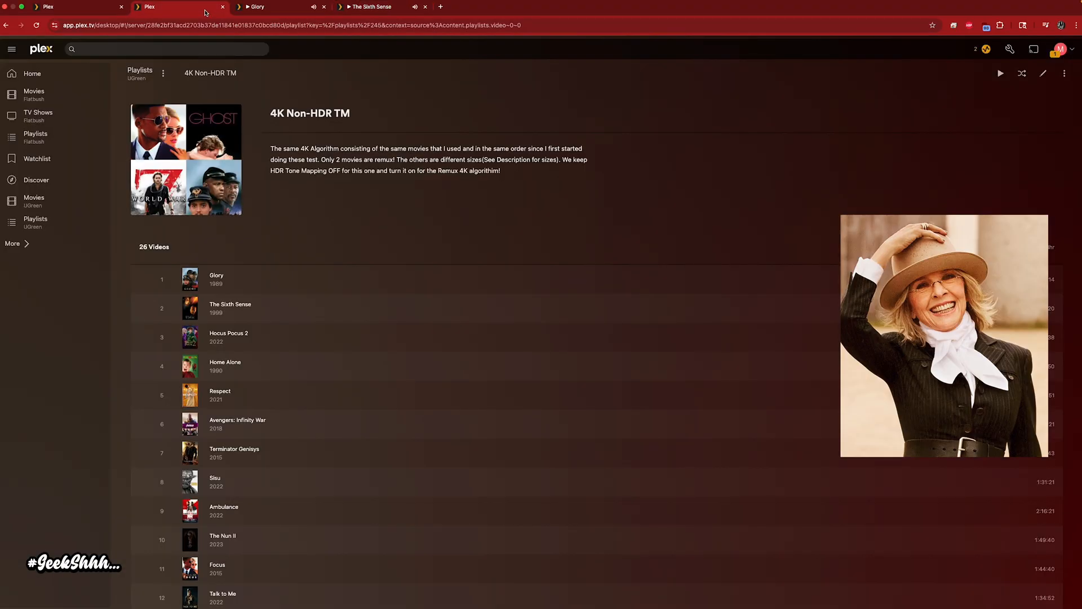
mouse_move(229, 337)
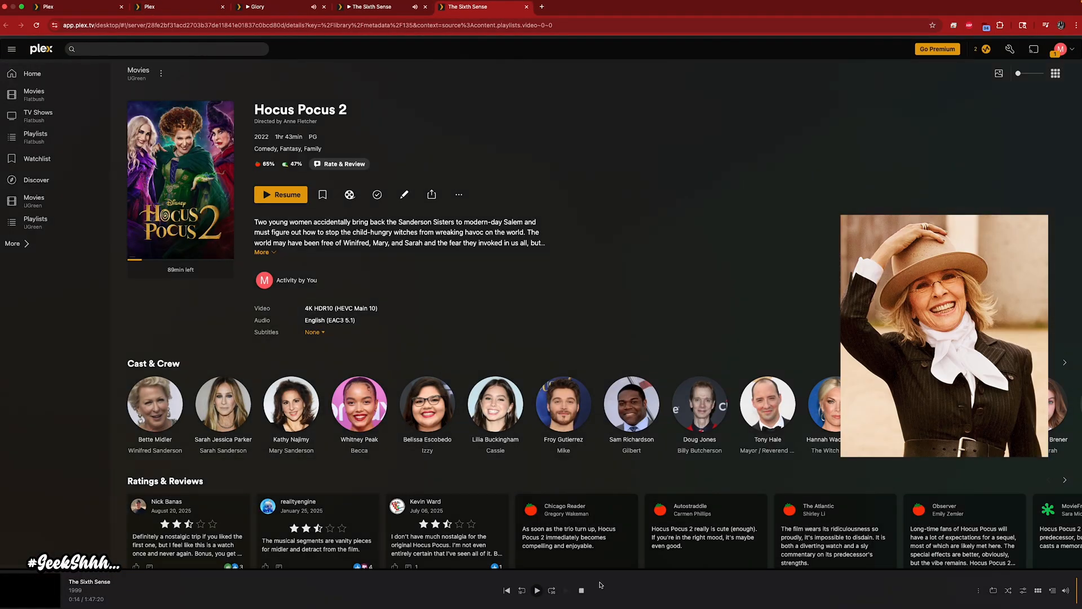
left_click(581, 590)
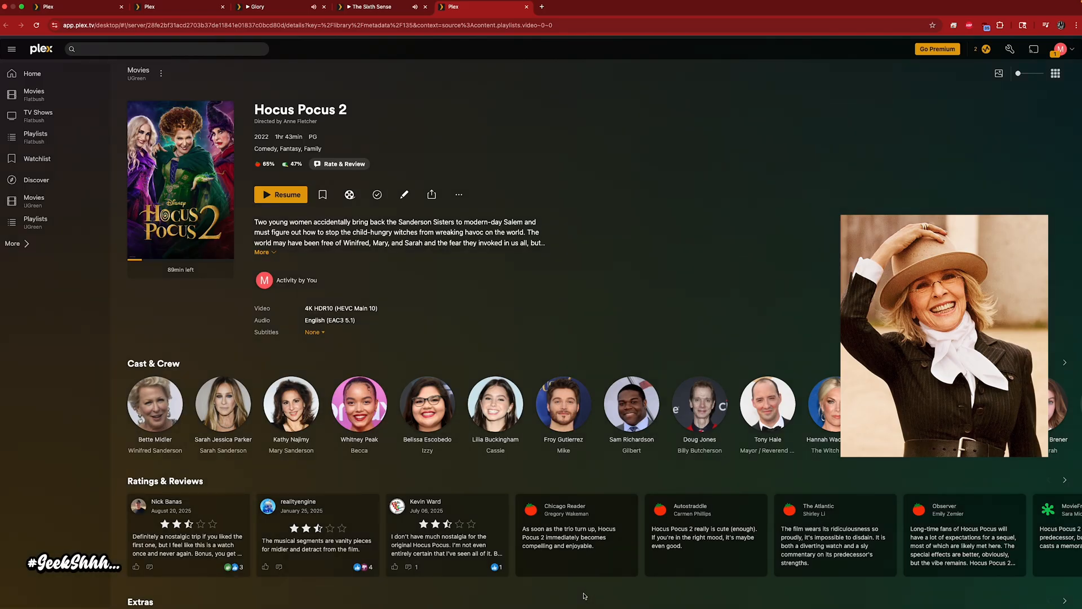
left_click(280, 194)
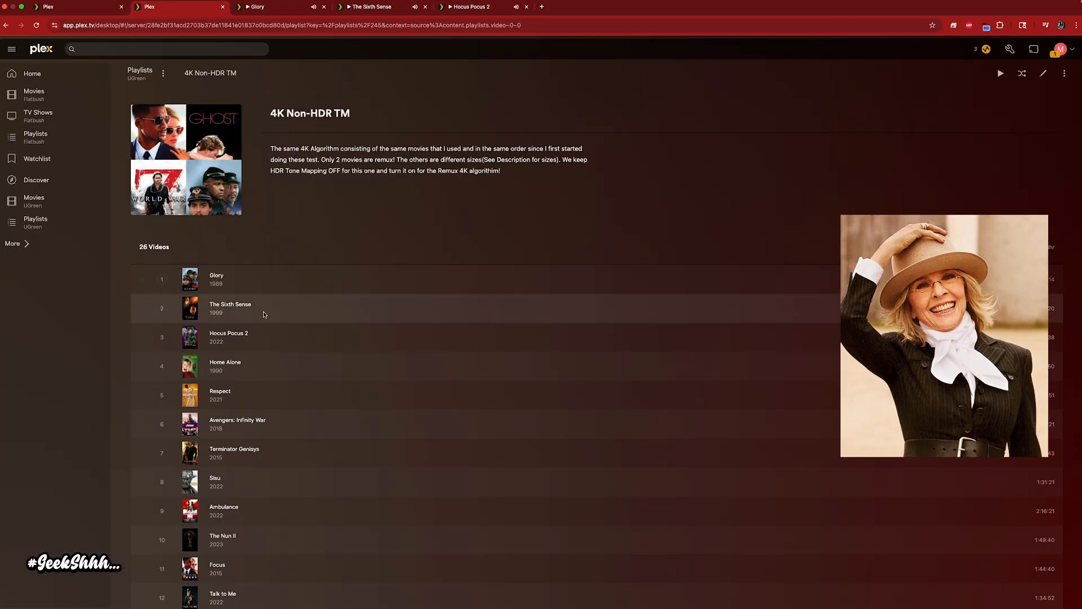
mouse_move(225, 365)
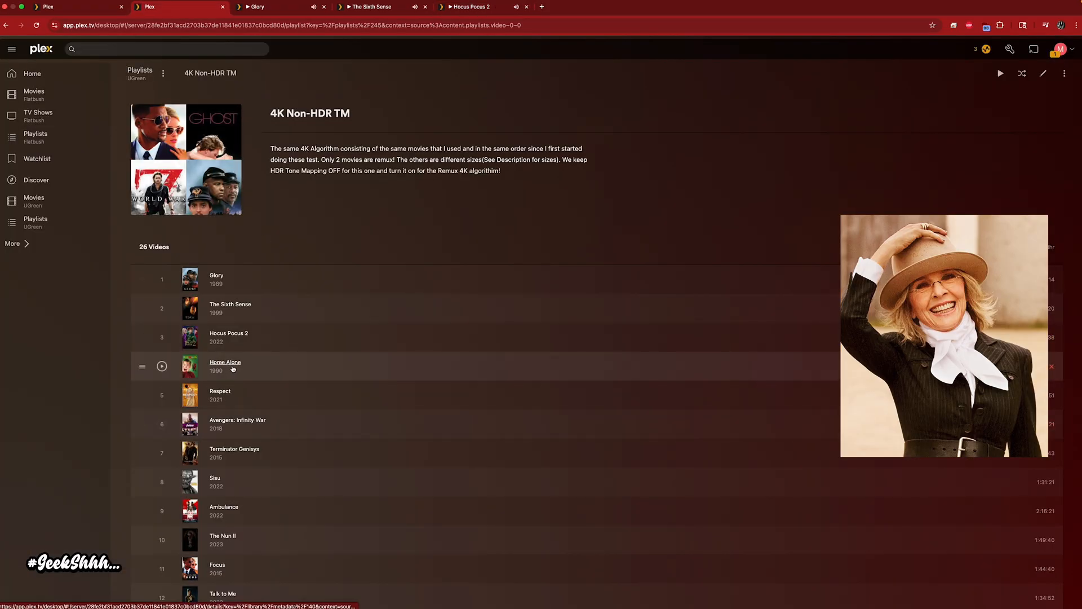
Step: Open Home Alone in a new tab and play it as Convert 4 Mbps 720p HD
right_click(225, 362)
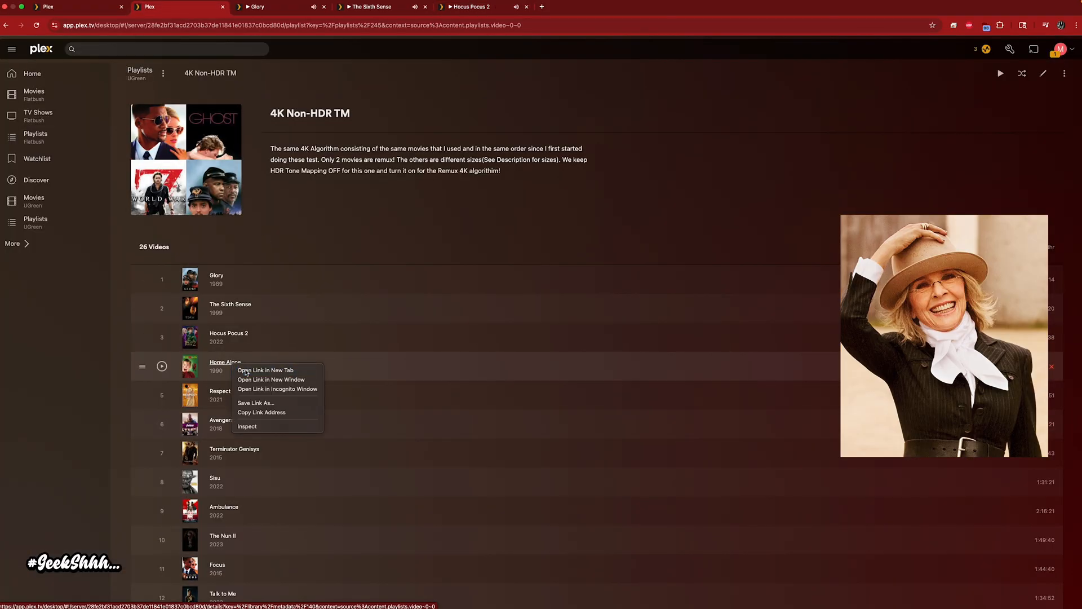
left_click(265, 371)
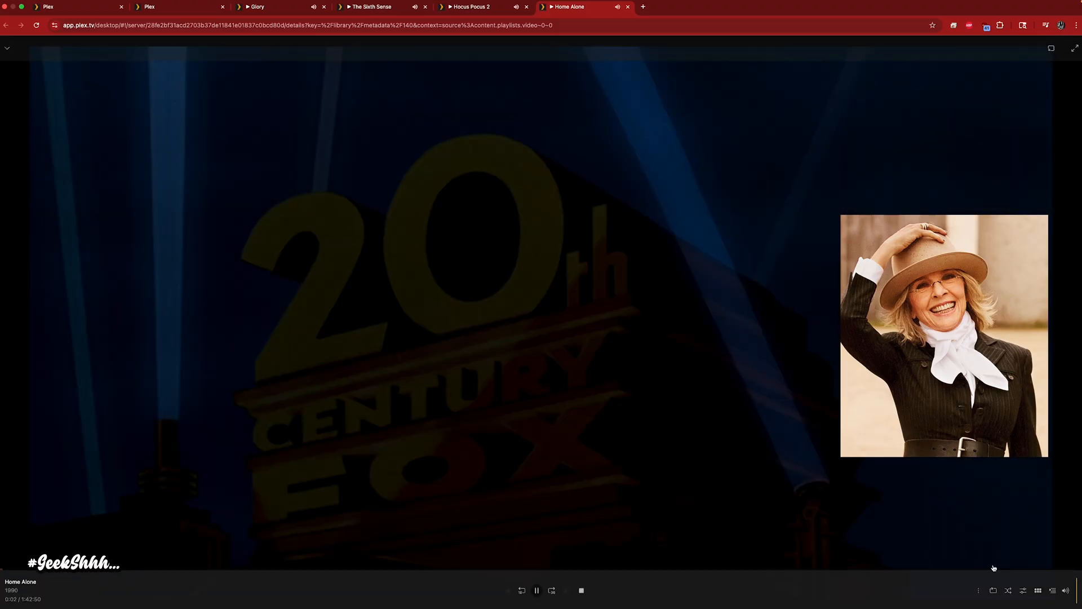
left_click(587, 496)
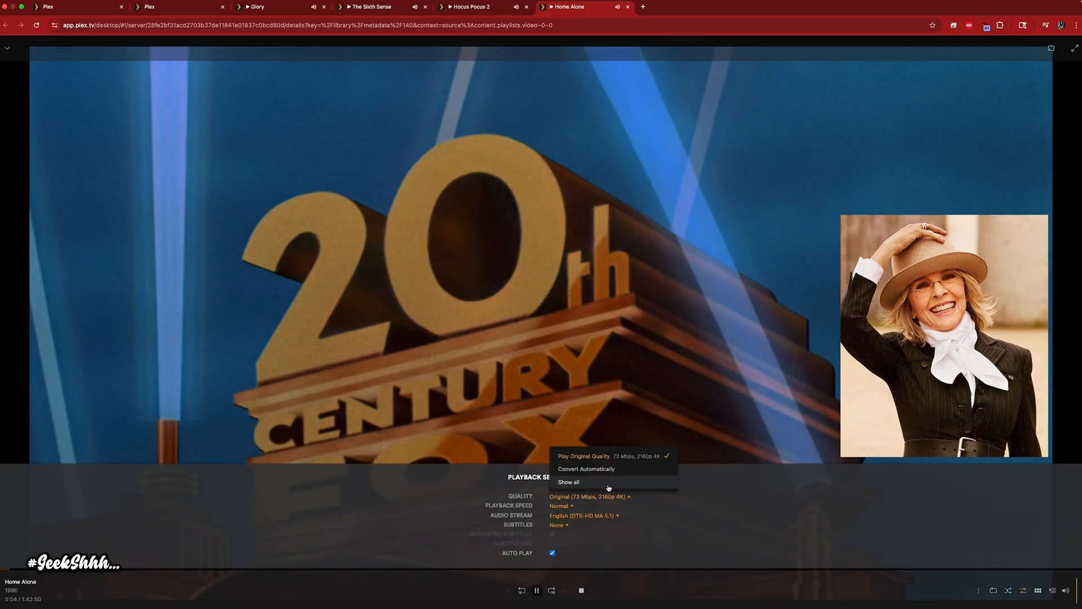
left_click(585, 469)
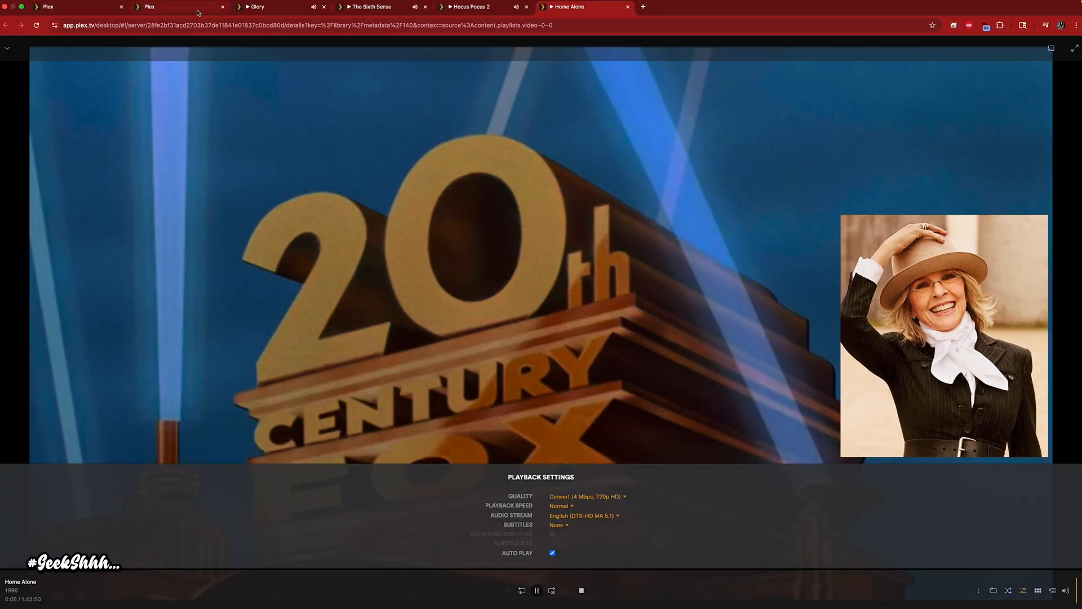
mouse_move(172, 7)
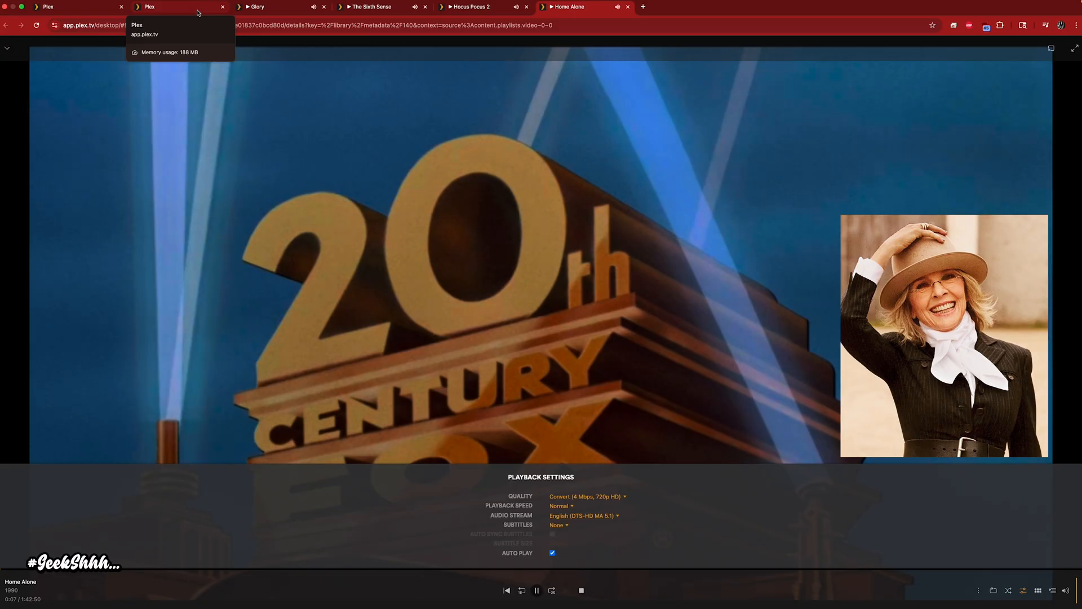
left_click(180, 7)
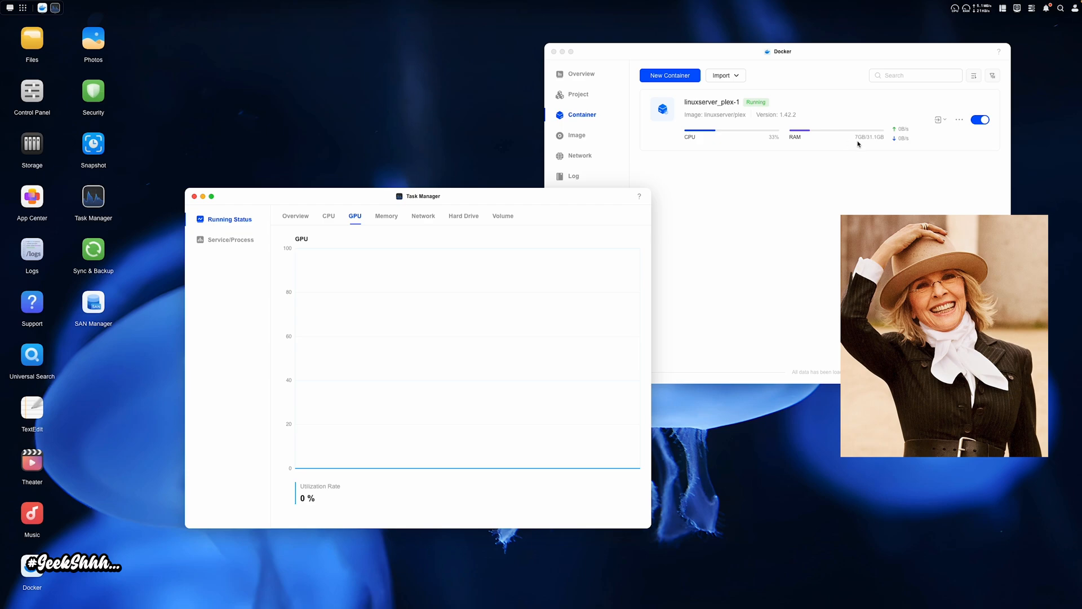
mouse_move(704, 145)
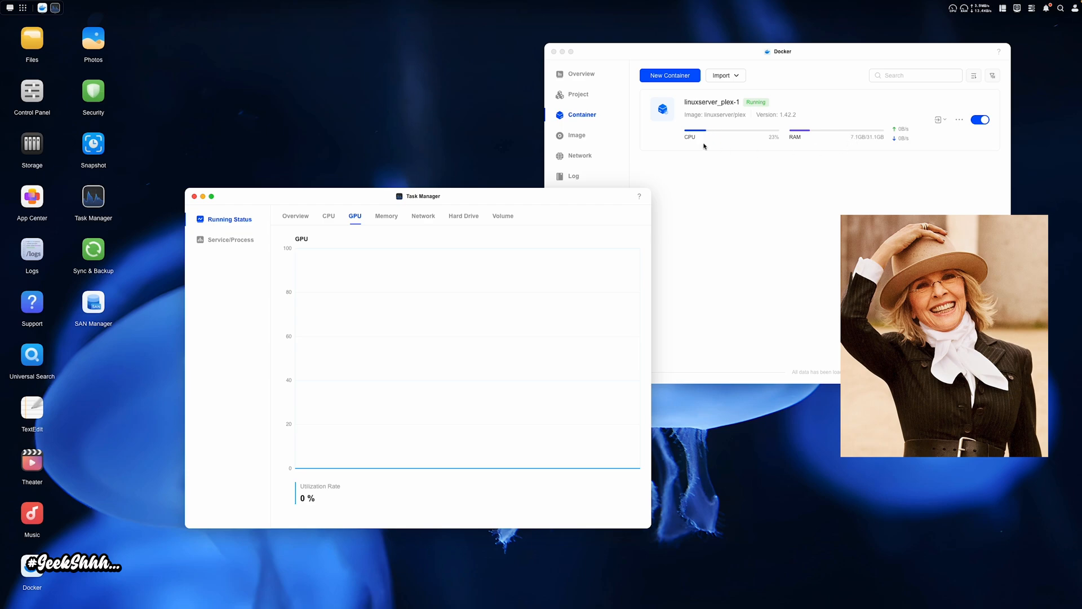
mouse_move(304, 462)
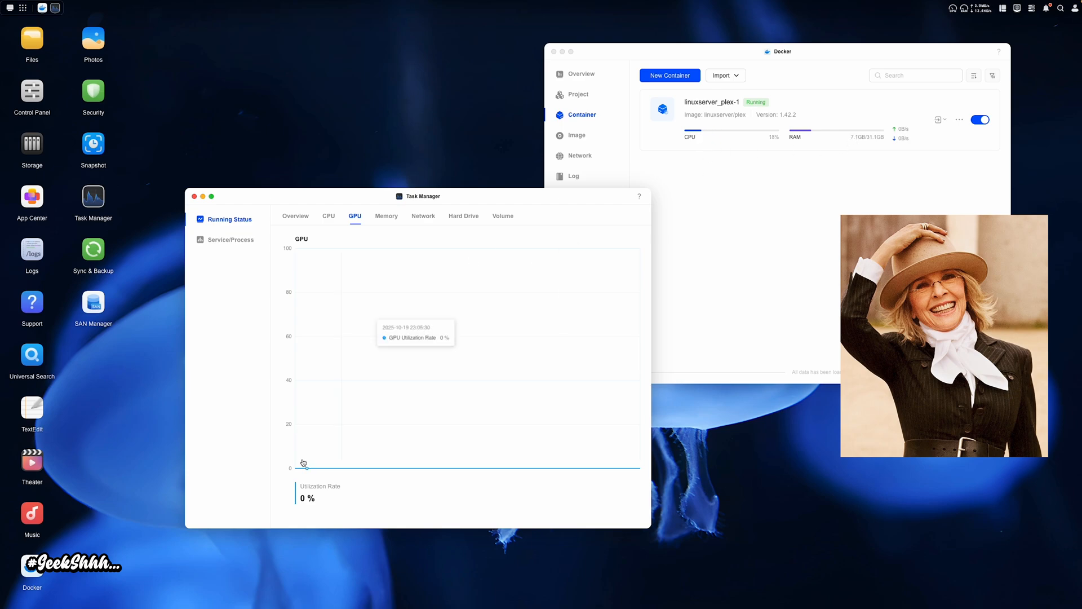
mouse_move(415, 470)
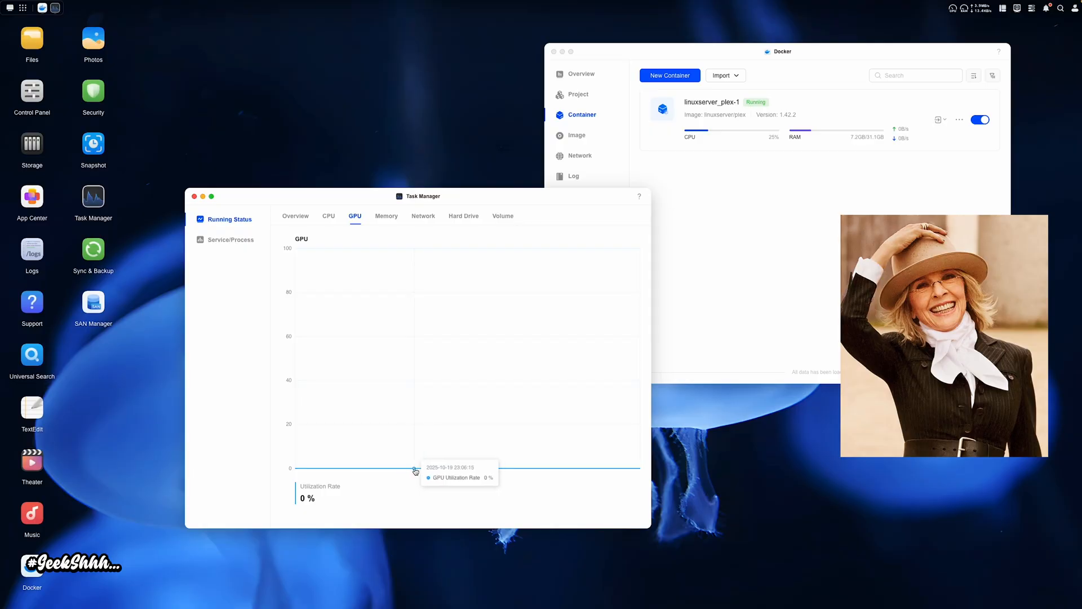
mouse_move(522, 469)
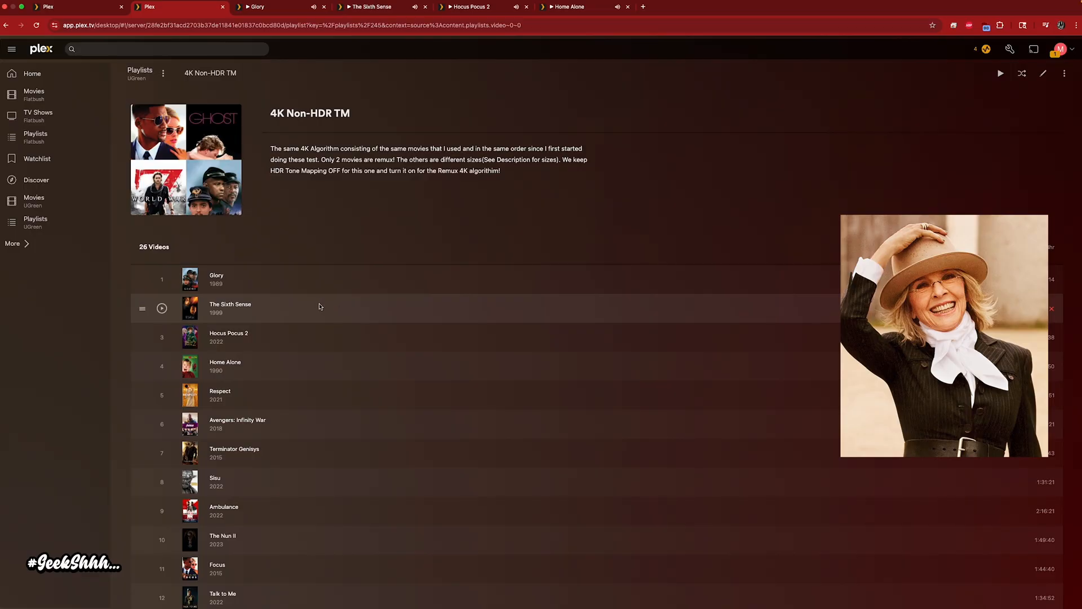
mouse_move(174, 407)
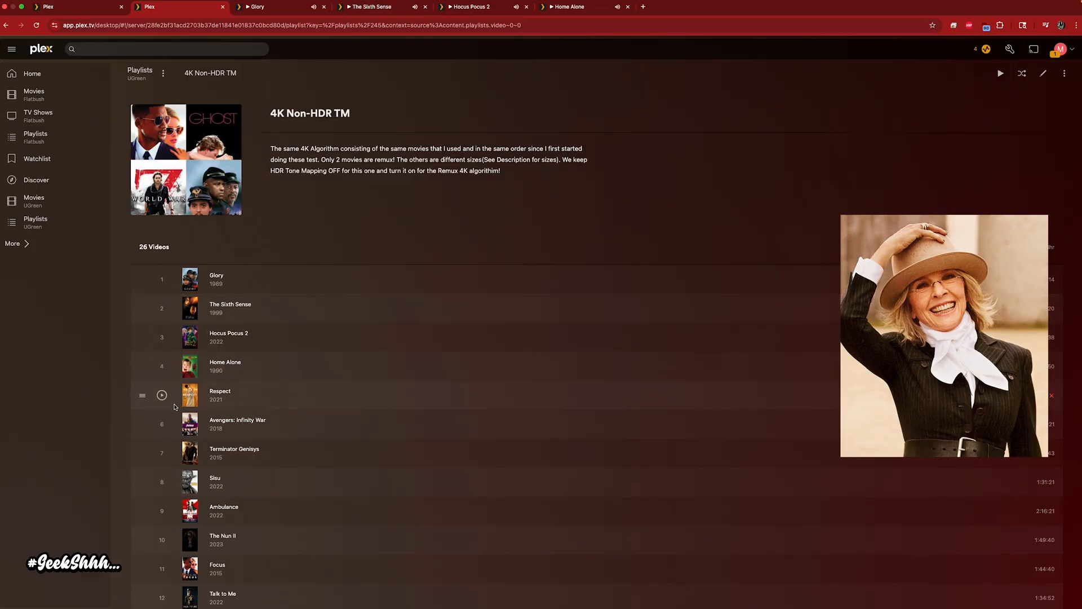
mouse_move(292, 474)
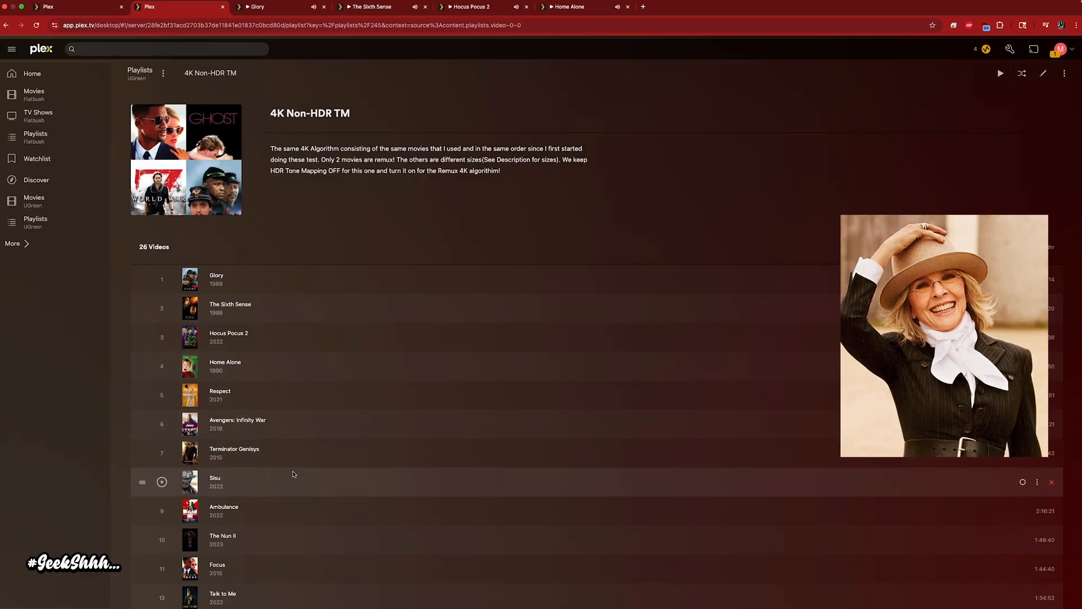
mouse_move(221, 394)
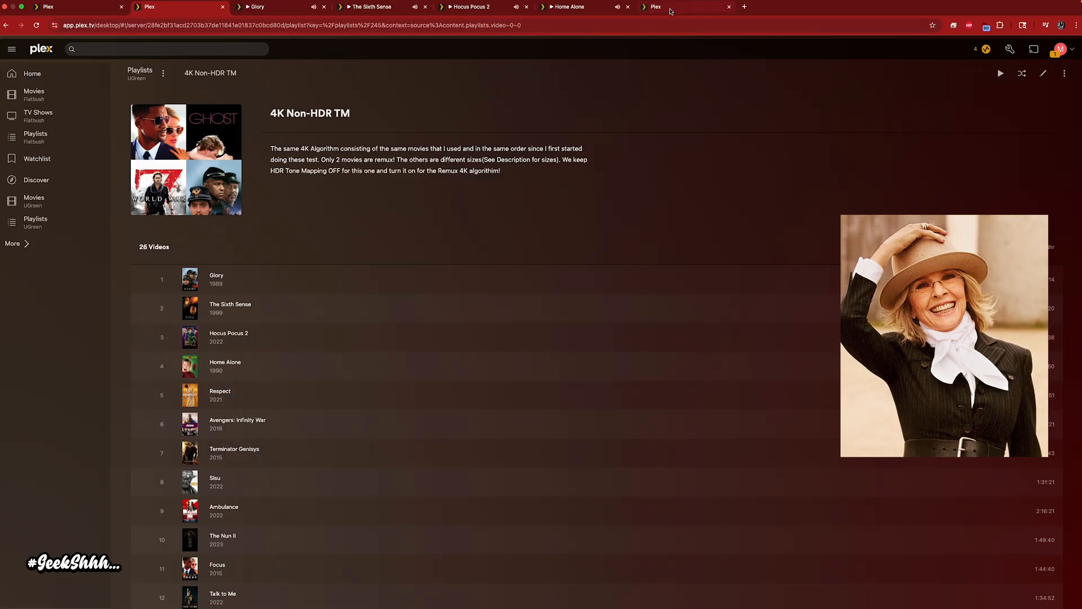
Step: Resume Respect in its new tab at Convert 720p HD, then return to the playlist
left_click(219, 395)
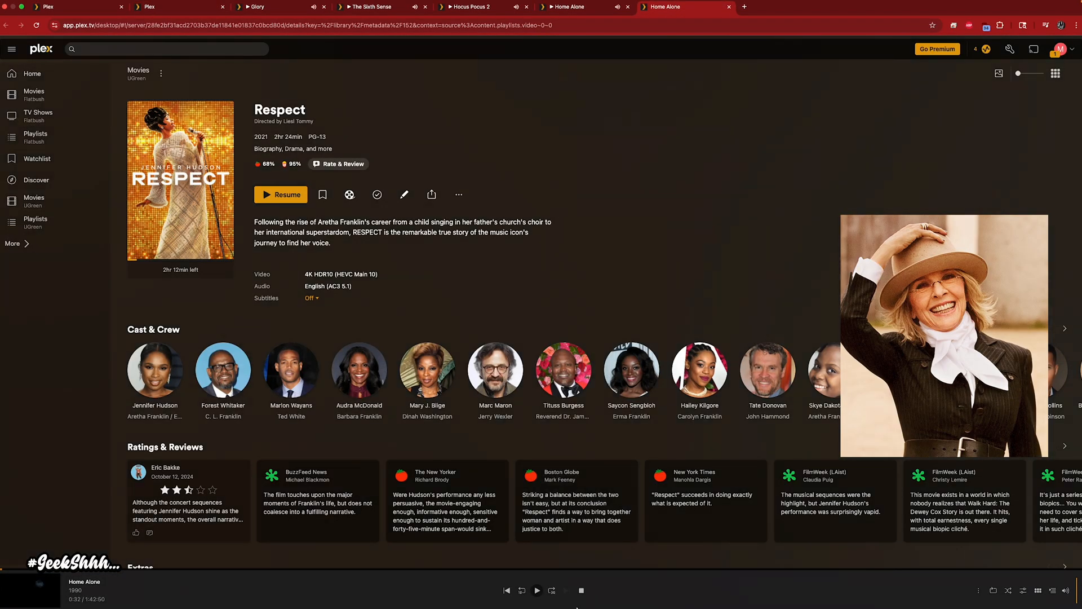
left_click(287, 193)
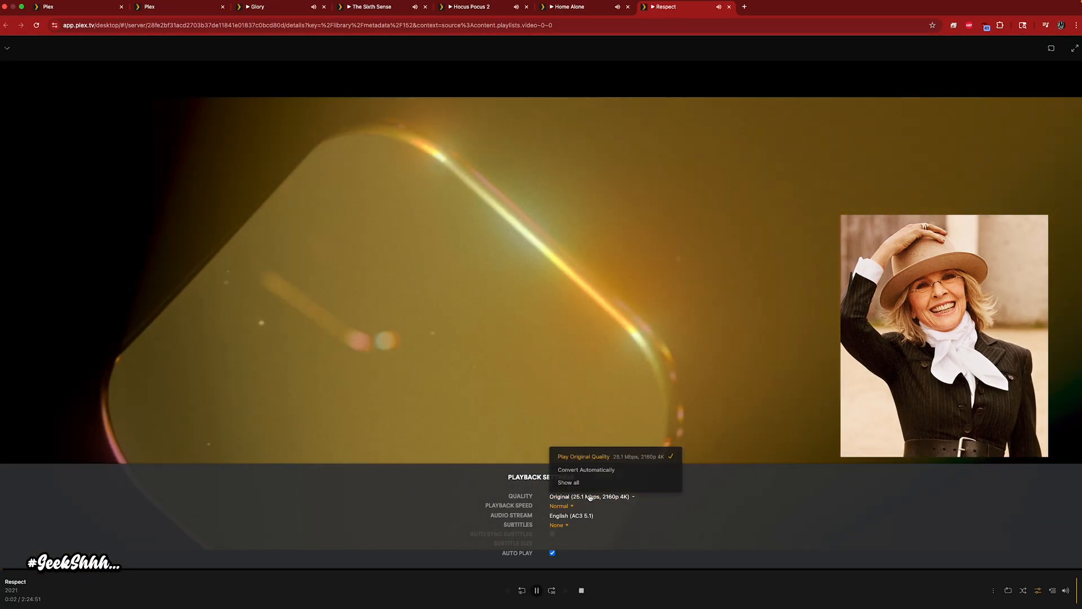
left_click(587, 469)
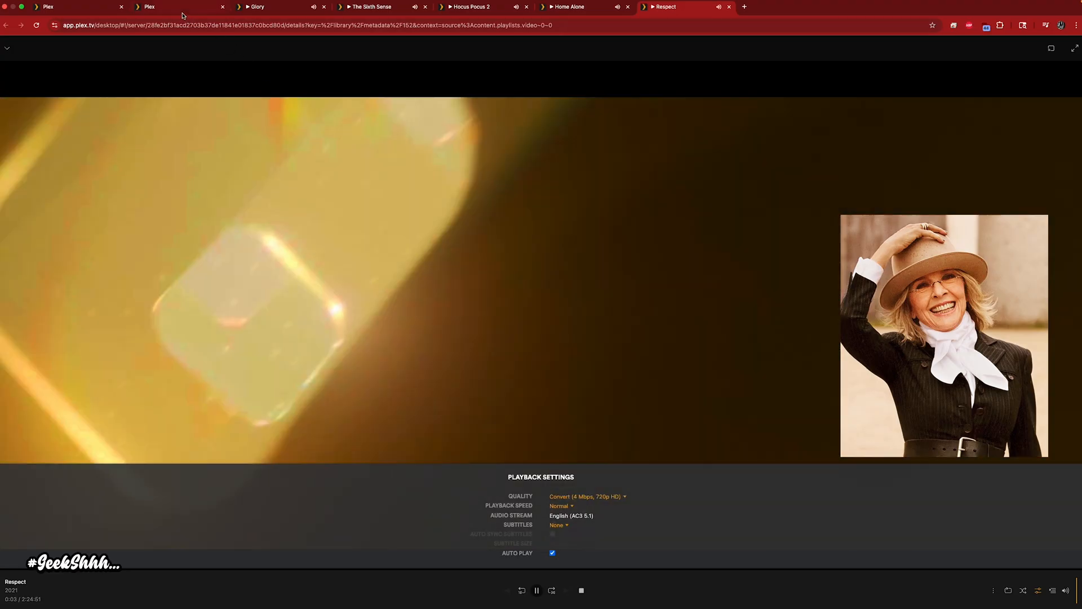
left_click(148, 6)
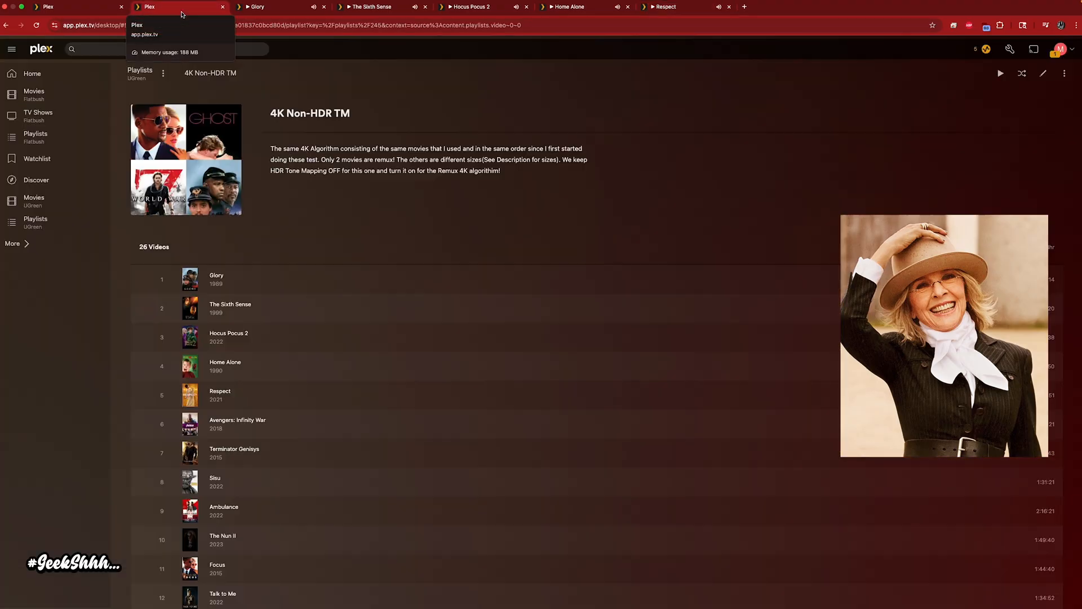
mouse_move(238, 424)
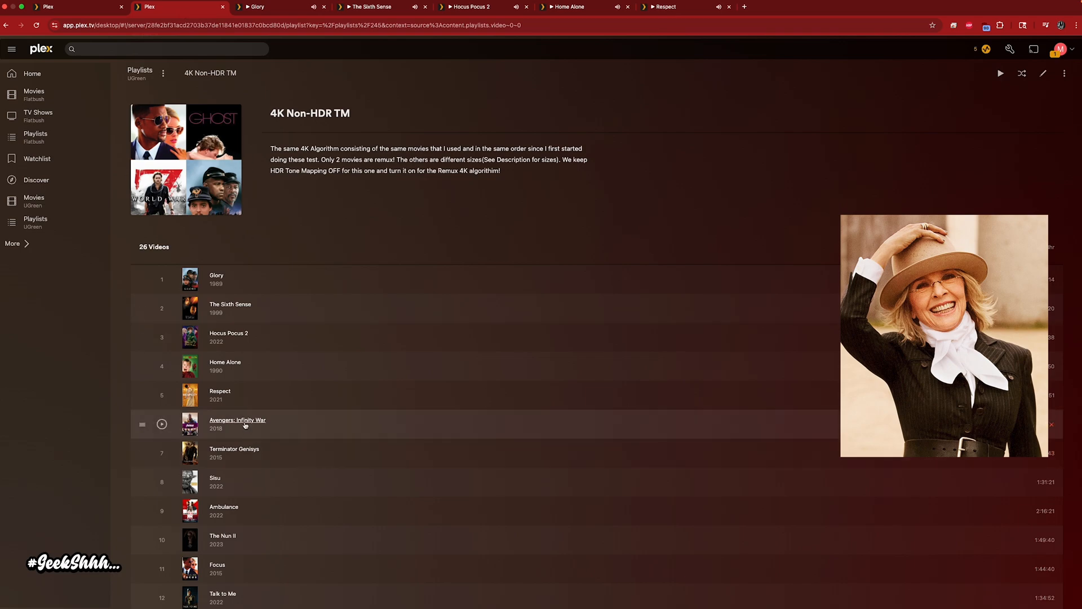
Step: Convert Avengers: Infinity War, Focus and Evil Dead Rise to 720p HD 4 Mbps; open Ant-Man
left_click(845, 6)
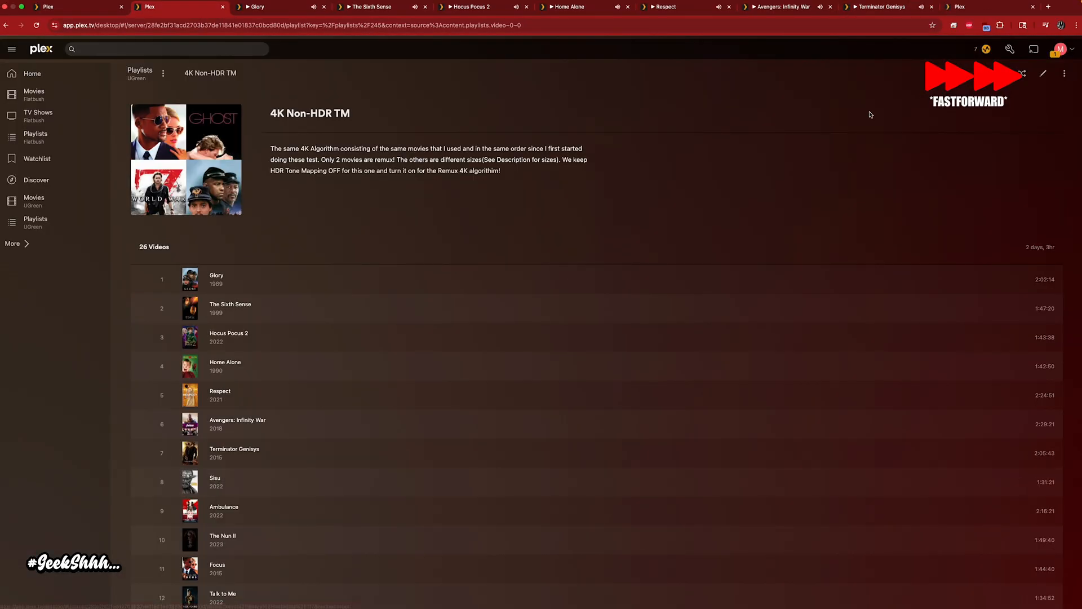
mouse_move(616, 401)
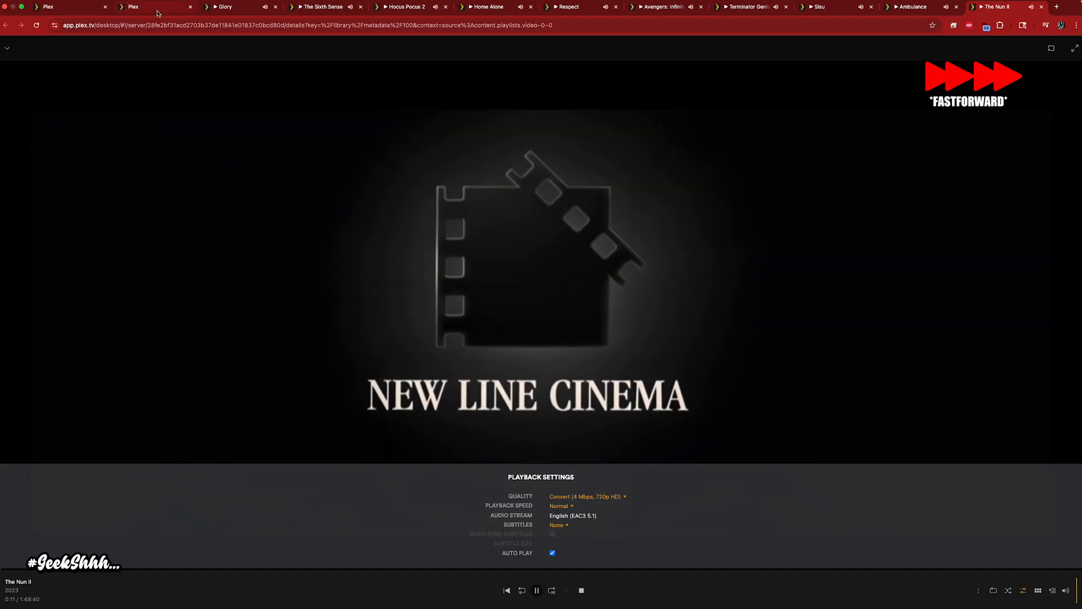
left_click(583, 496)
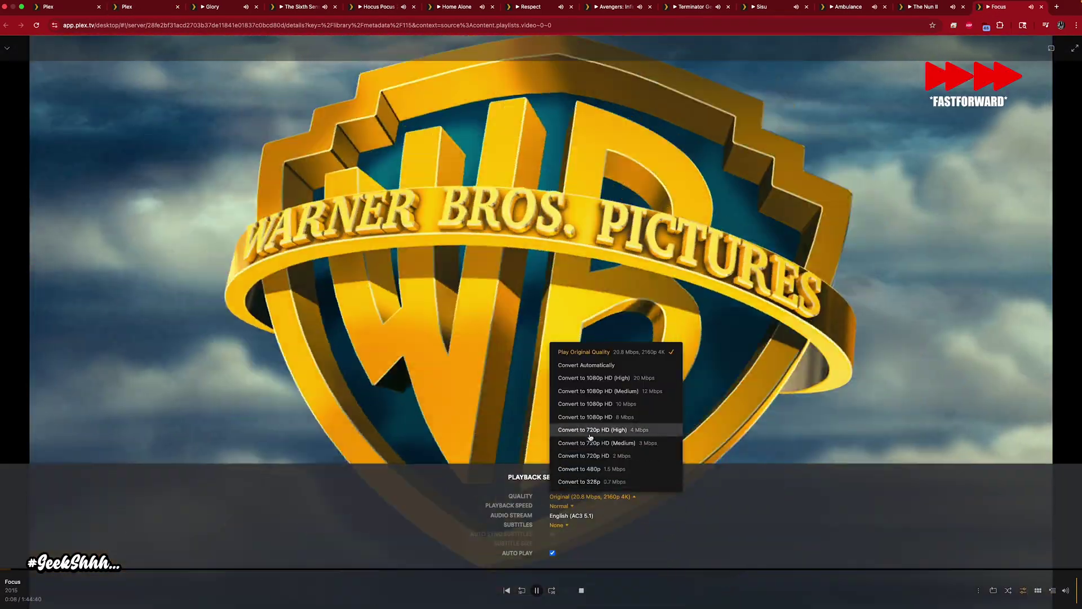
left_click(591, 430)
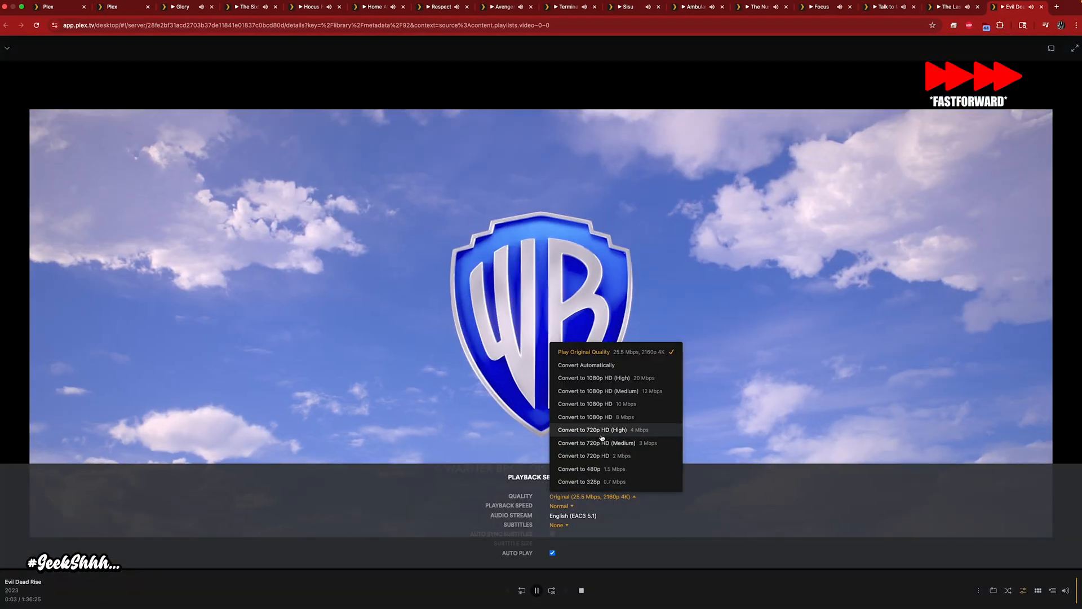
left_click(594, 429)
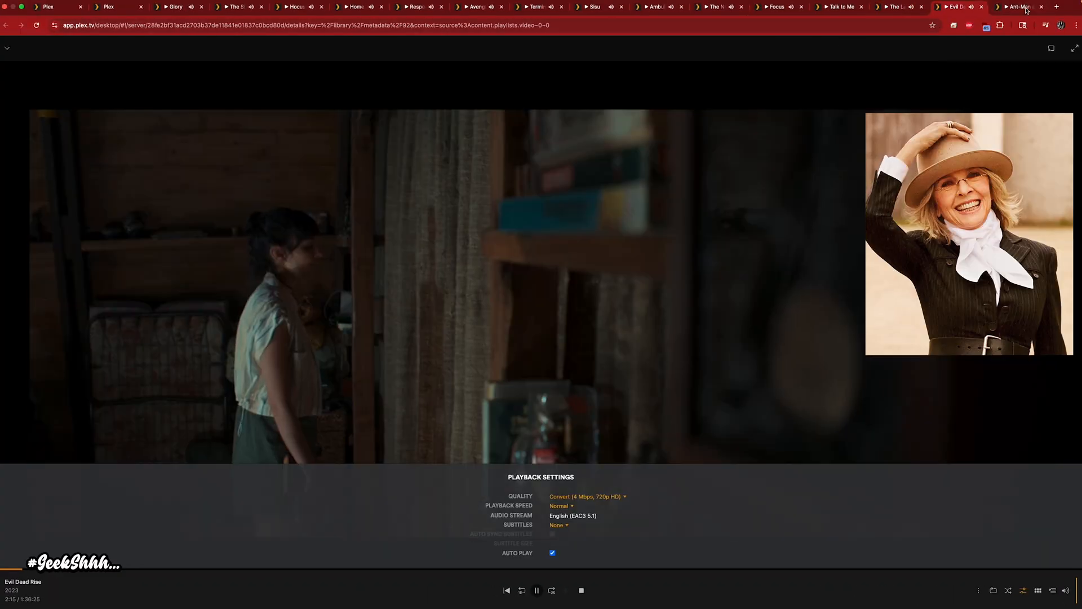
left_click(110, 6)
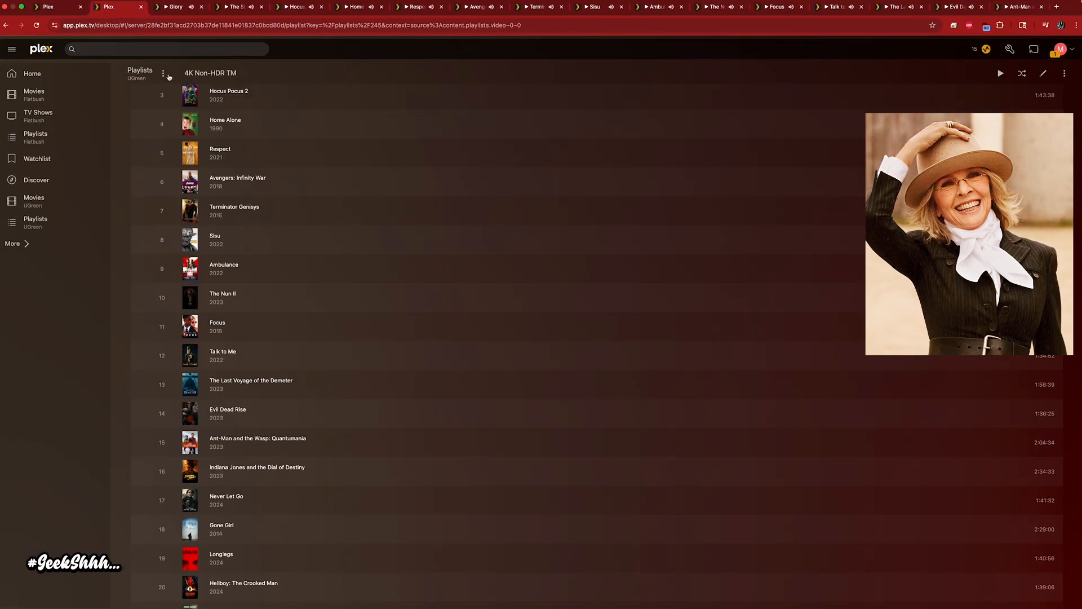
Step: Stop the Hocus Pocus 2 and Terminator Genisys streams
scroll("up", 3)
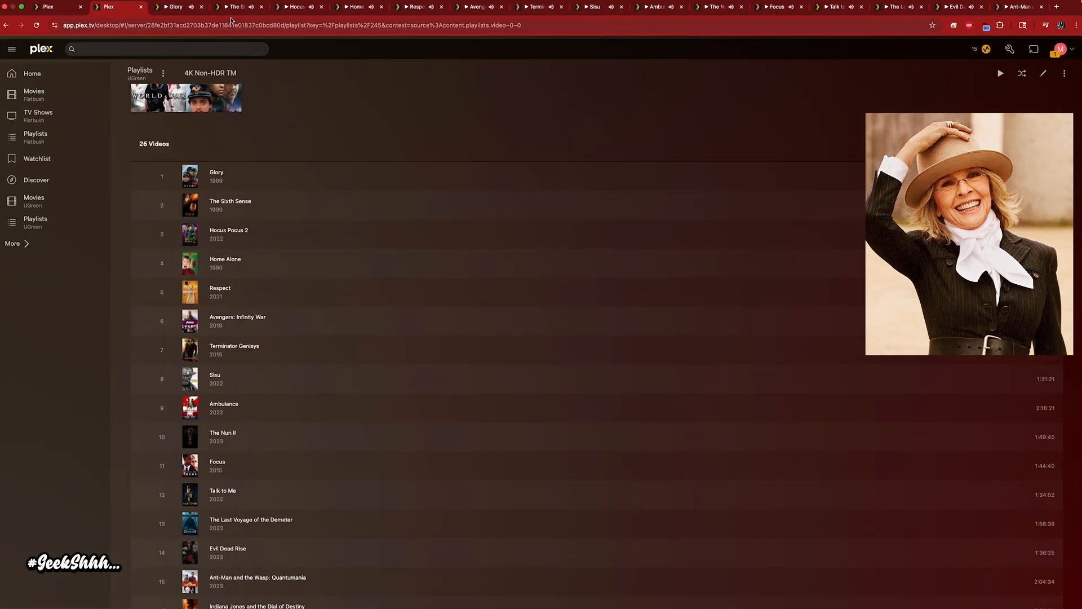
mouse_move(176, 7)
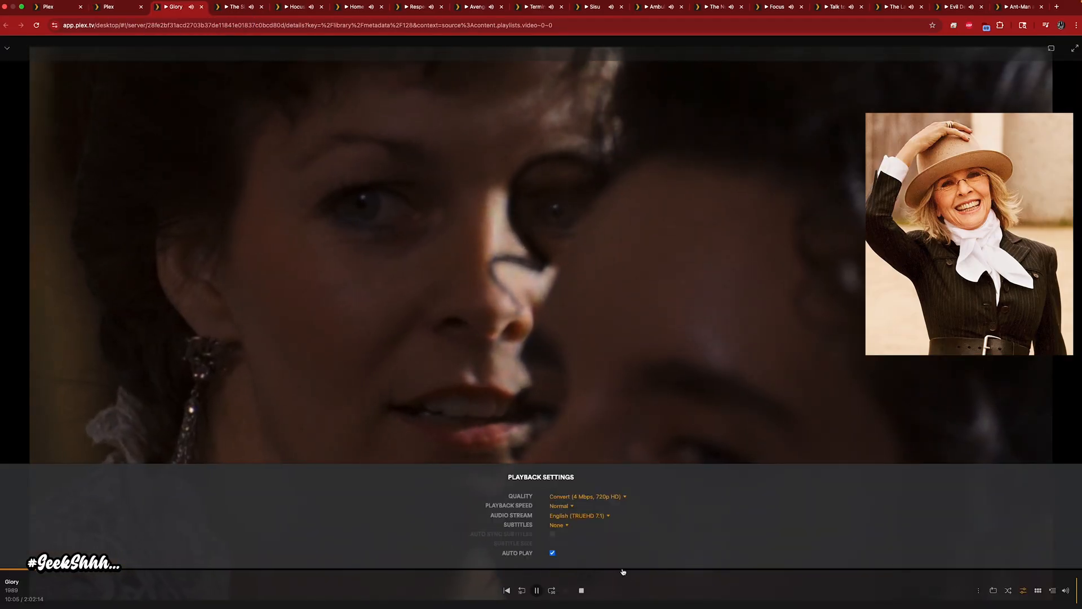
left_click(235, 7)
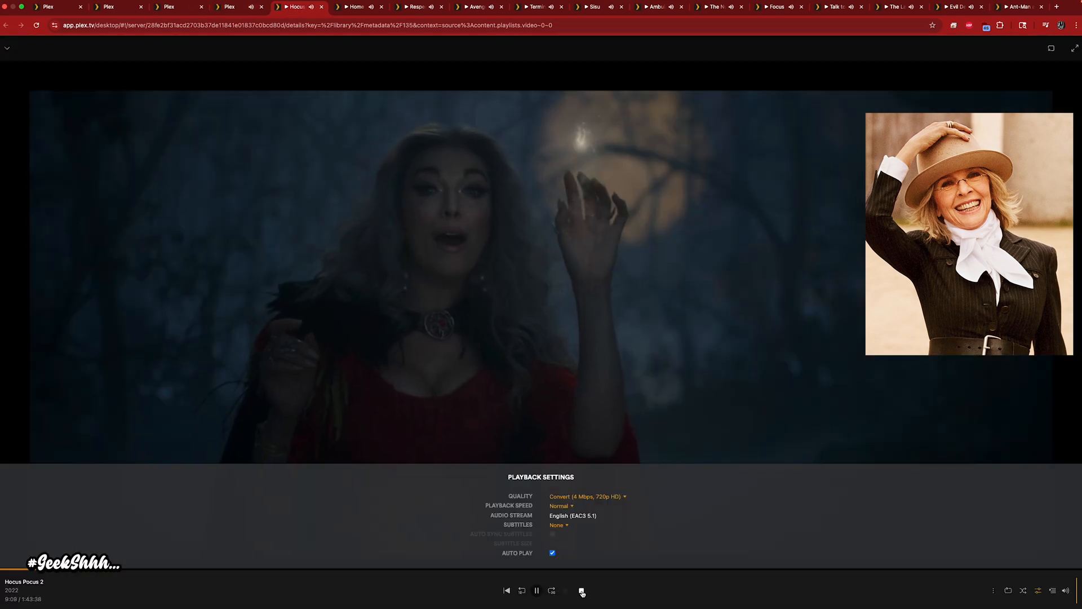
left_click(581, 591)
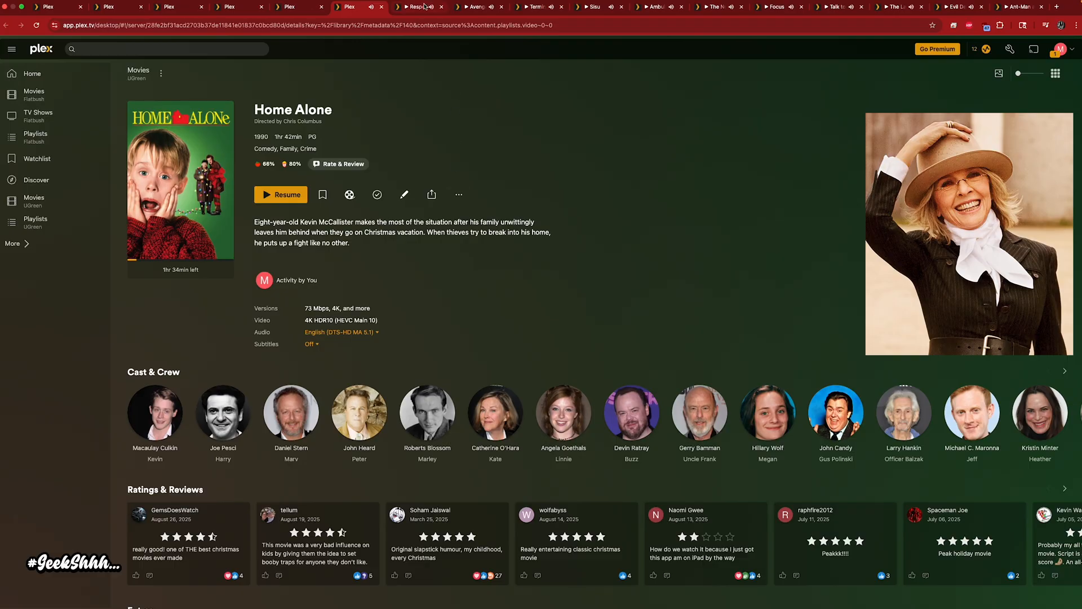
left_click(414, 7)
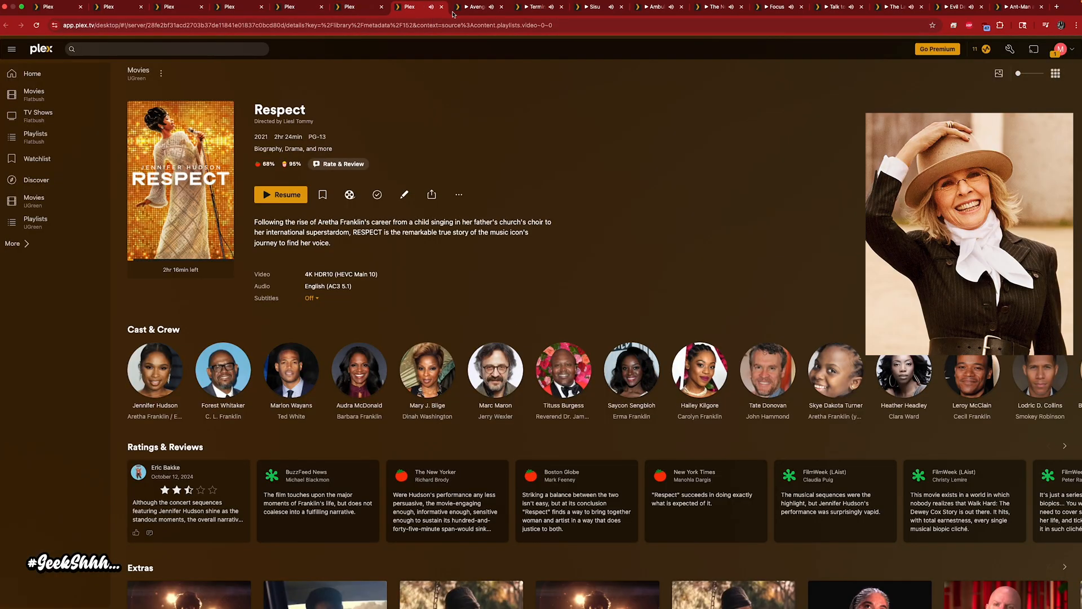
left_click(469, 7)
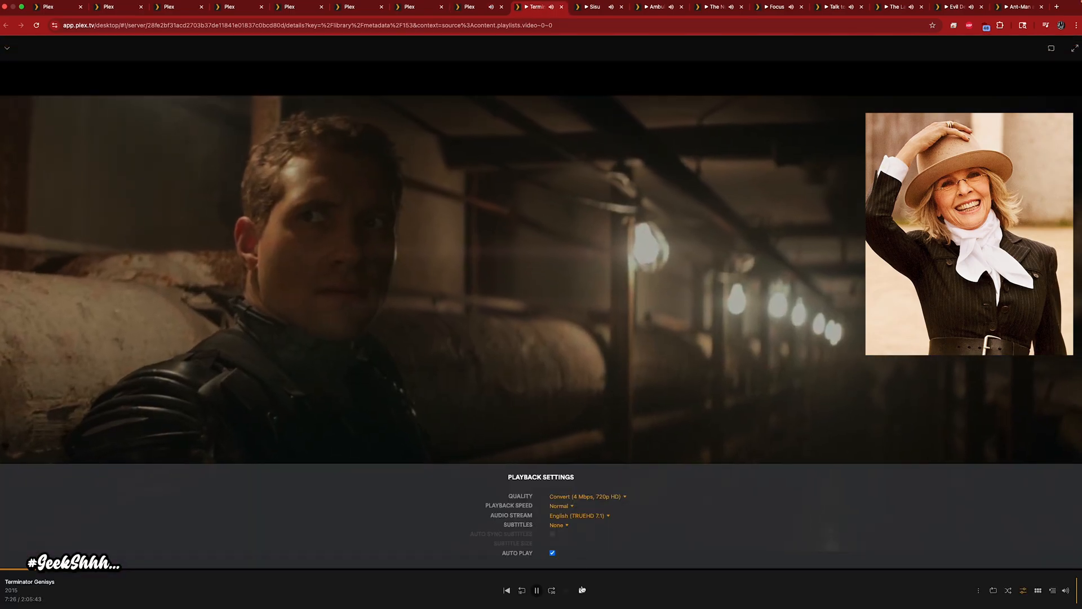
left_click(582, 590)
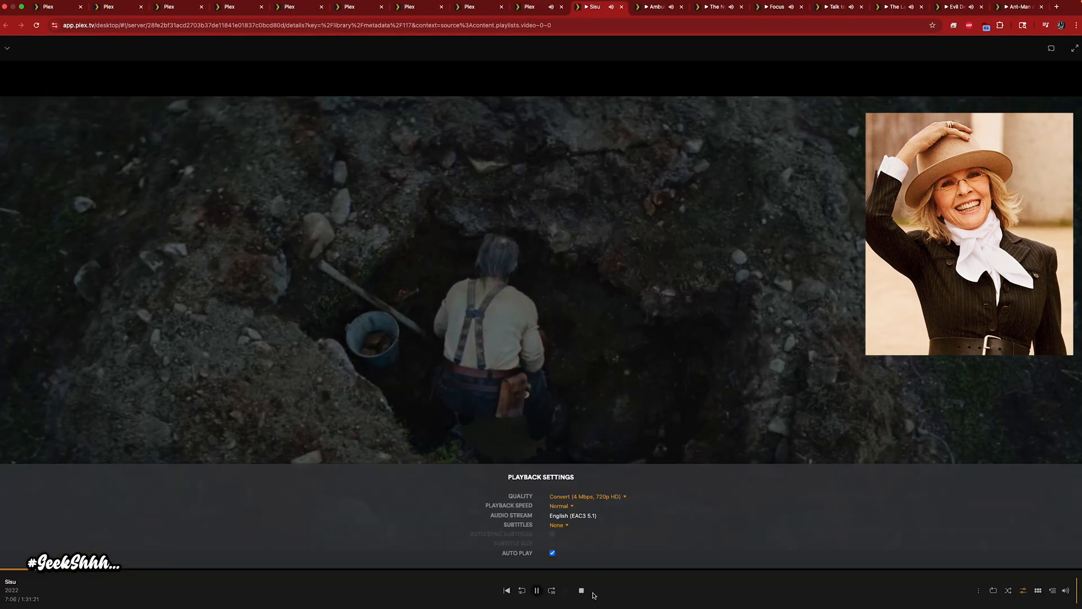
Step: Stop the Sisu and Talk to Me streams
left_click(656, 6)
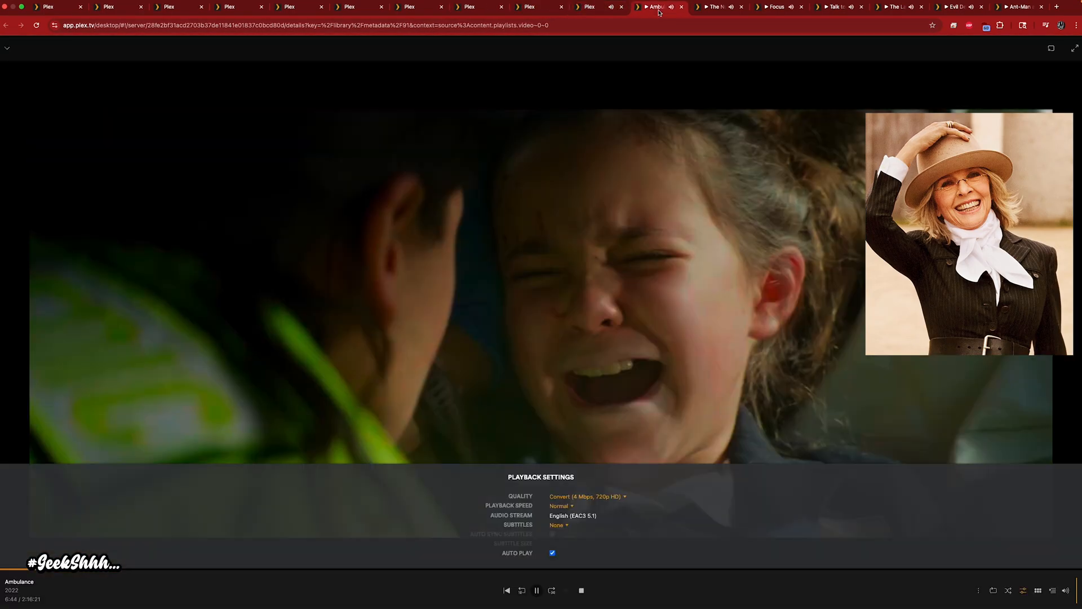
left_click(714, 7)
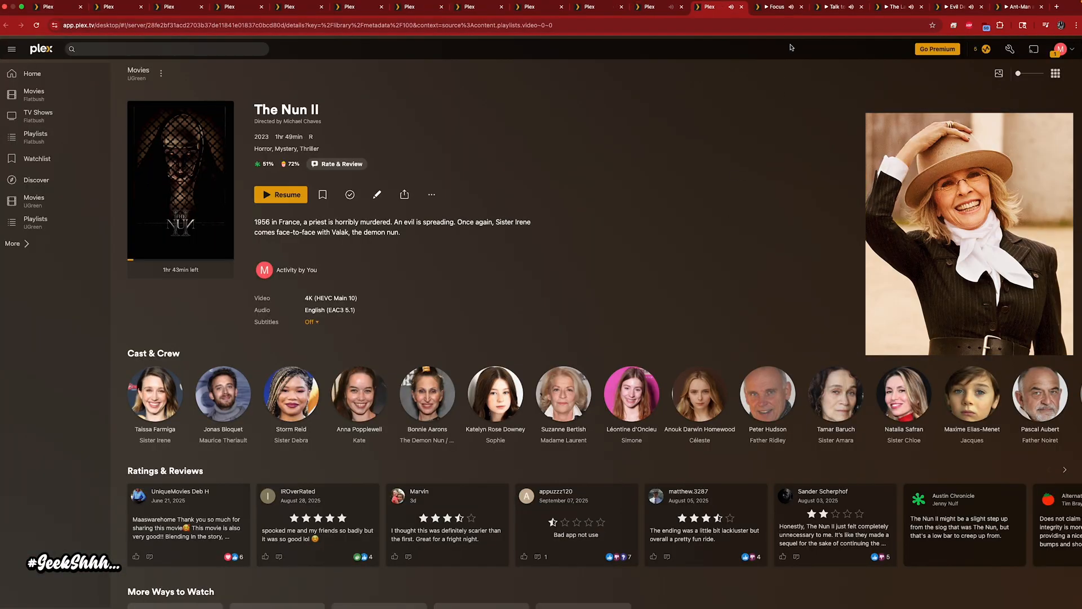
left_click(766, 7)
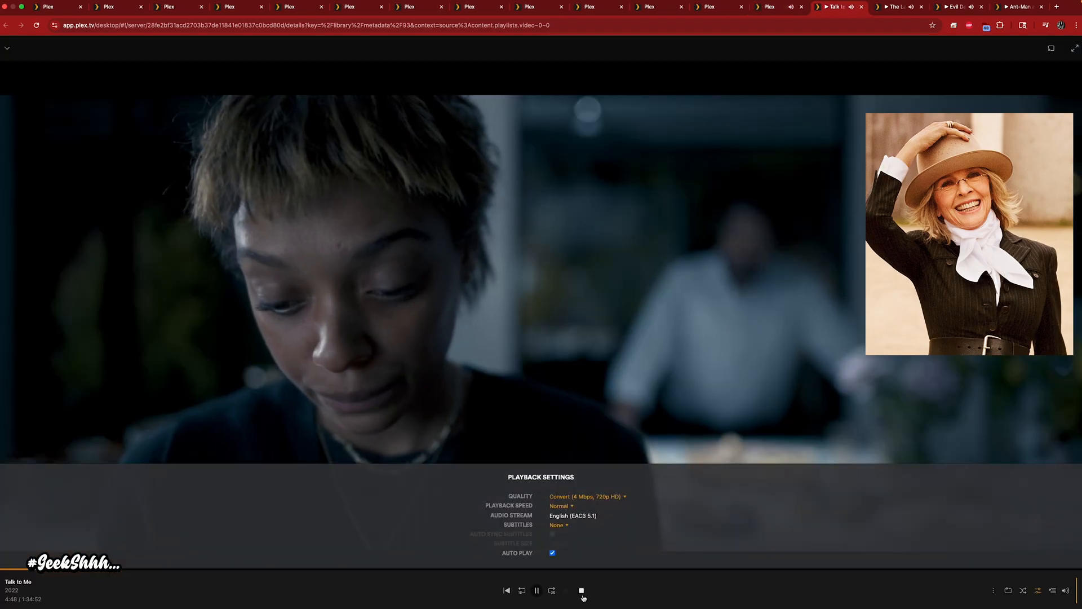
left_click(581, 590)
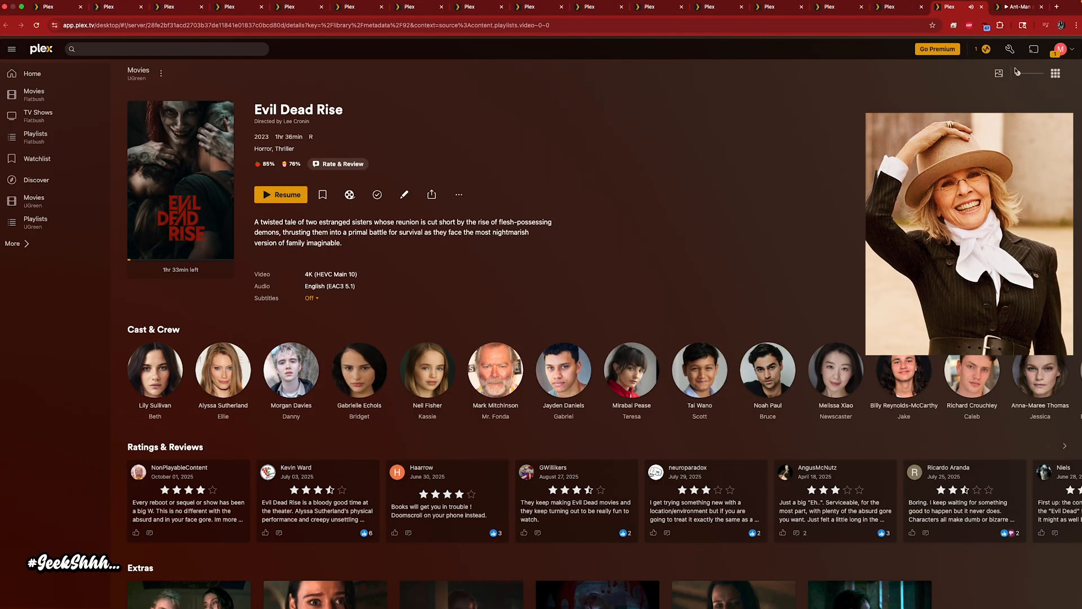
Step: Close the Last Voyage of the Demeter, Focus, Home Alone and Hocus Pocus 2 tabs
left_click(1022, 7)
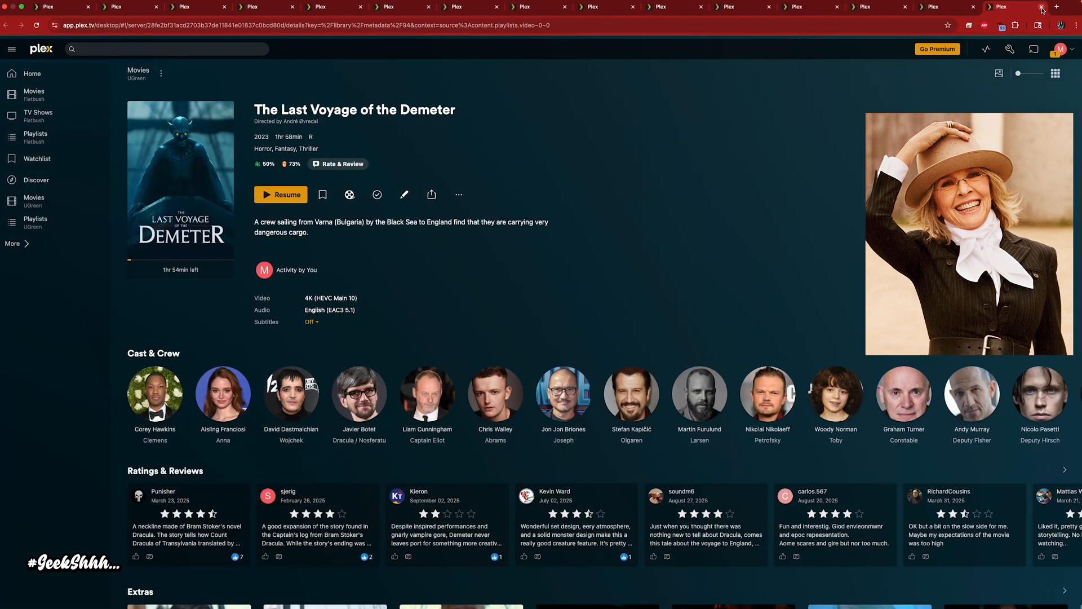
left_click(1041, 8)
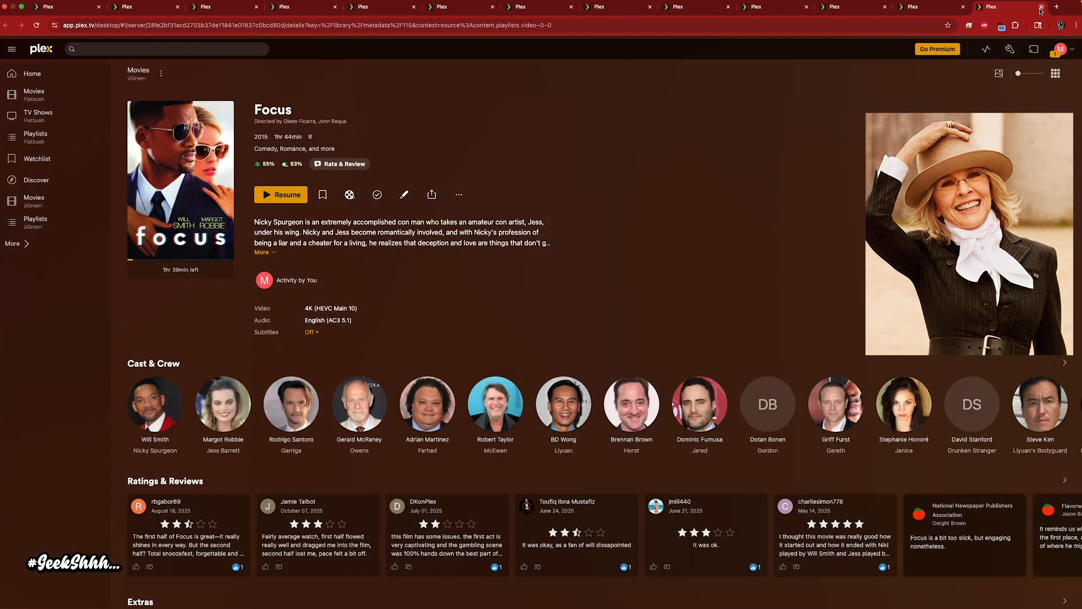
left_click(1041, 7)
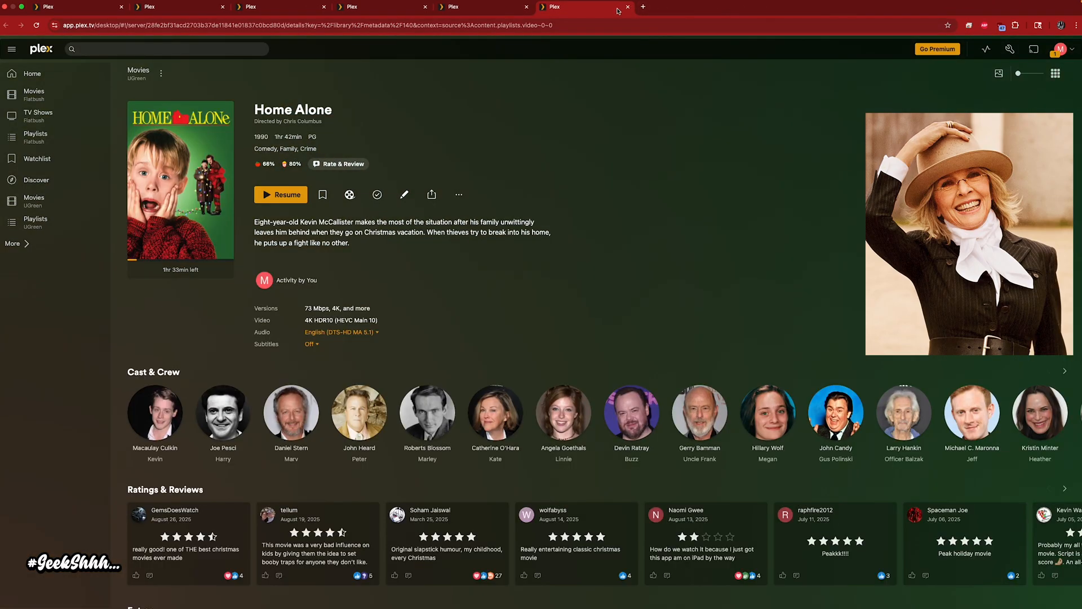
left_click(627, 7)
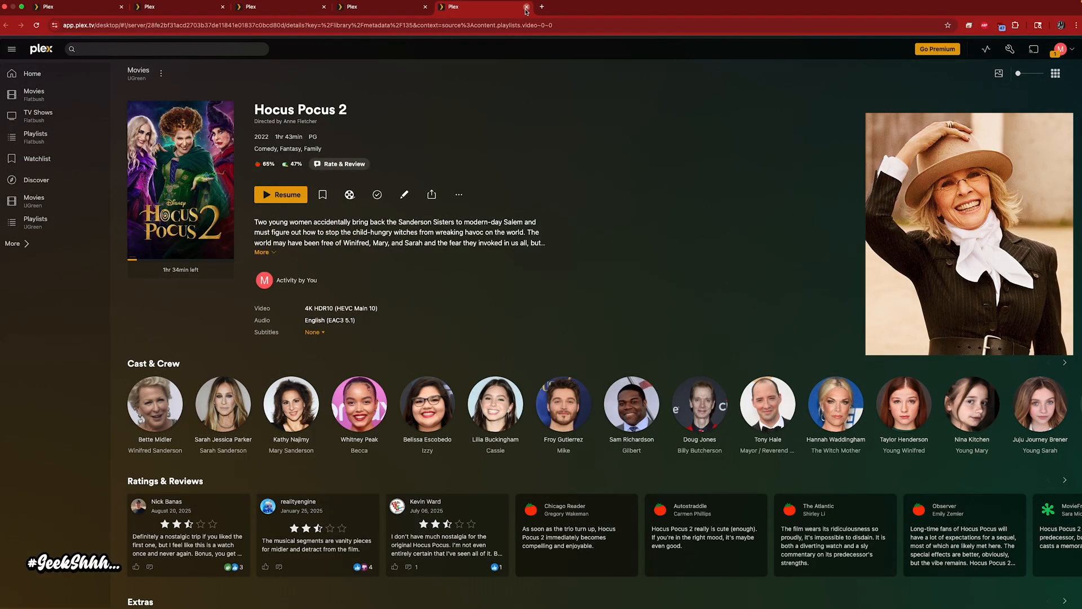
left_click(526, 8)
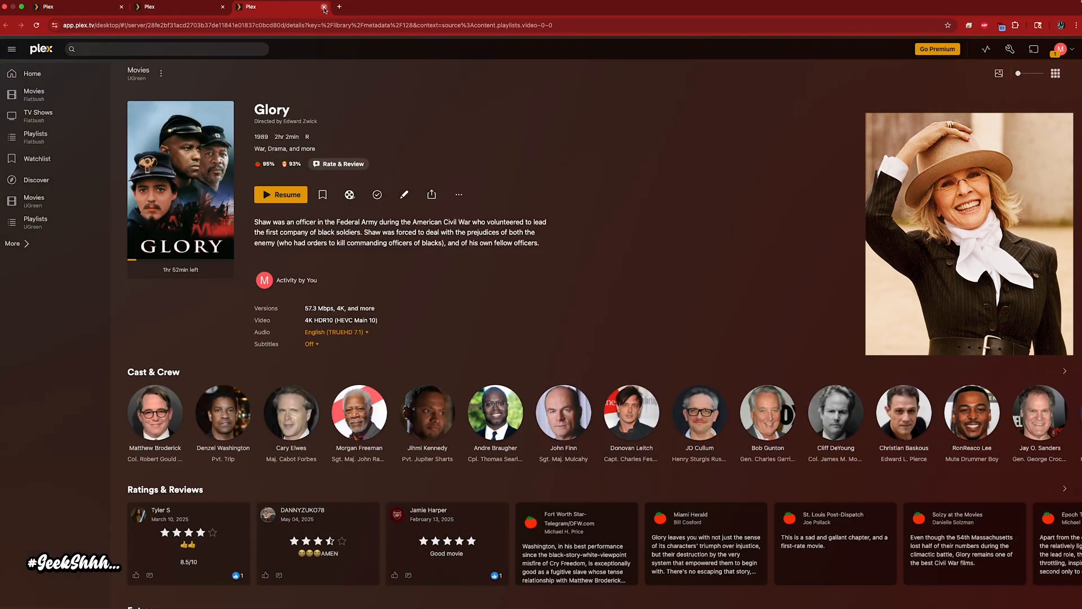
Step: Close Glory's tab, then uncheck 'Use hardware acceleration when available' and save
left_click(323, 6)
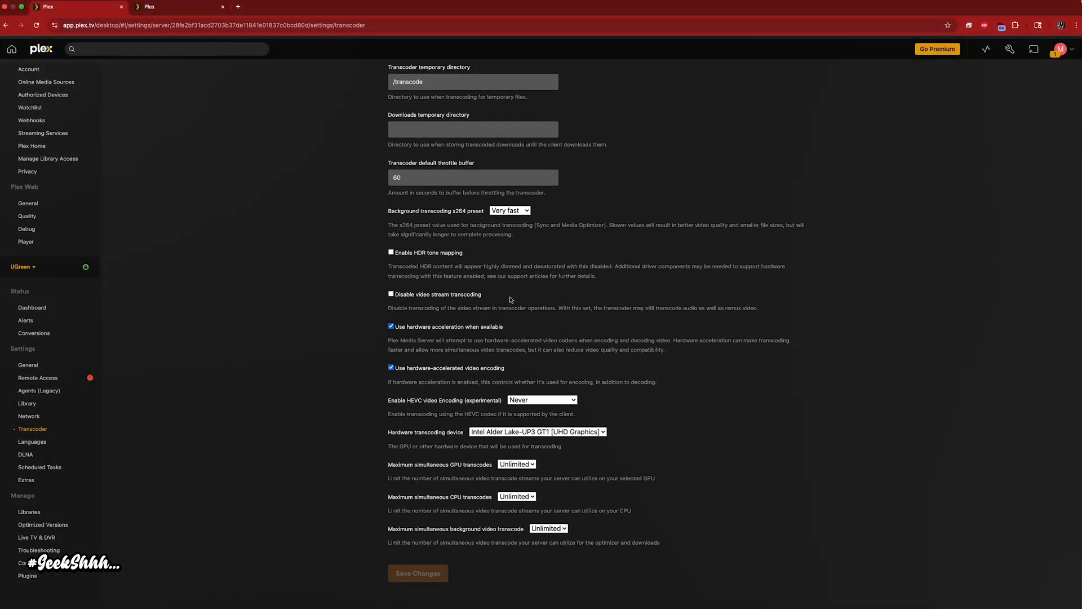
left_click(391, 326)
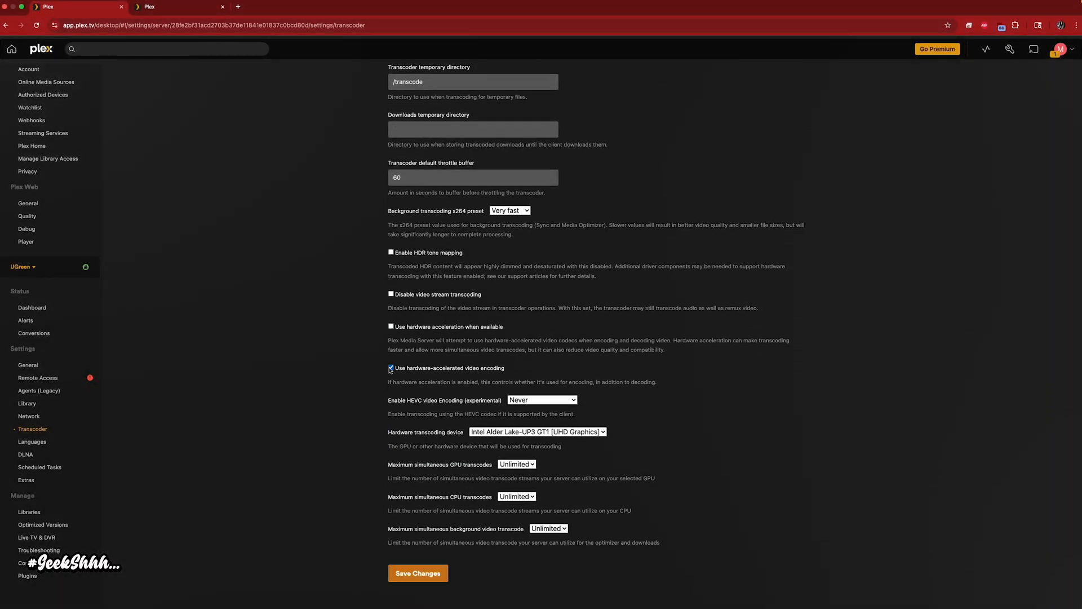
left_click(537, 431)
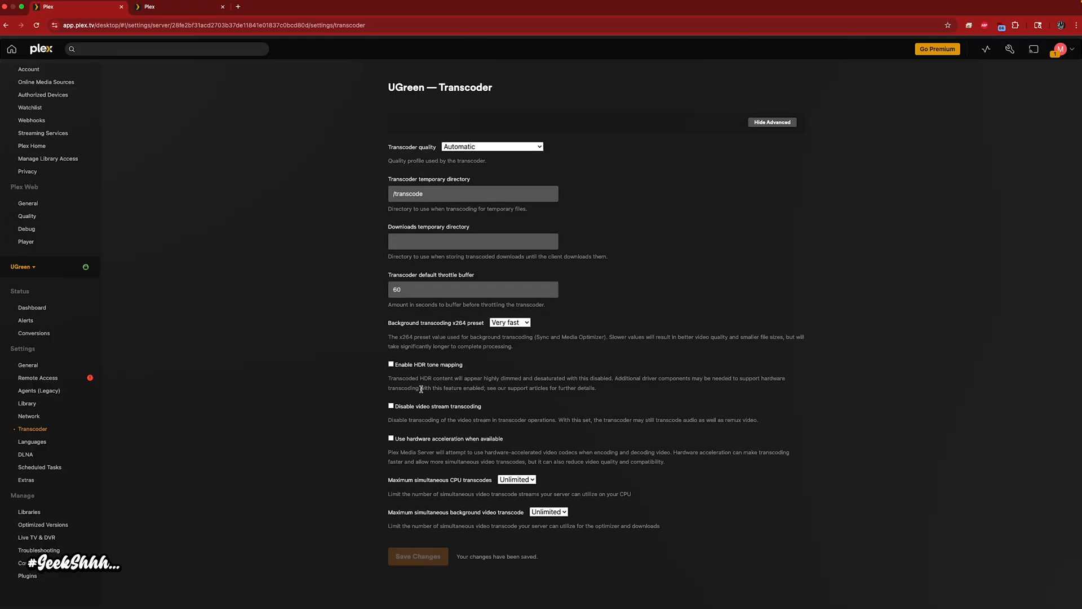
mouse_move(447, 430)
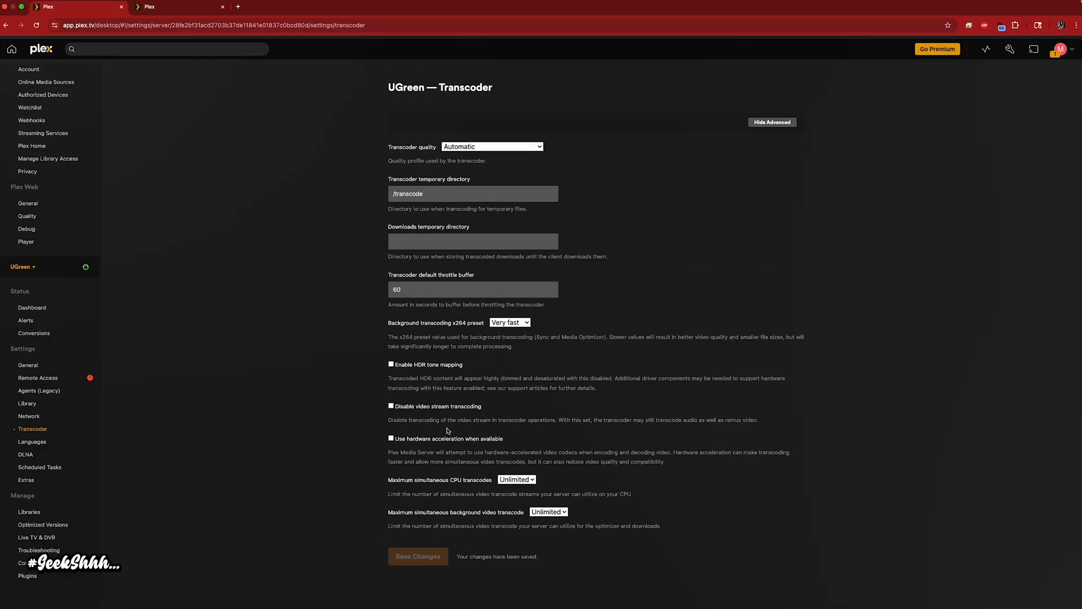
left_click(176, 6)
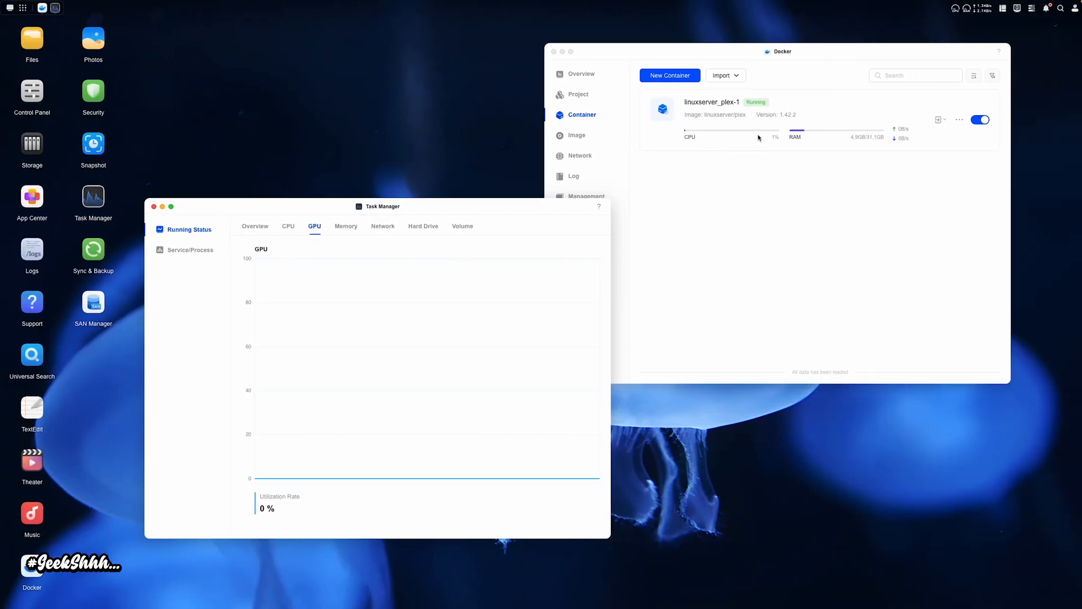
mouse_move(838, 153)
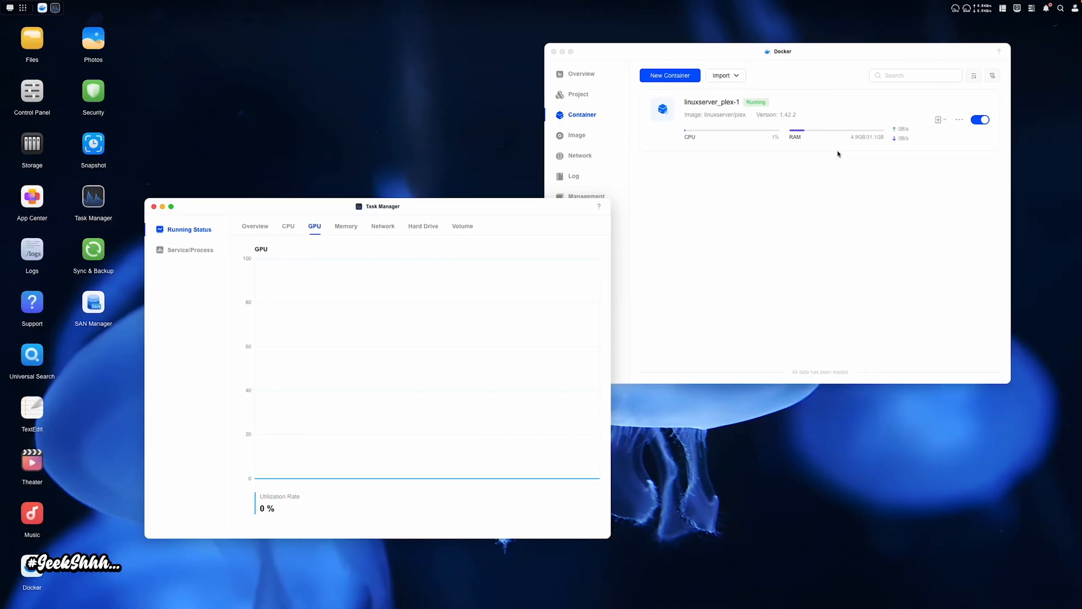
mouse_move(774, 149)
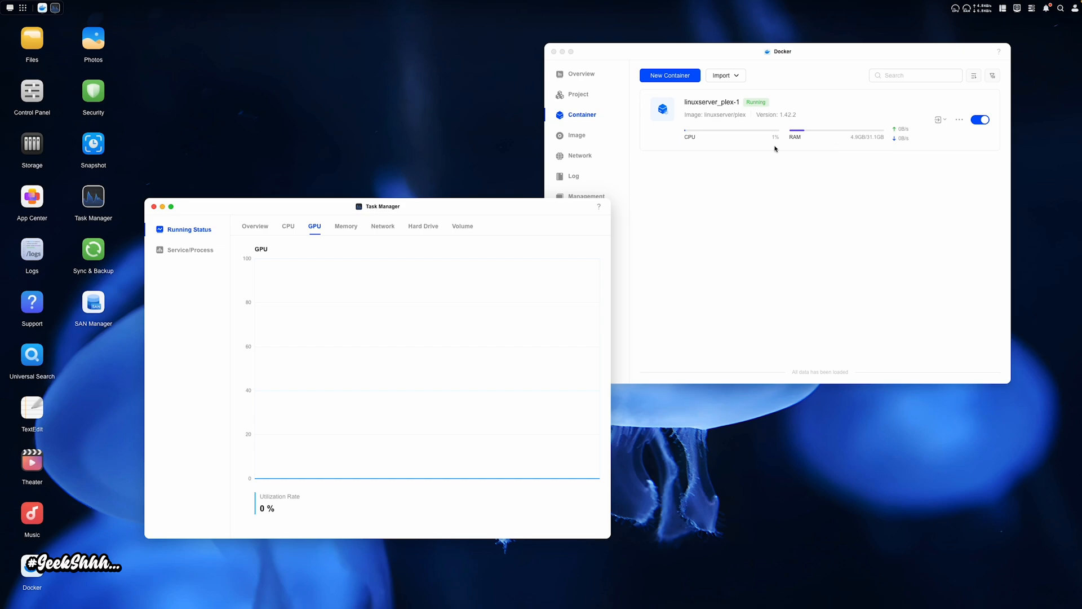
mouse_move(348, 222)
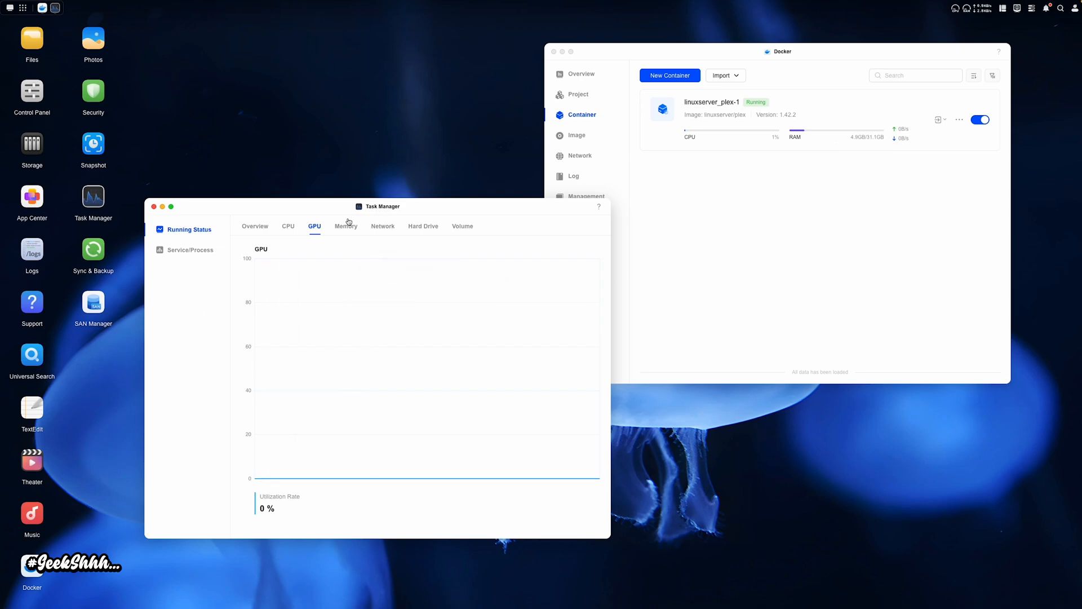
left_click(345, 226)
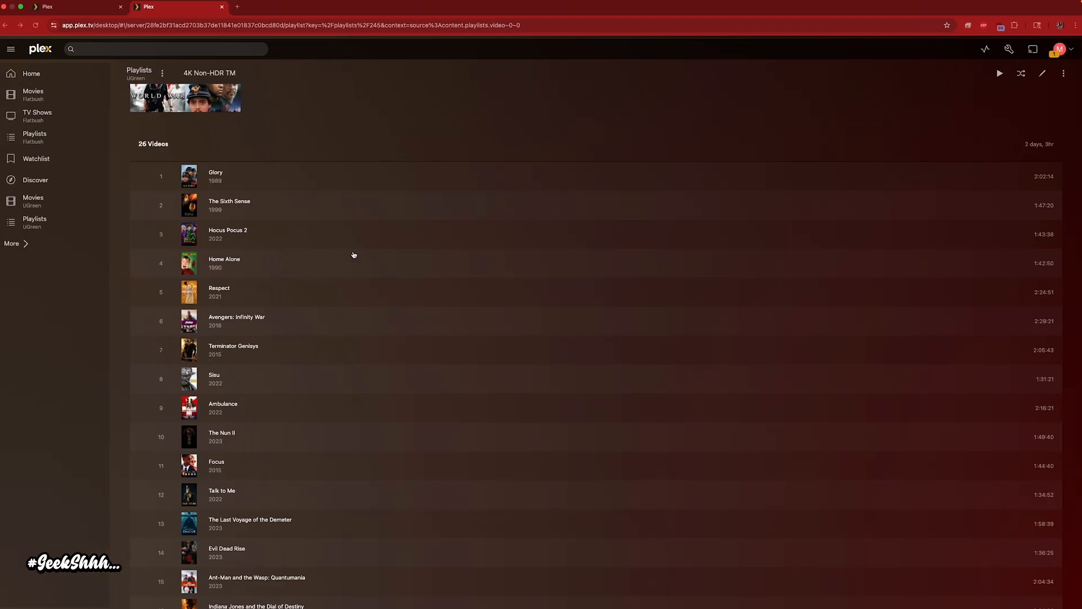
Step: Reopen Glory in a new tab, resume it, and convert to 720p HD at 4 Mbps
right_click(216, 176)
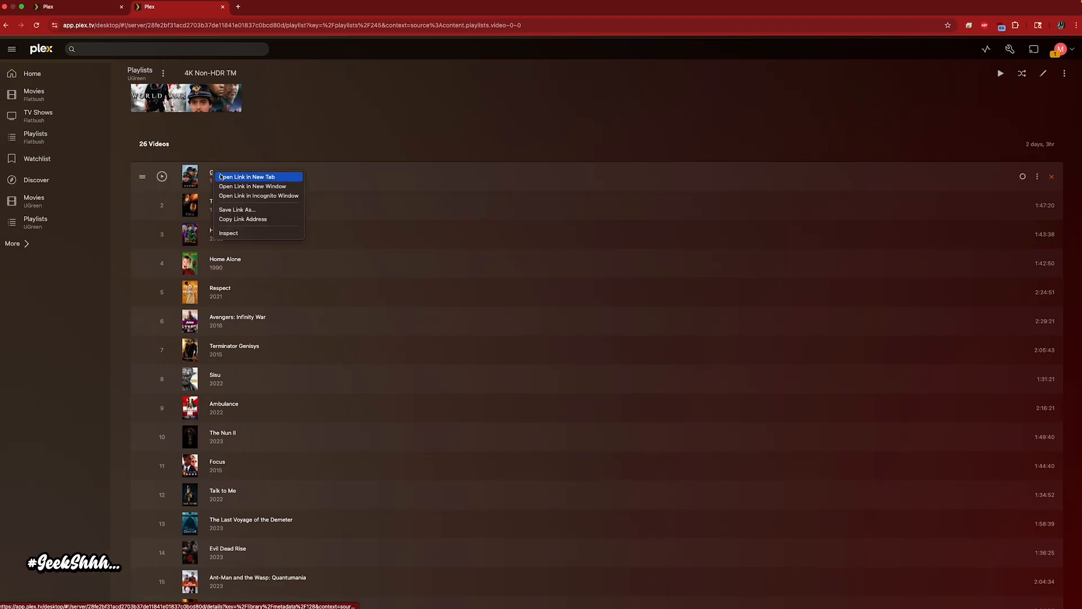
left_click(246, 176)
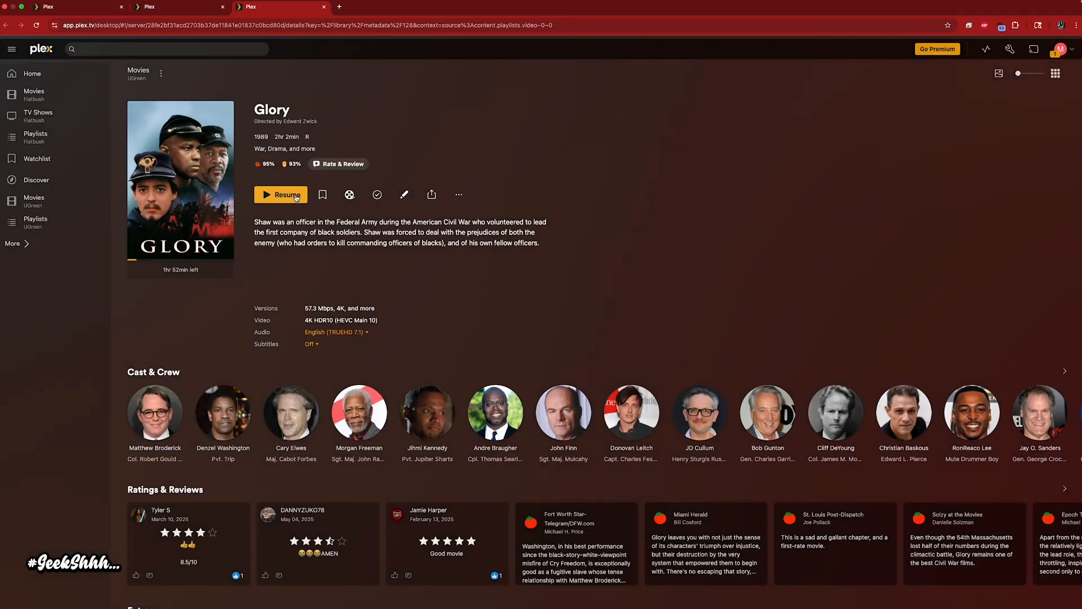
left_click(280, 194)
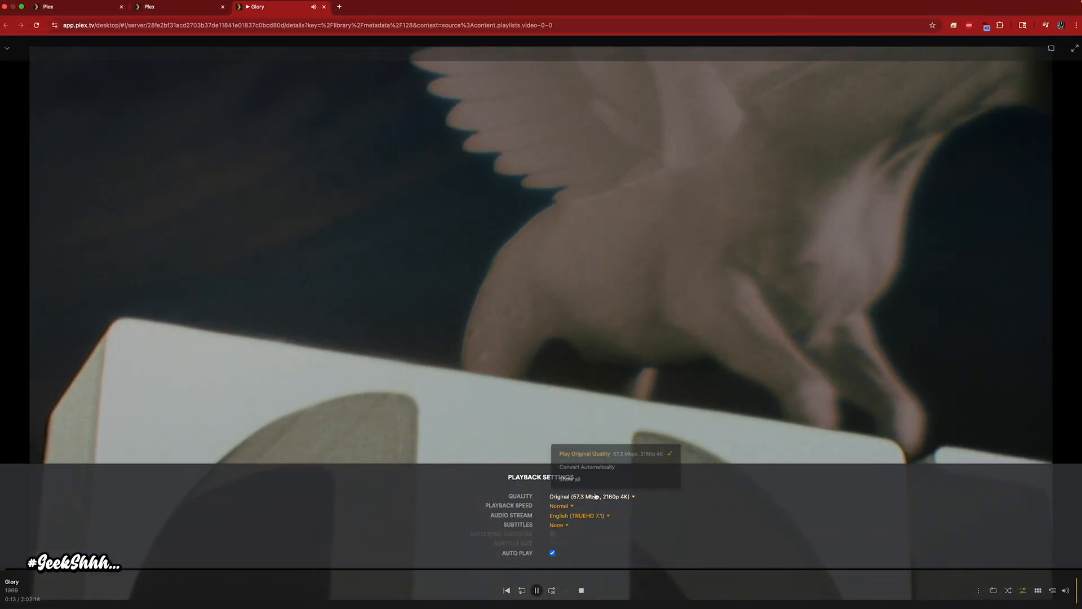
left_click(590, 495)
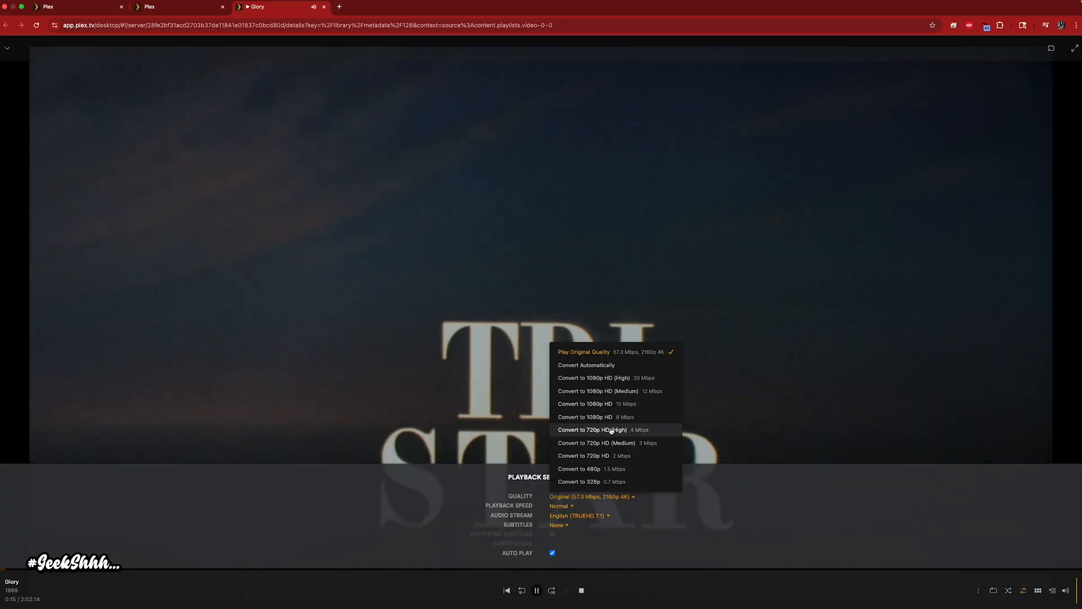
left_click(592, 430)
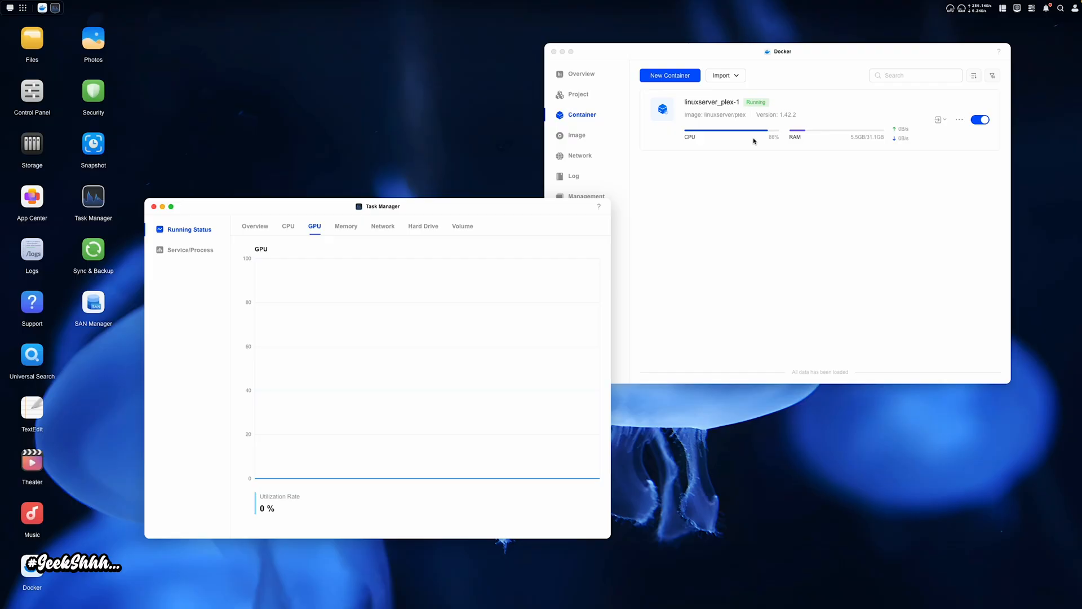
Step: Show the UGOS Task Manager CPU graph, reading 95% at 73 °C during software transcoding
left_click(289, 226)
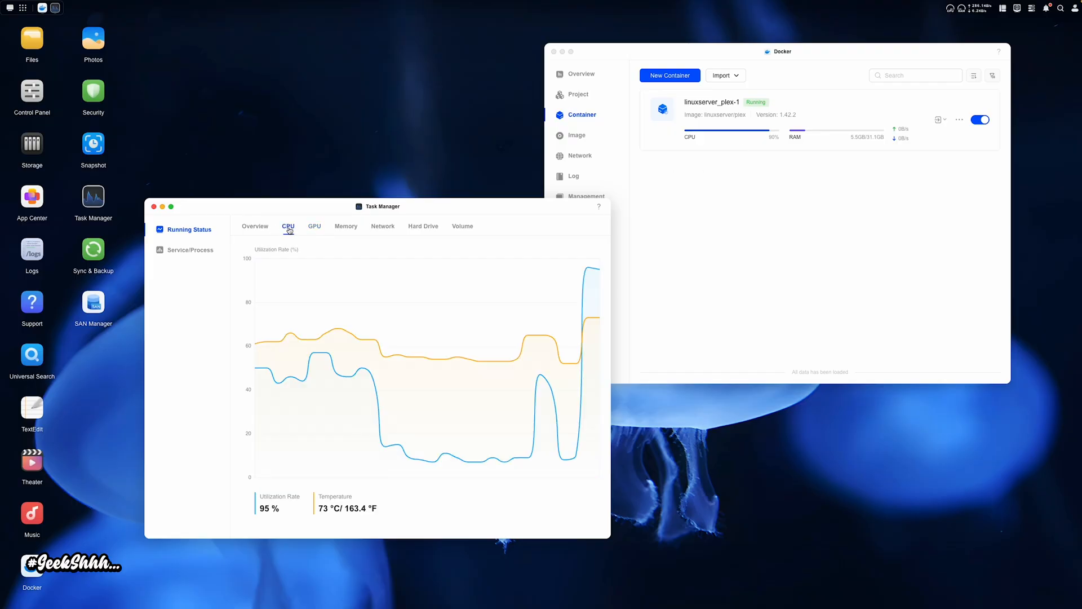
mouse_move(587, 271)
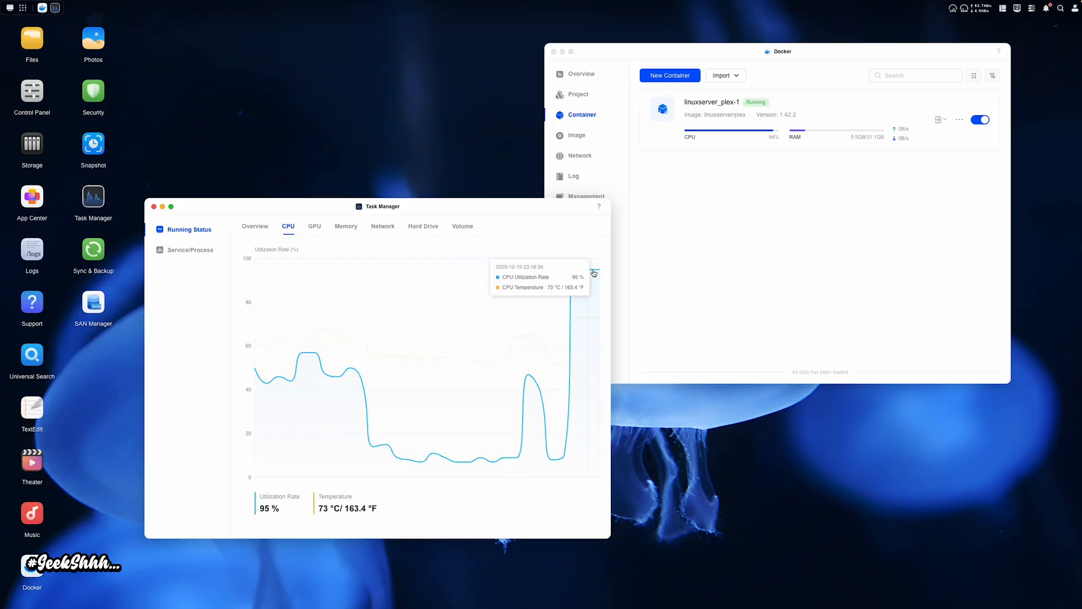
mouse_move(481, 264)
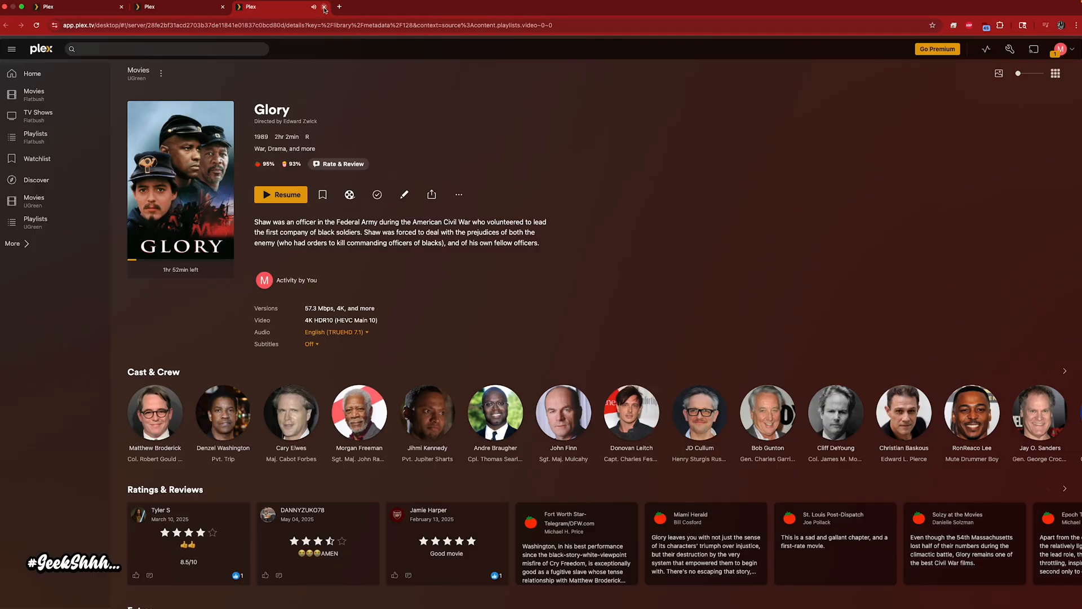
Step: Close the Glory tab, then enable and save HDR tone mapping in transcoder settings
left_click(324, 6)
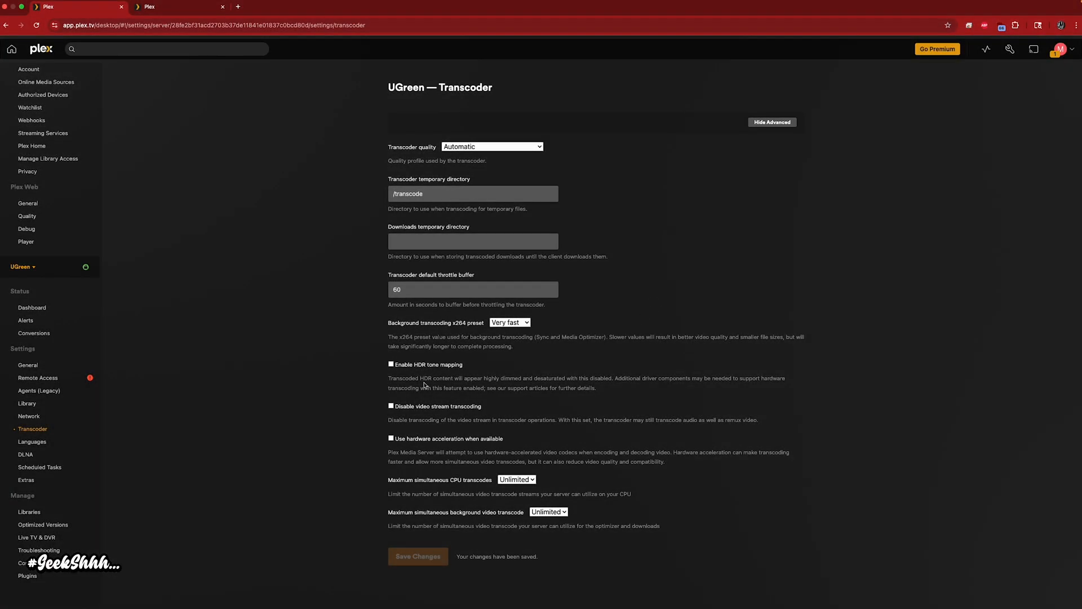
left_click(390, 365)
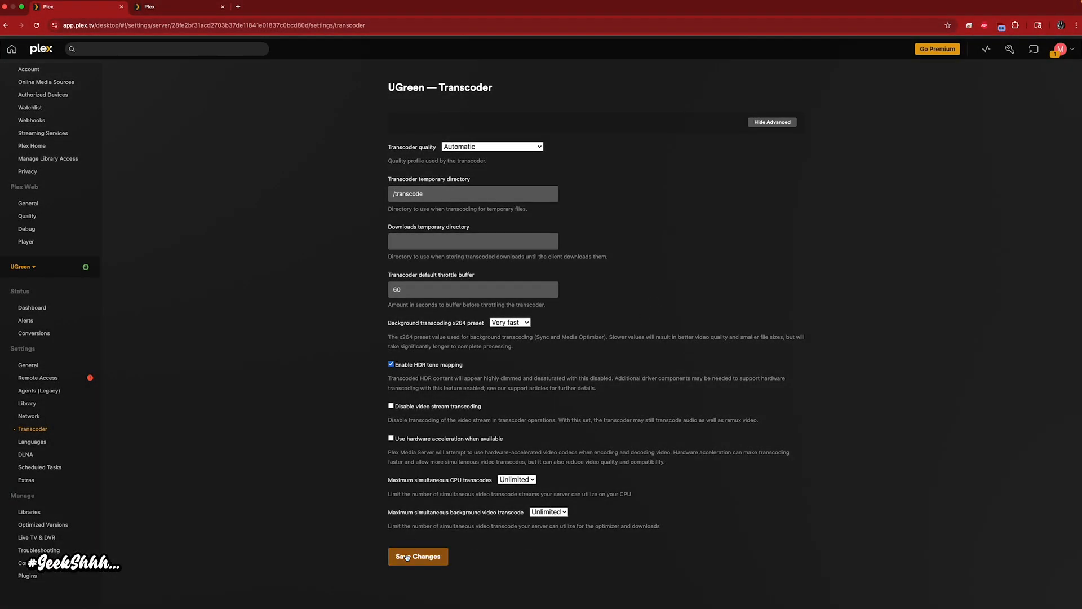
left_click(418, 555)
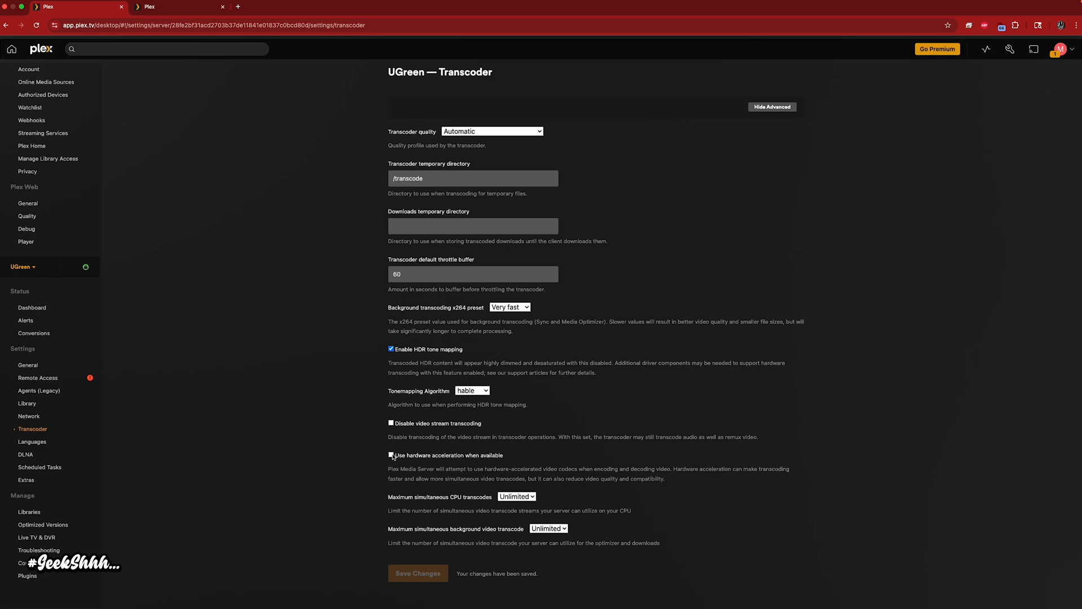
Step: Enable hardware-accelerated transcoding on the Intel UHD Graphics device and save the settings
left_click(391, 455)
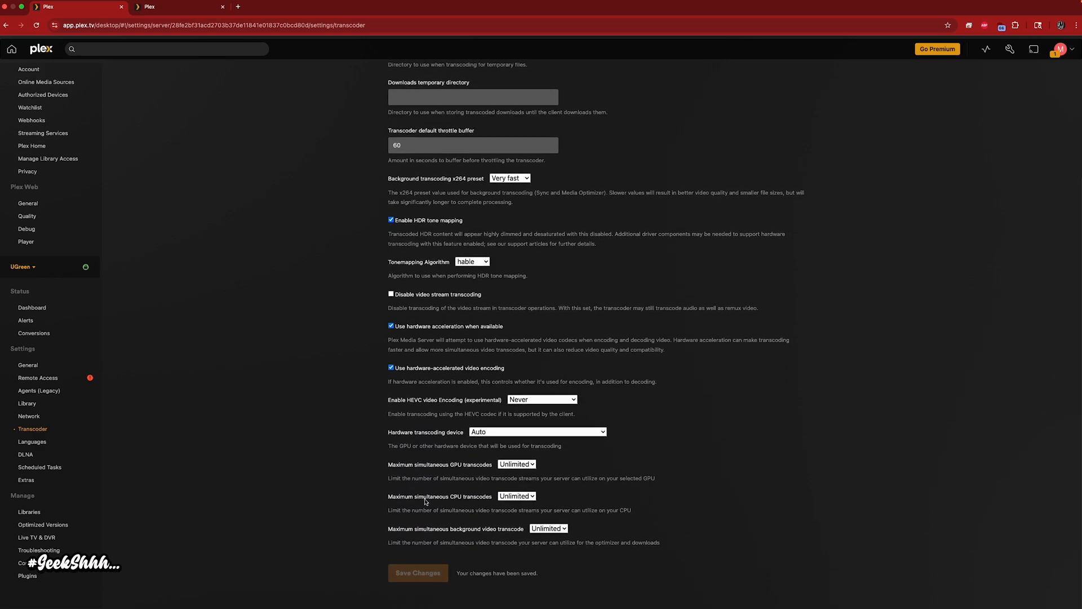
left_click(537, 432)
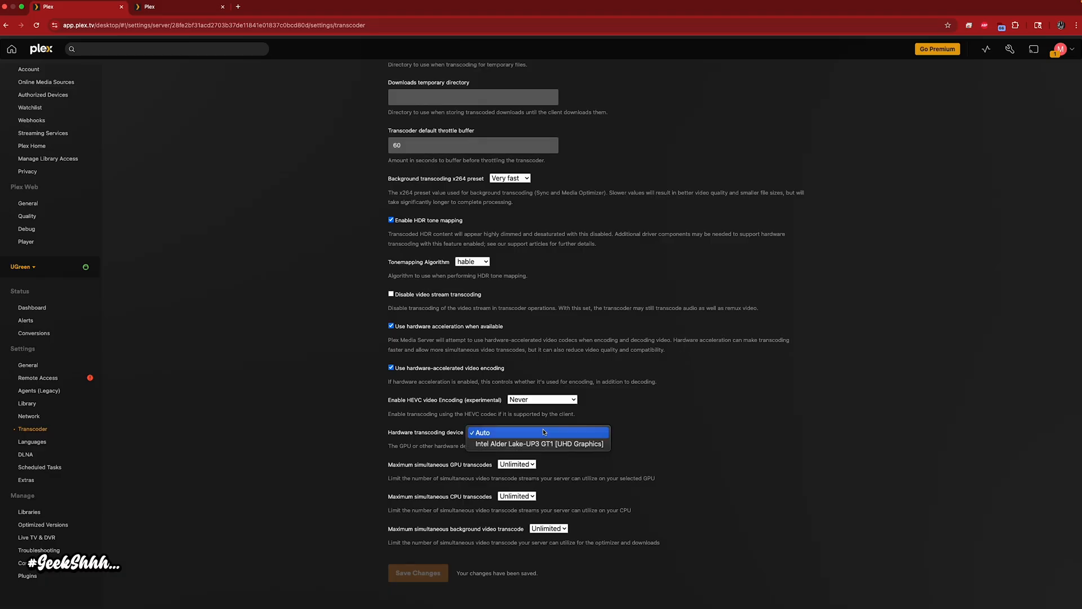
left_click(538, 443)
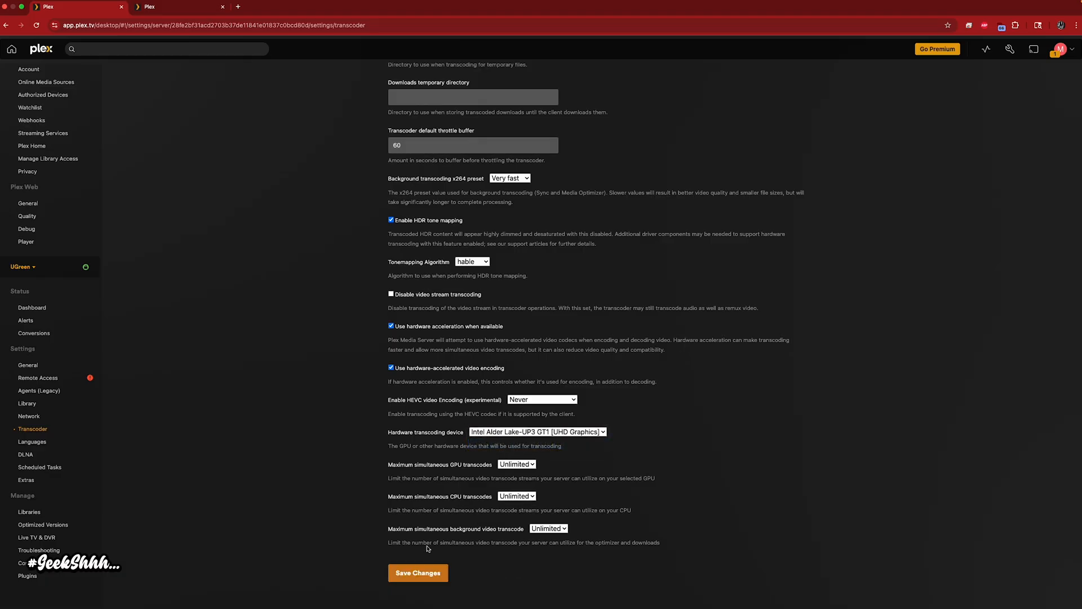
left_click(417, 572)
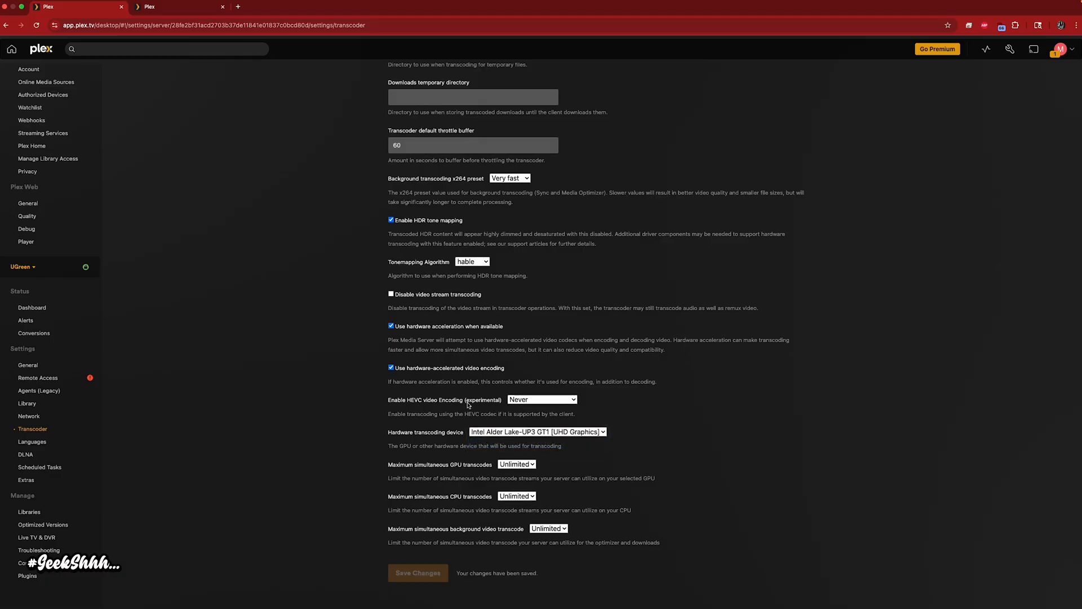
mouse_move(434, 496)
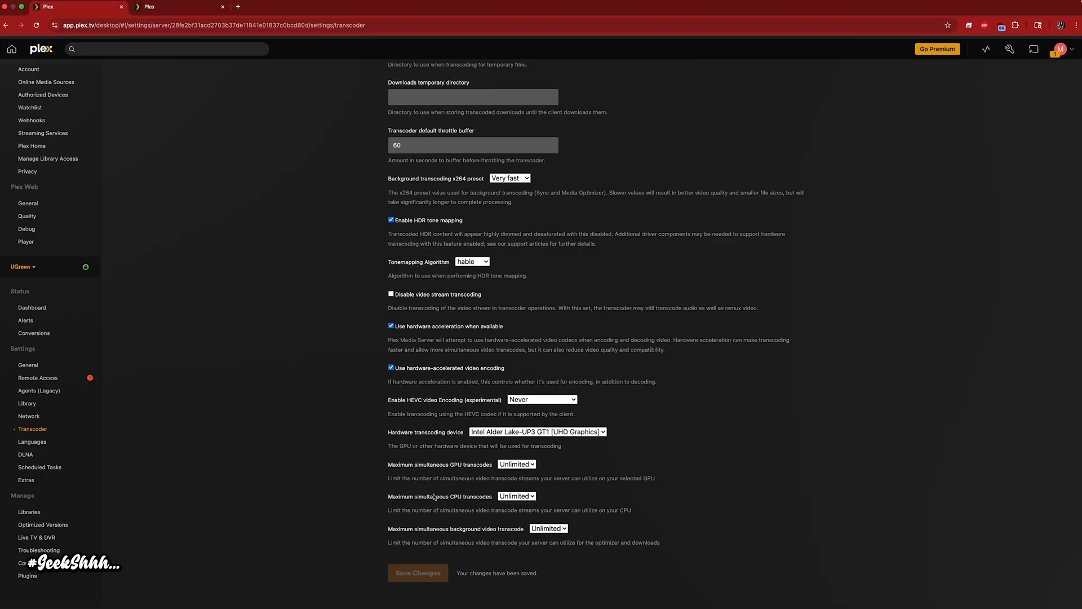
mouse_move(394, 542)
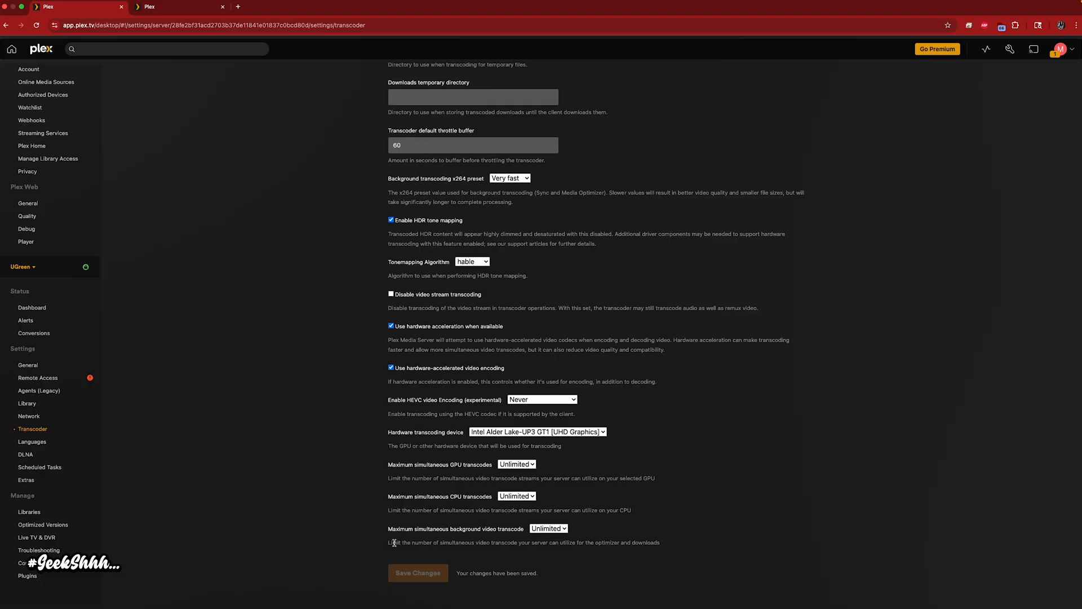
mouse_move(409, 566)
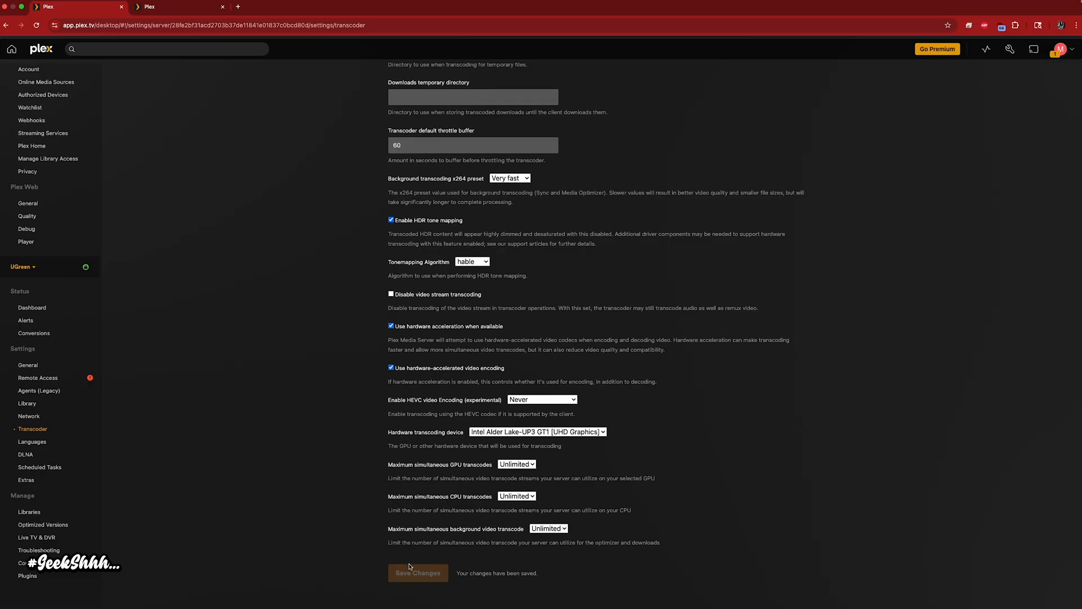
mouse_move(984, 49)
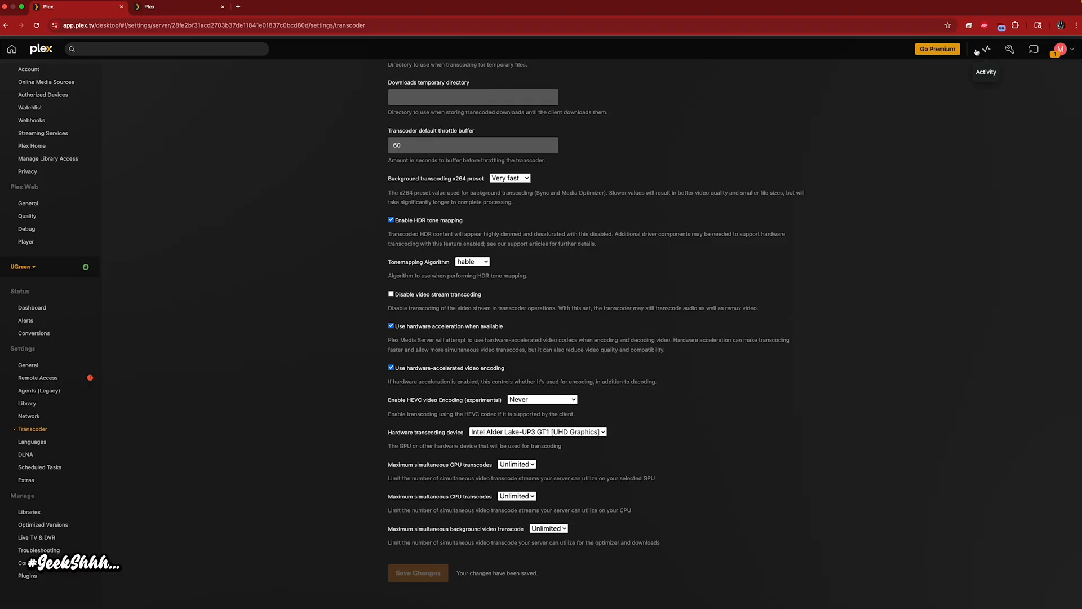
scroll("up", 3)
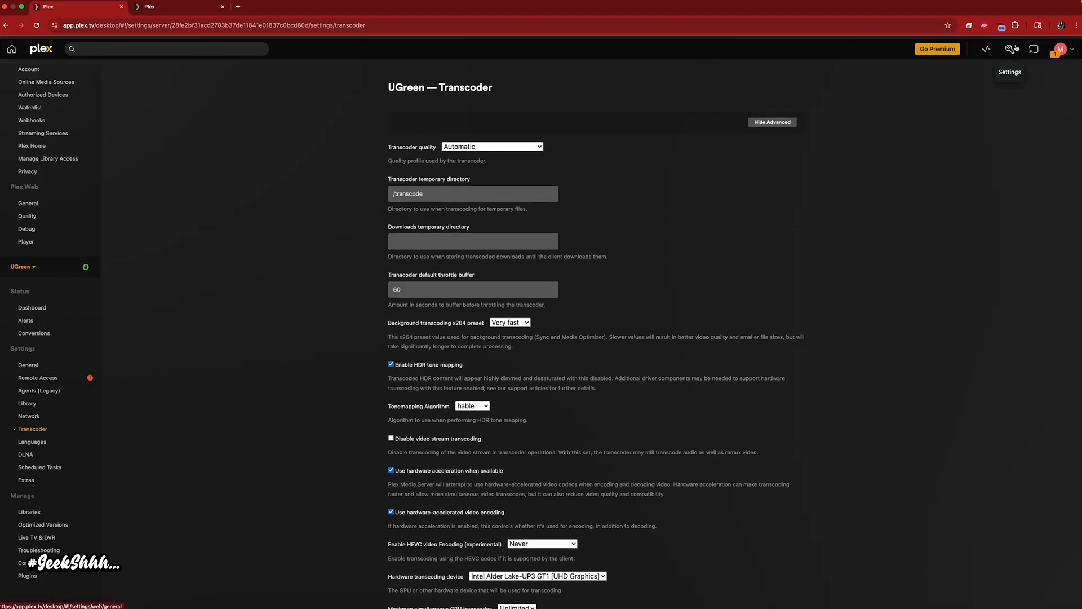
left_click(1033, 49)
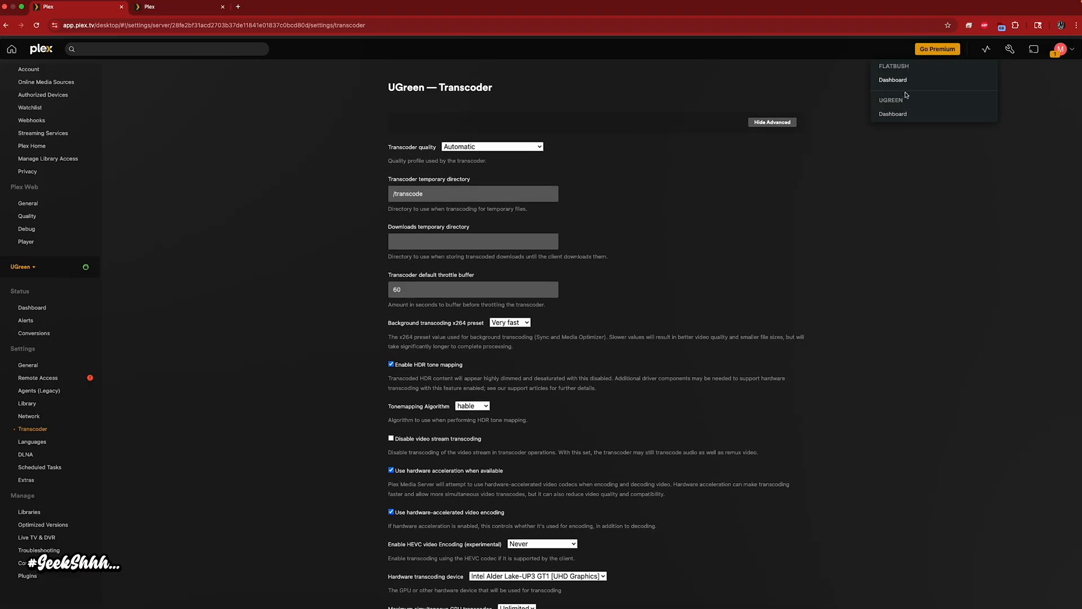
Step: Open Batman Begins from the 4K RemuX-TM playlist in a new tab and start it, checking GPU usage
left_click(176, 6)
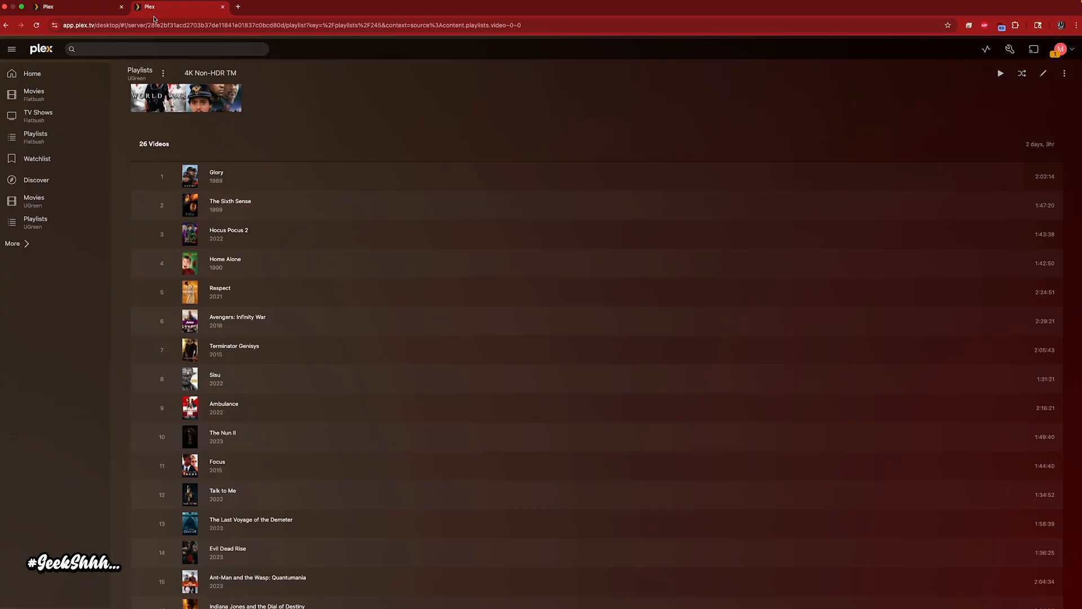
left_click(35, 222)
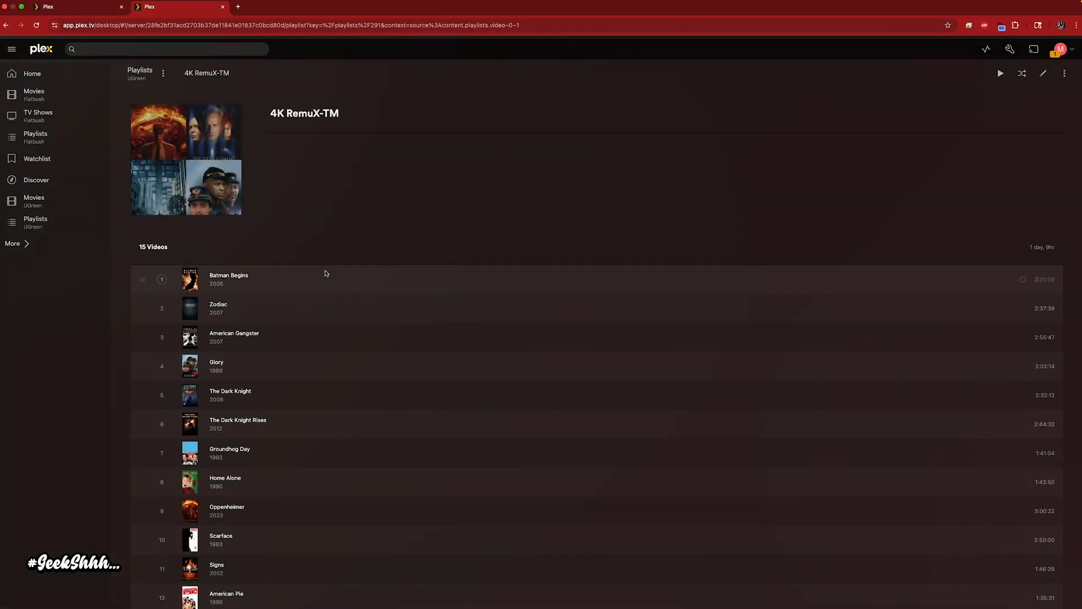
scroll("down", 3)
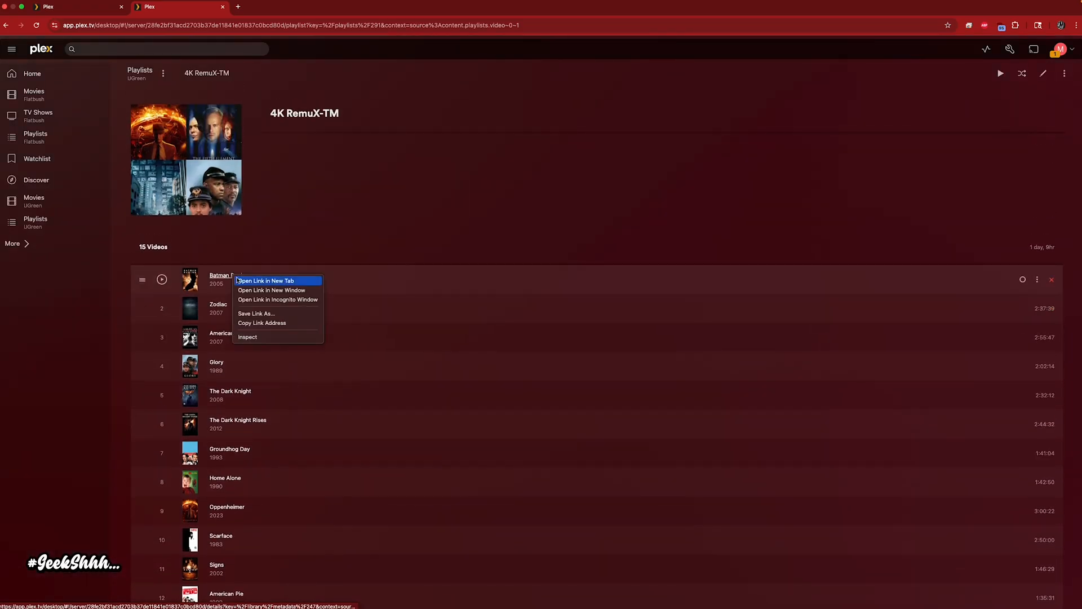
left_click(265, 280)
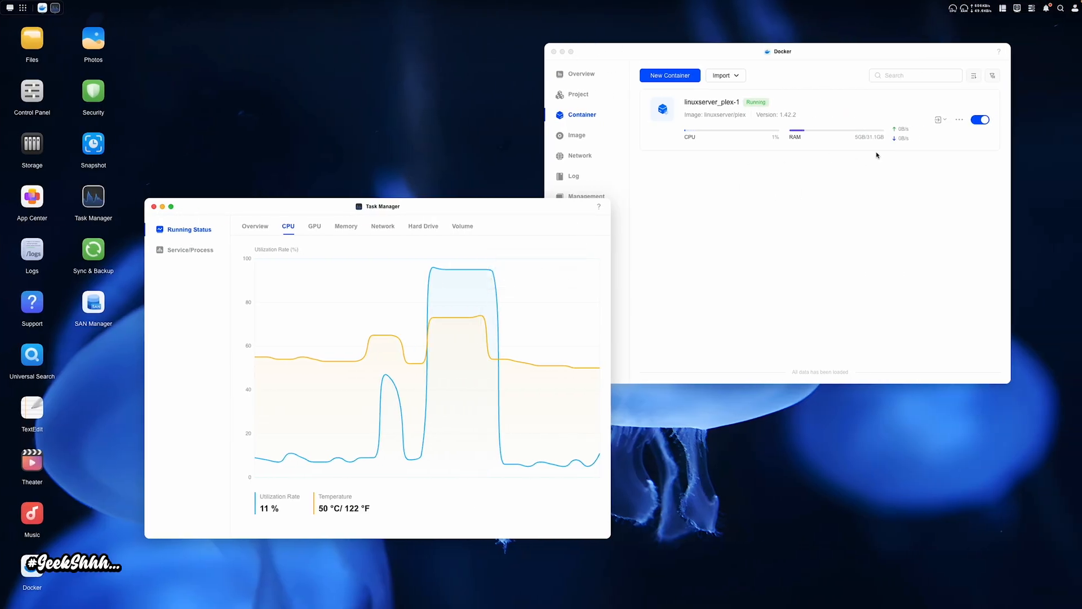
left_click(314, 226)
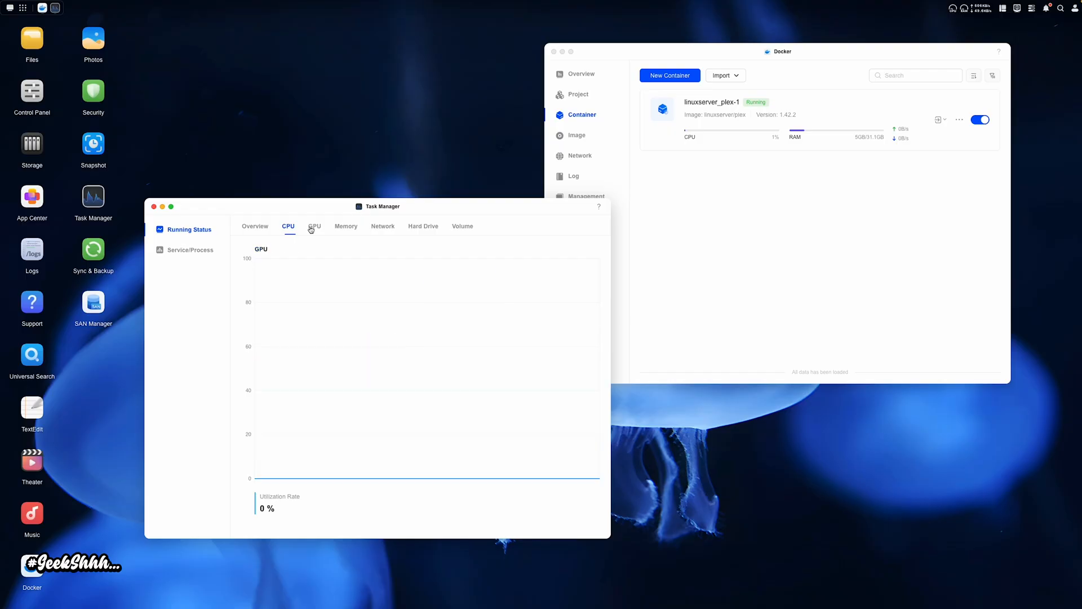
left_click(314, 225)
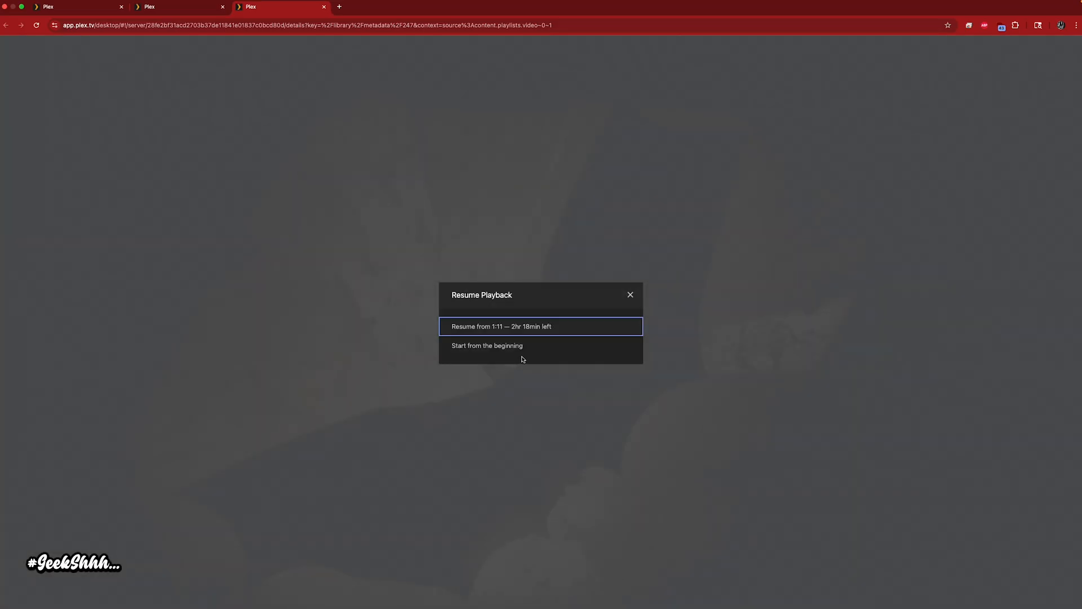
Step: Play Batman Begins from the beginning at Convert to 720p HD (High) 4 Mbps
left_click(540, 326)
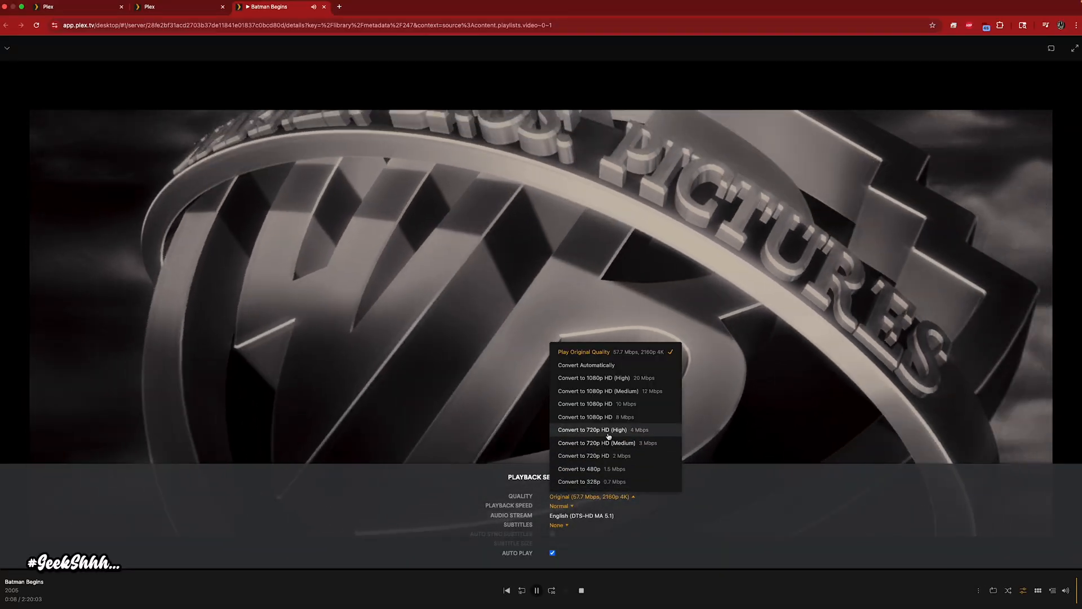
left_click(602, 430)
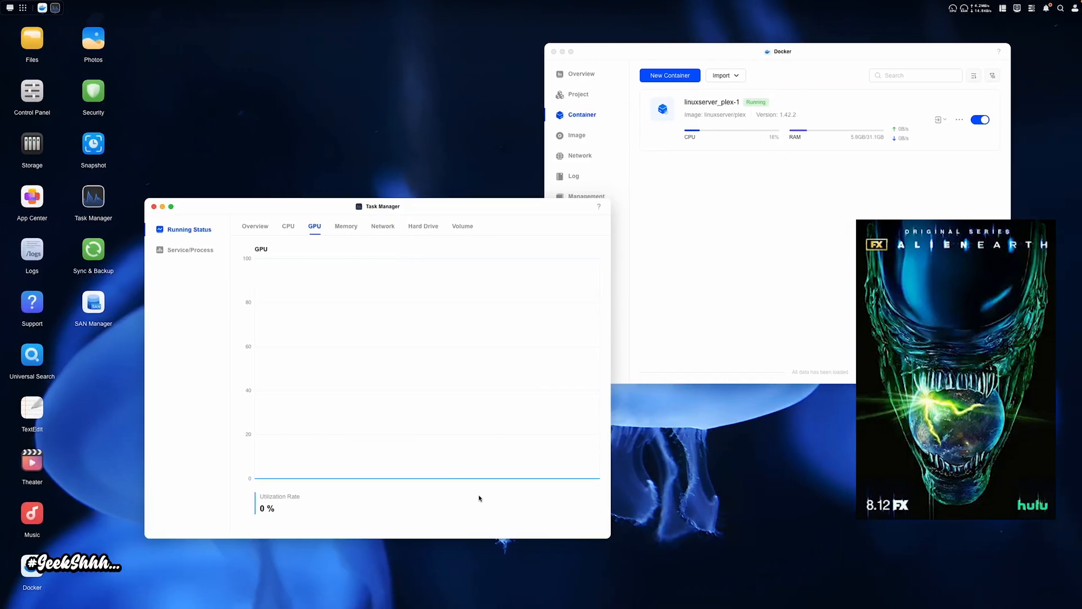
mouse_move(477, 480)
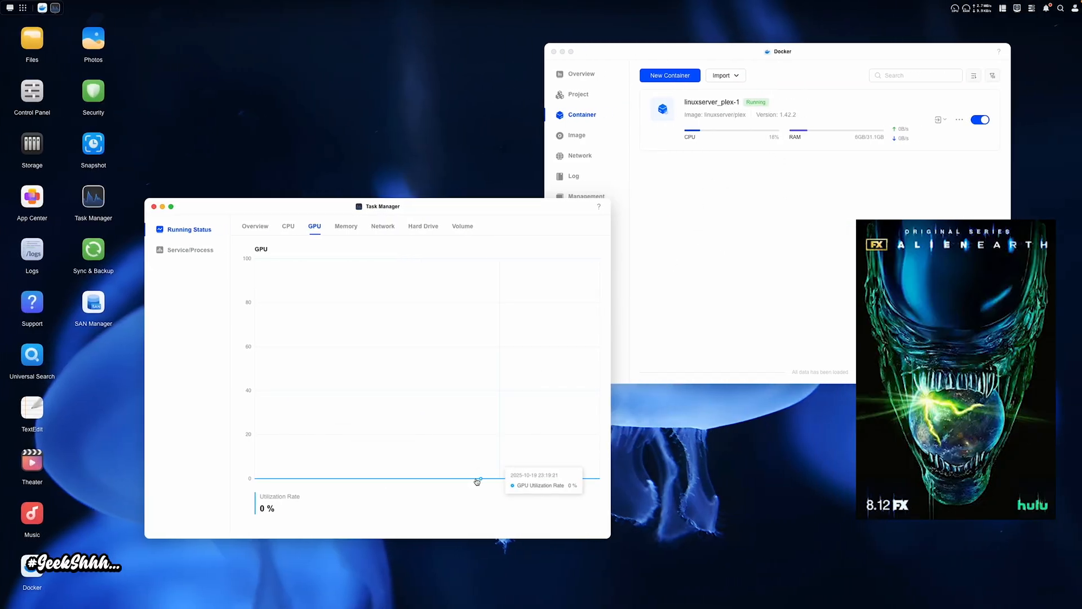
mouse_move(705, 231)
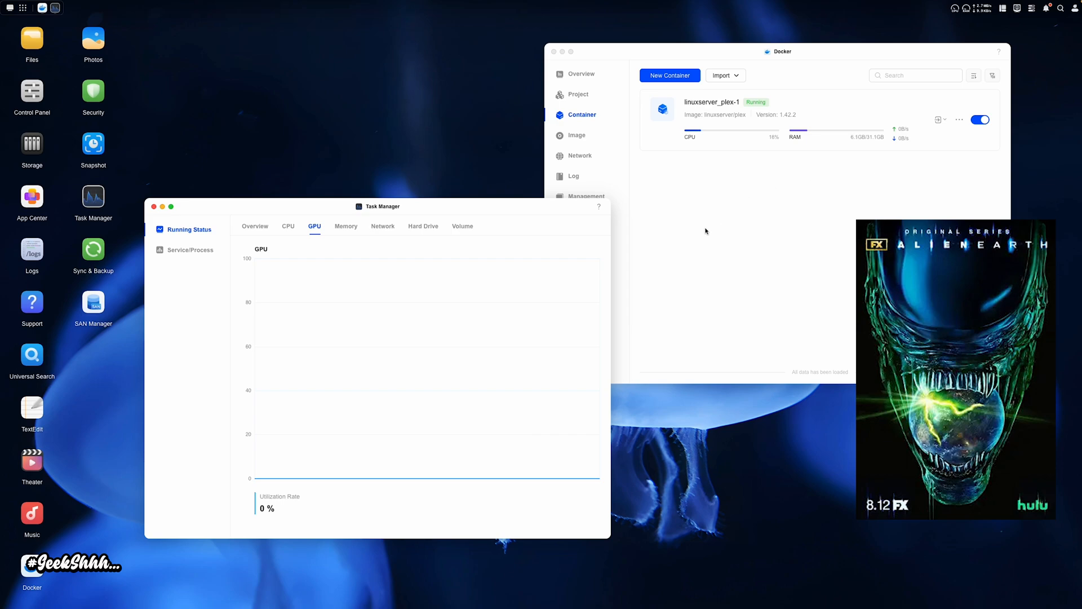
mouse_move(669, 283)
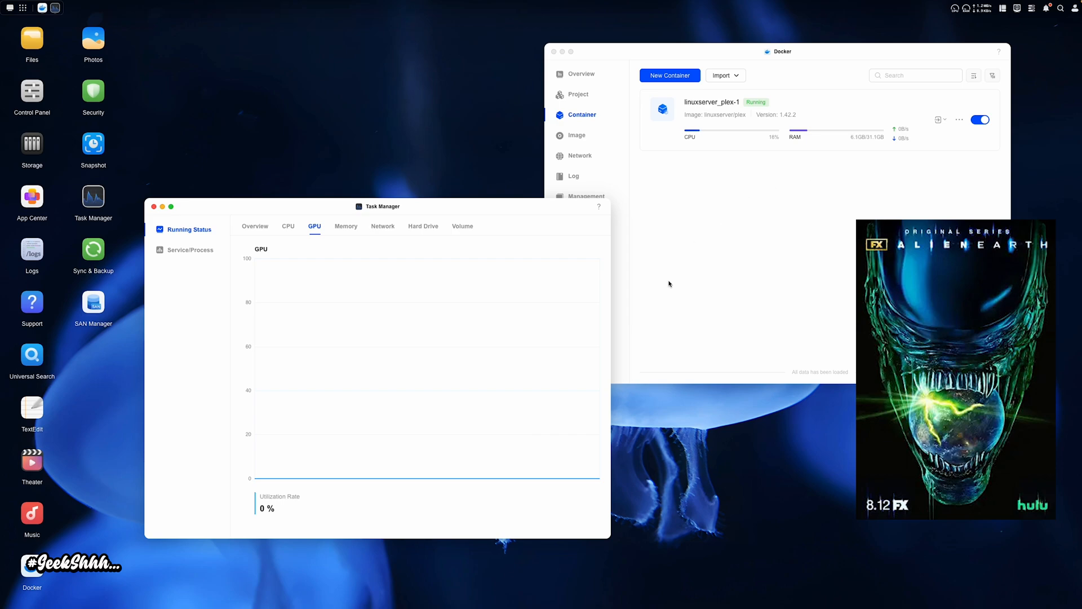
mouse_move(873, 155)
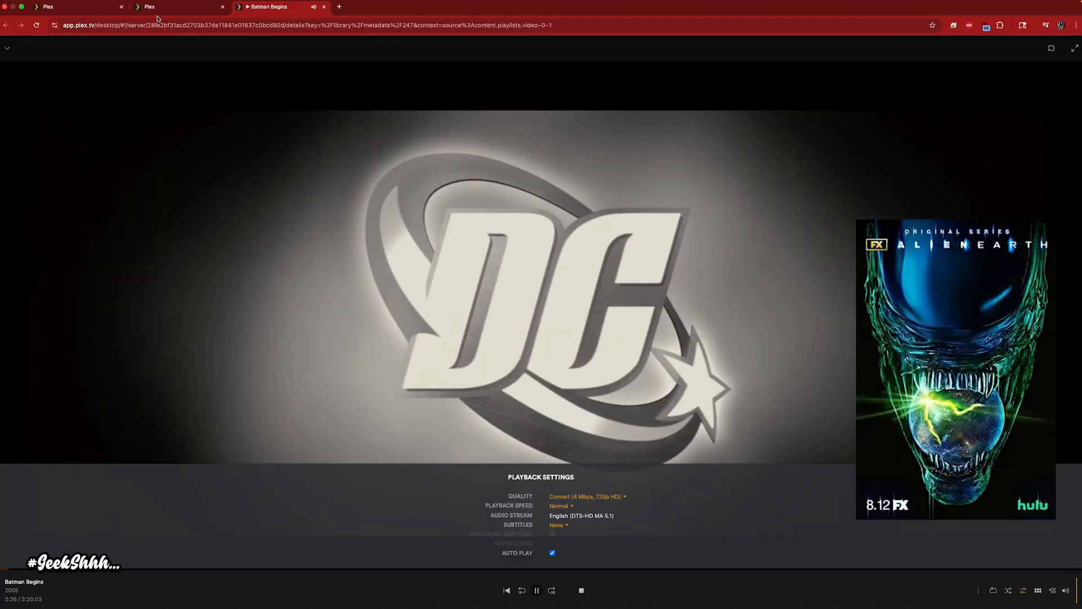
Step: Open Zodiac in a new tab and play it from the beginning
right_click(214, 308)
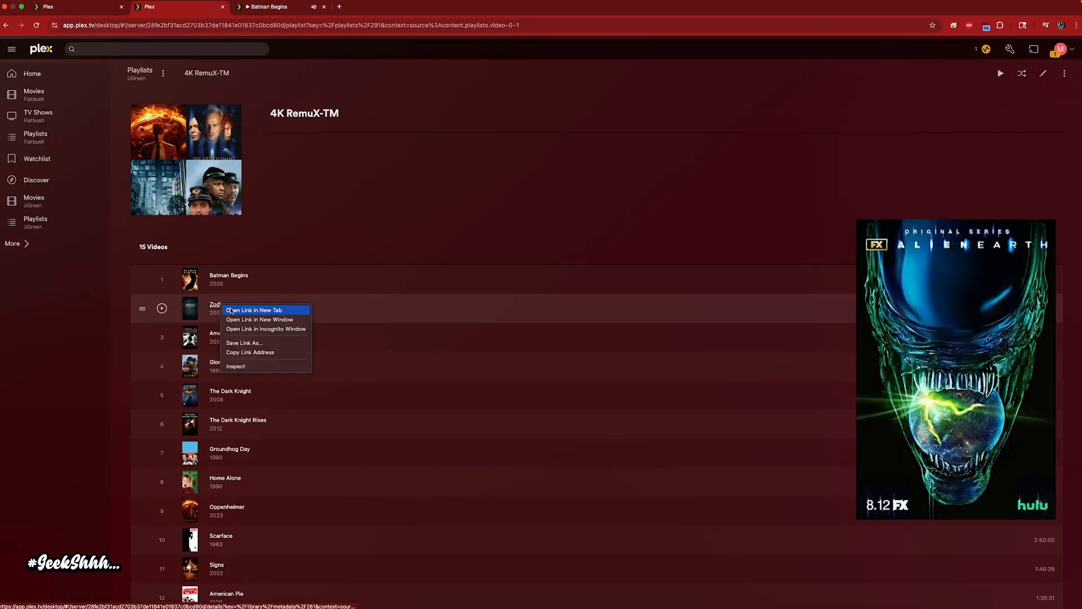
left_click(253, 310)
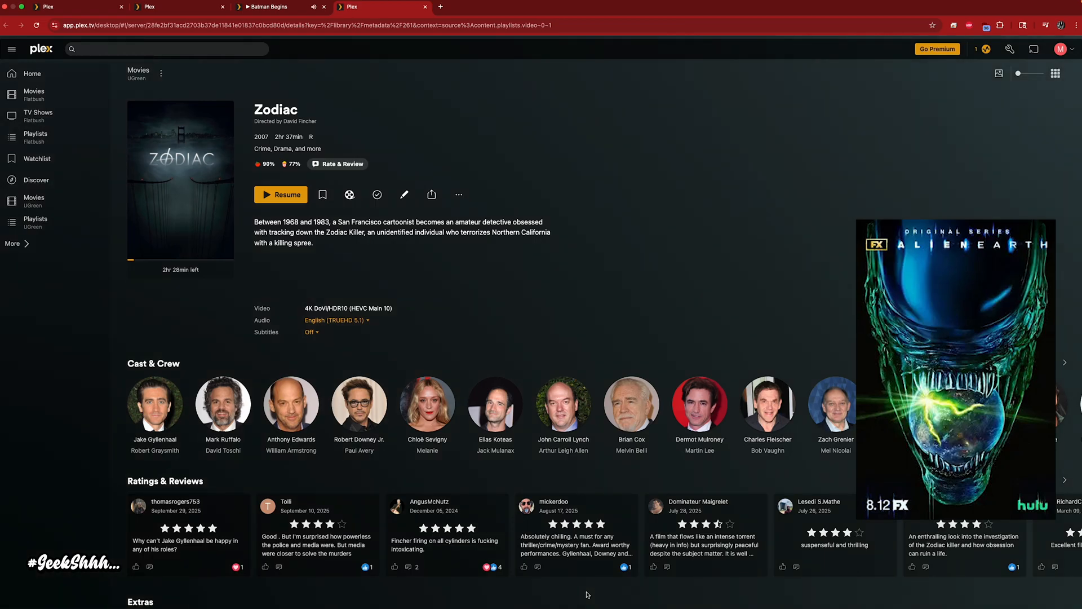
left_click(280, 193)
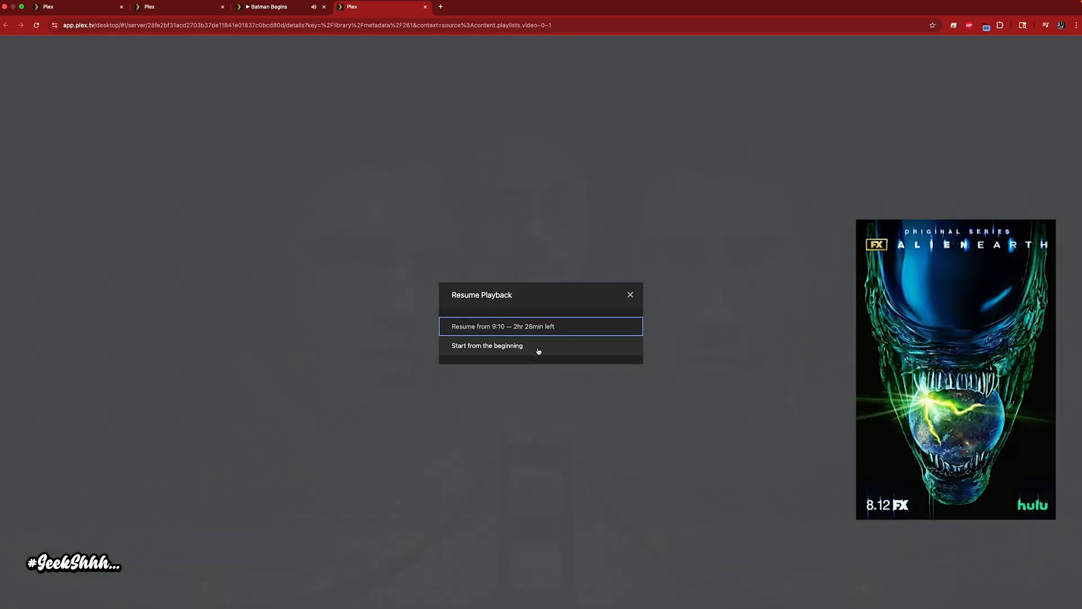
left_click(487, 345)
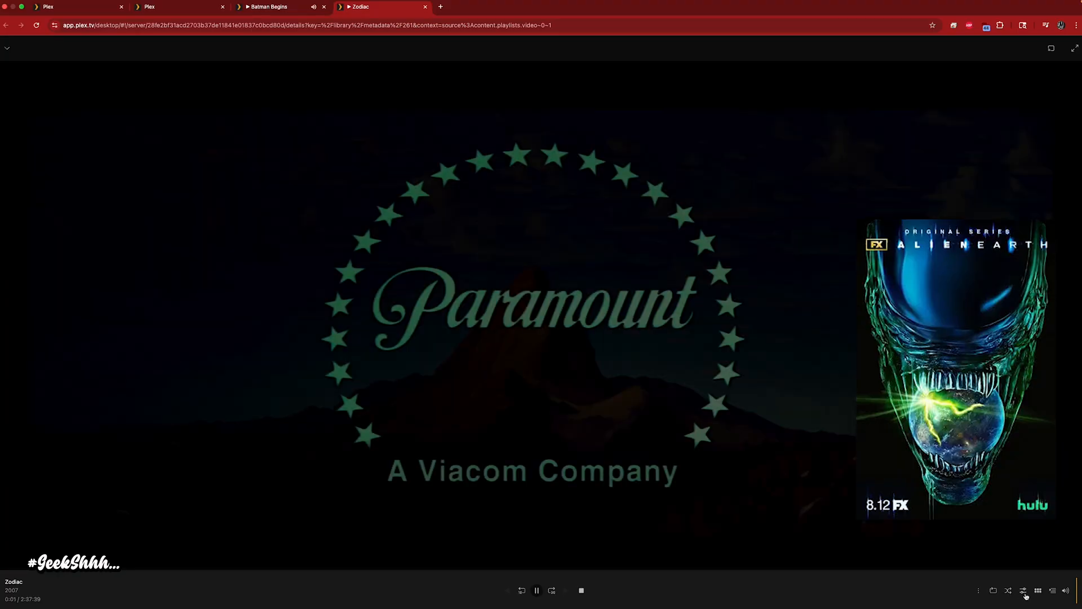
Step: Convert Zodiac's stream to 4 Mbps 720p HD and return to the playlist tab
left_click(1024, 590)
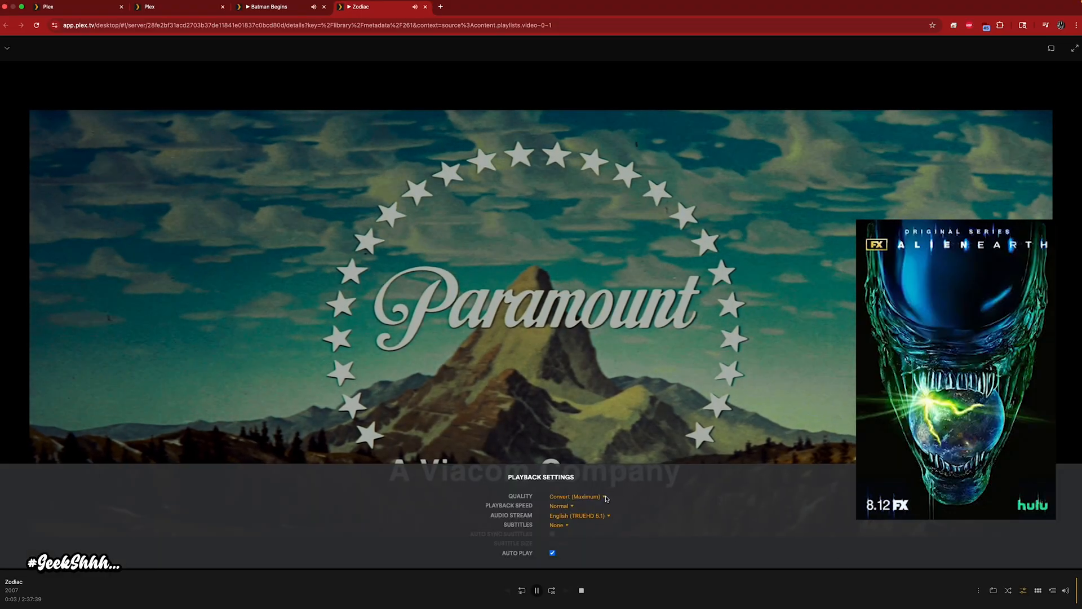
left_click(575, 496)
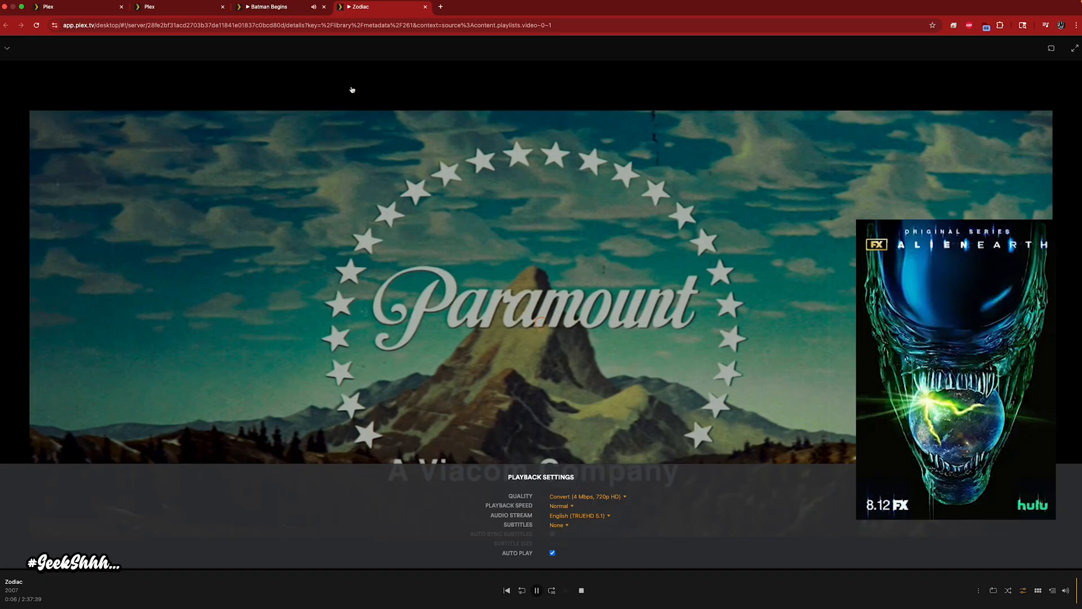
left_click(173, 7)
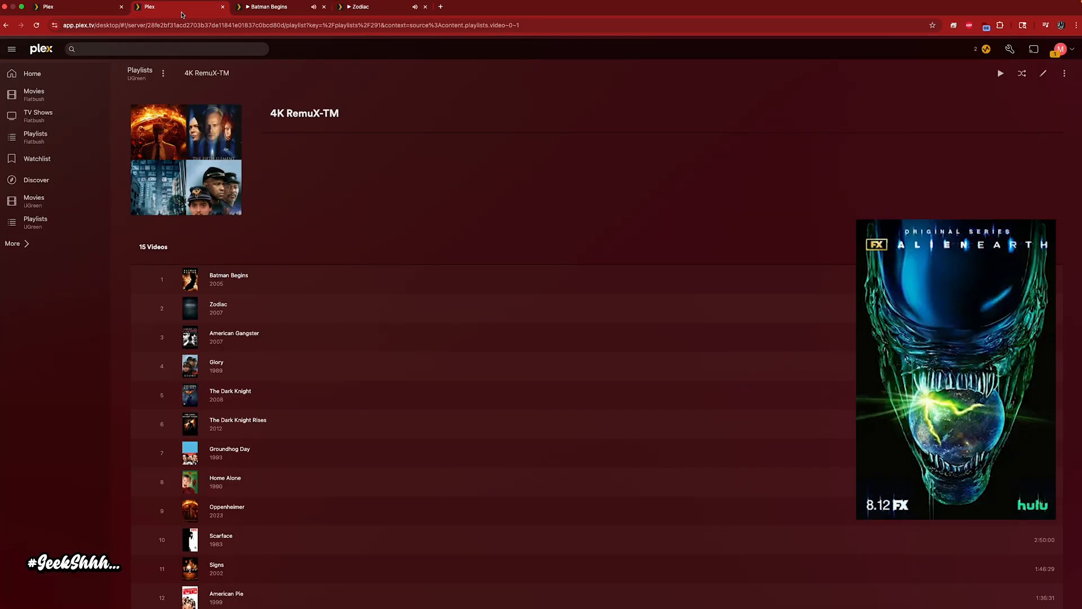
Step: Open American Gangster in a new tab, resume it at 4 Mbps 720p, and return to the playlist
right_click(234, 337)
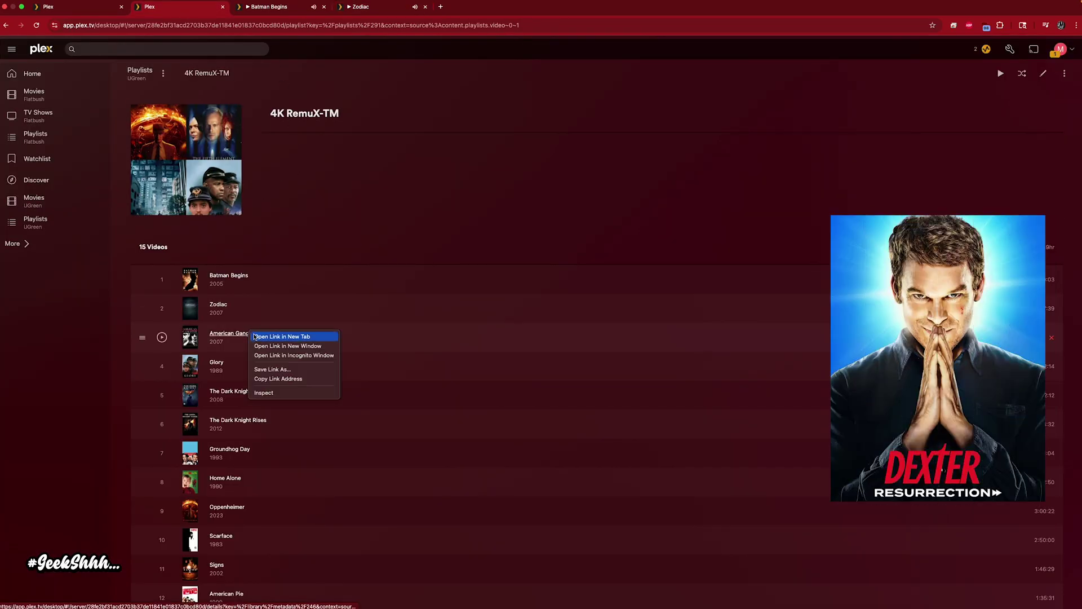
left_click(281, 336)
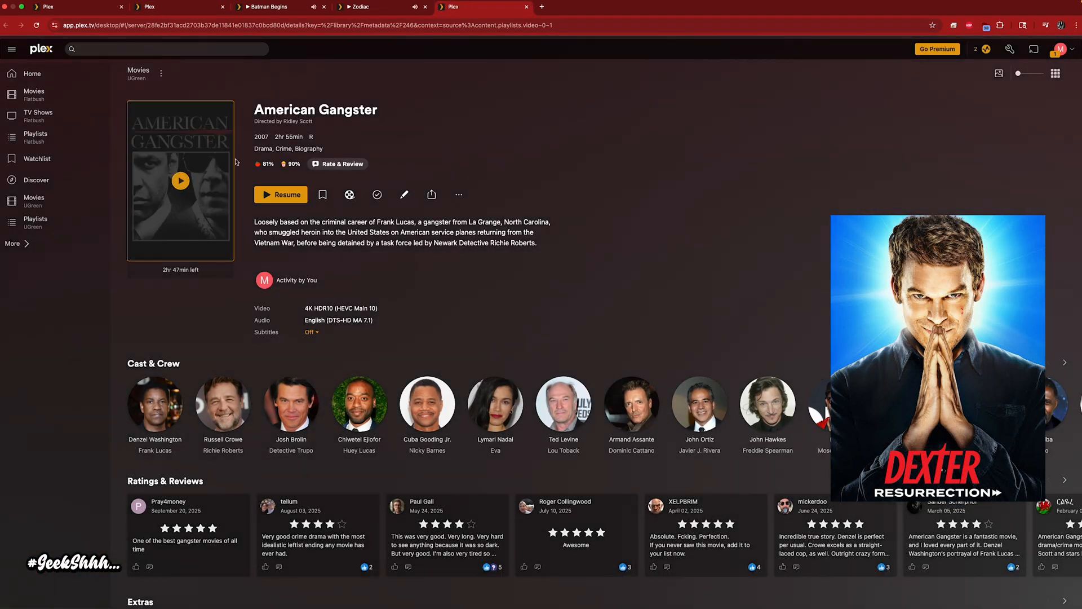
left_click(181, 180)
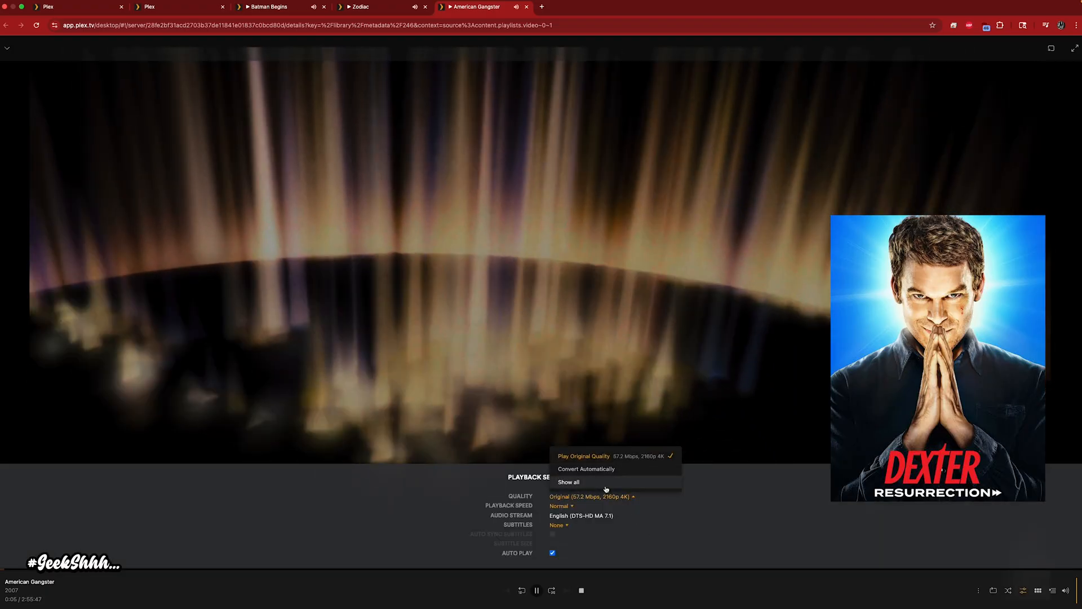
left_click(585, 468)
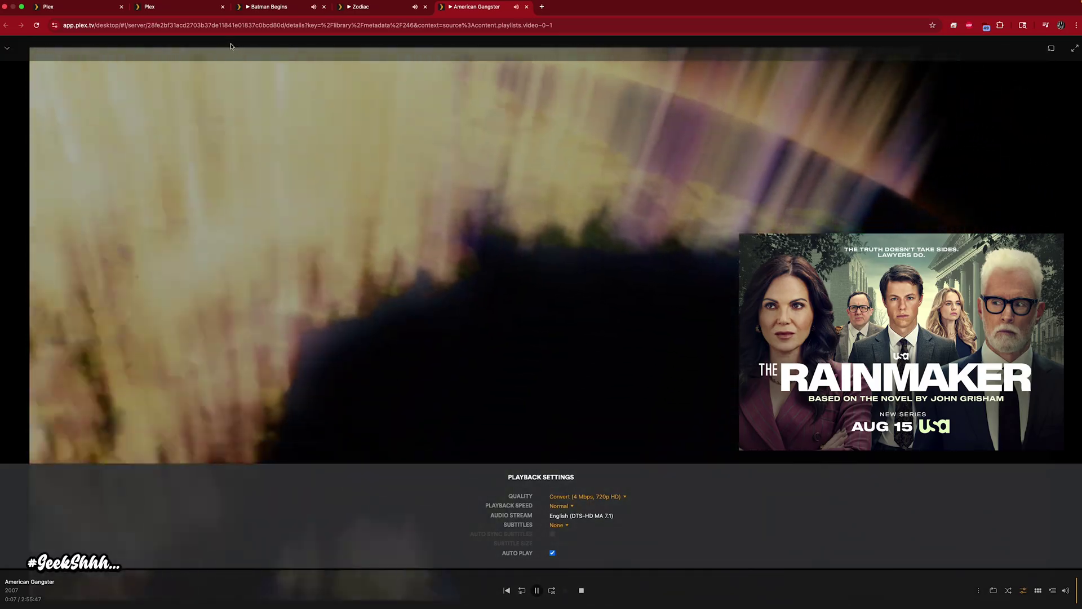
left_click(148, 7)
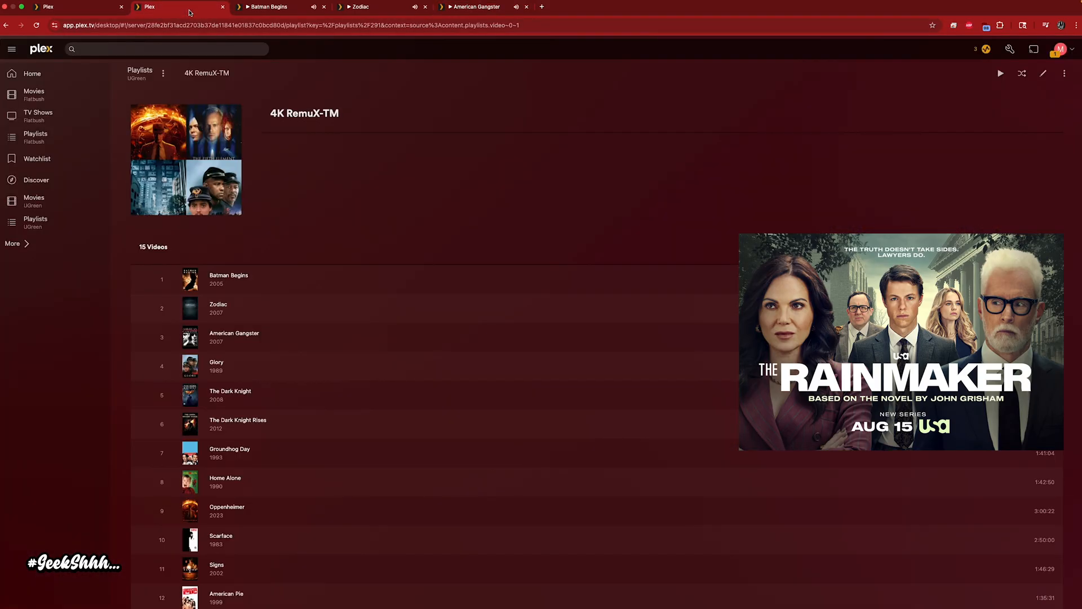
mouse_move(216, 366)
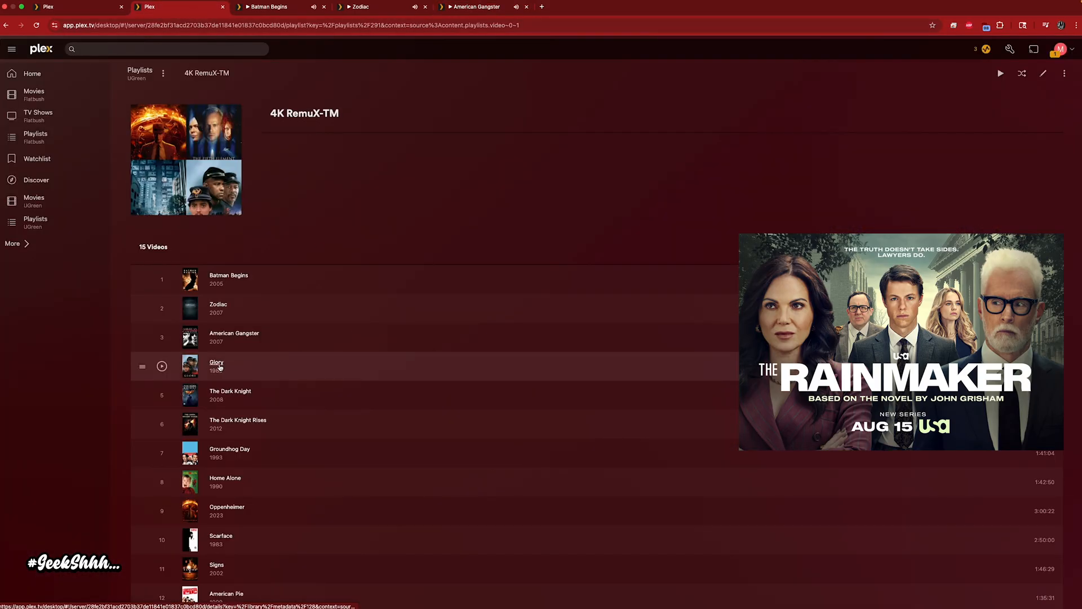
Step: Open Glory in a new tab, resume playback, and list all its quality options
right_click(217, 362)
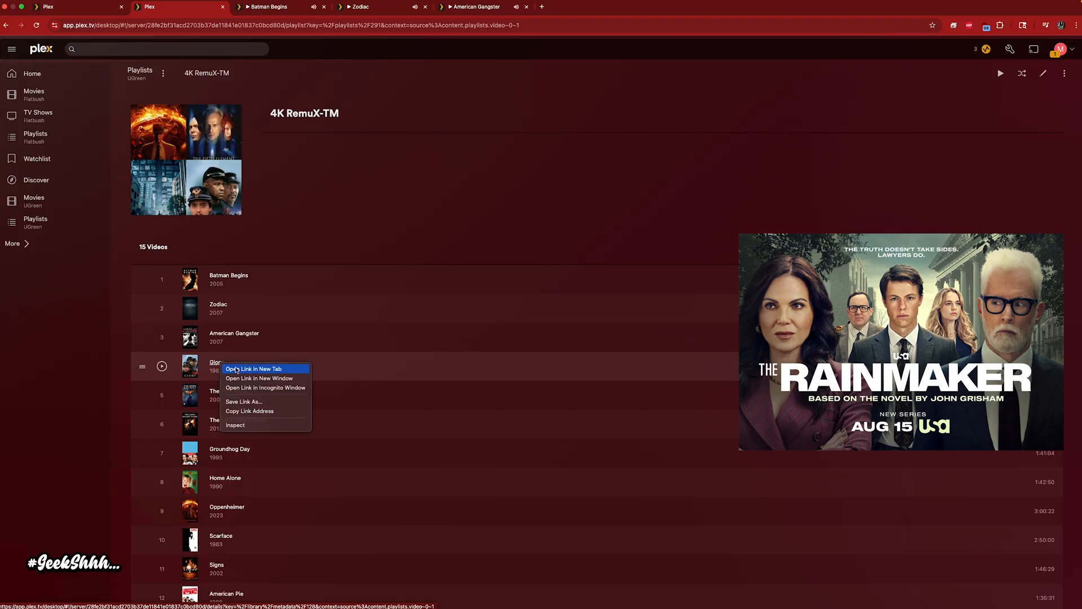
left_click(253, 368)
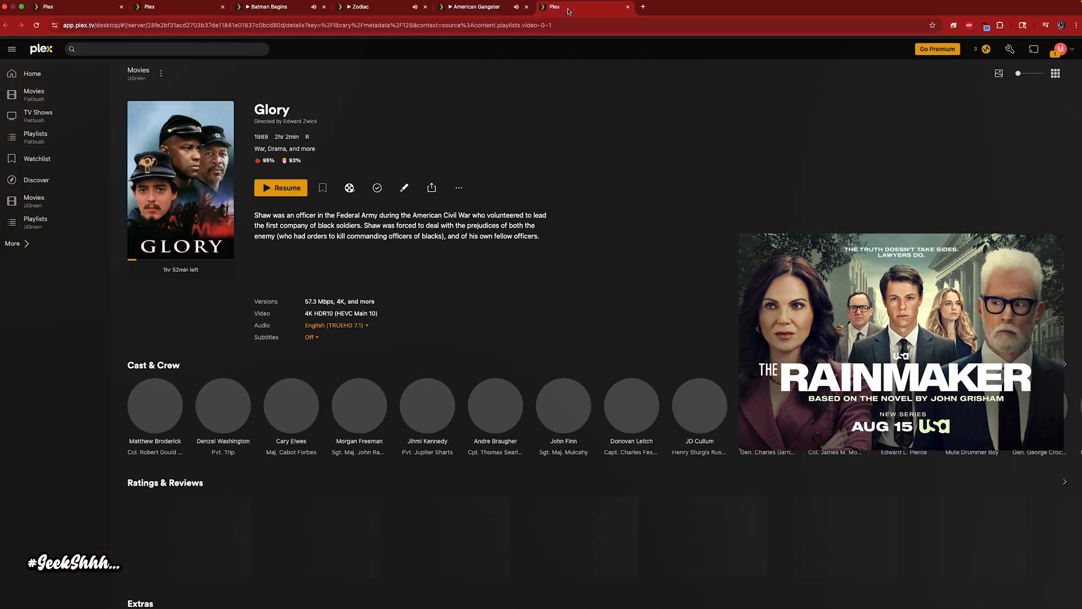
left_click(280, 187)
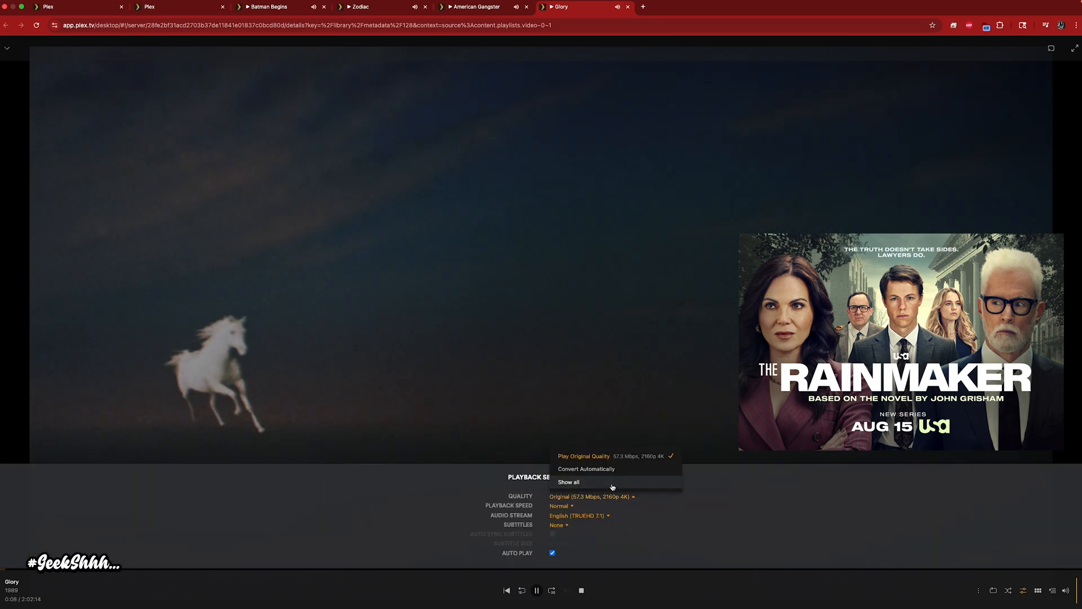
left_click(585, 468)
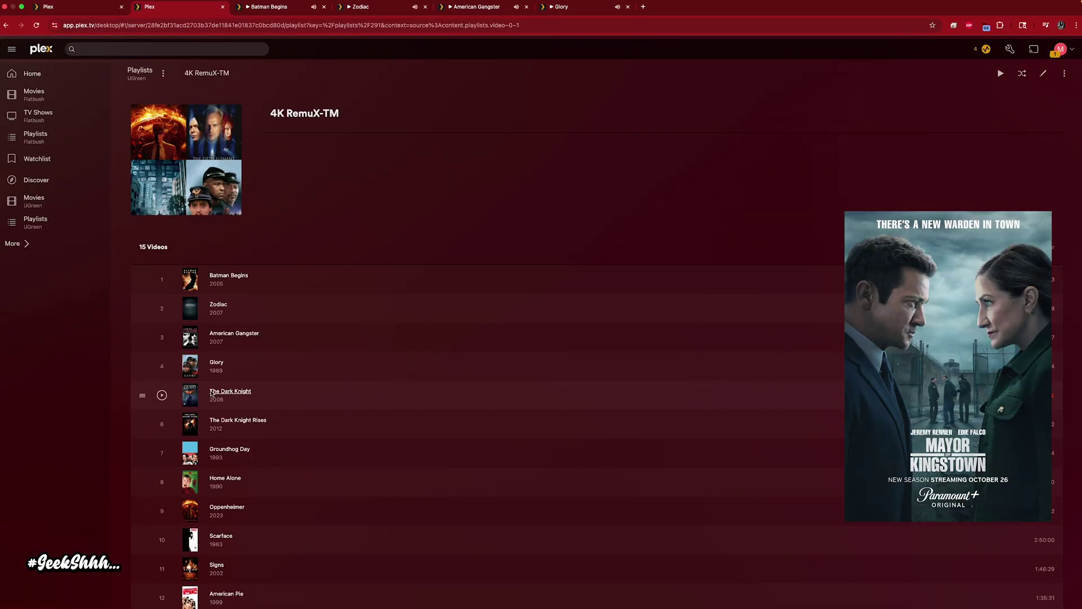
Step: Open The Dark Knight from the playlist, start it, and open its playback settings
left_click(230, 390)
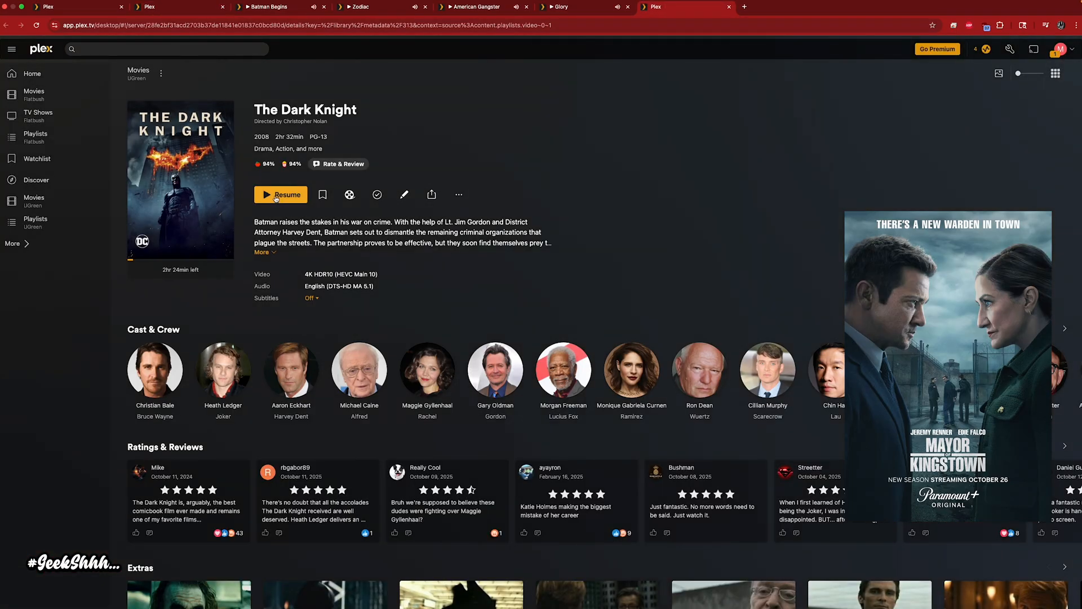
left_click(280, 194)
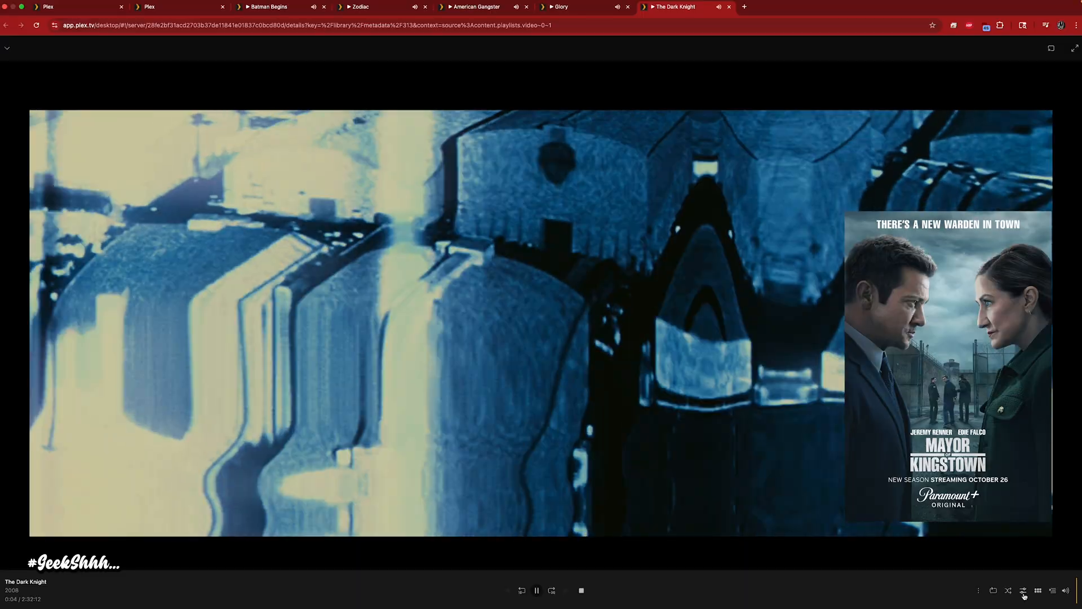
left_click(1024, 590)
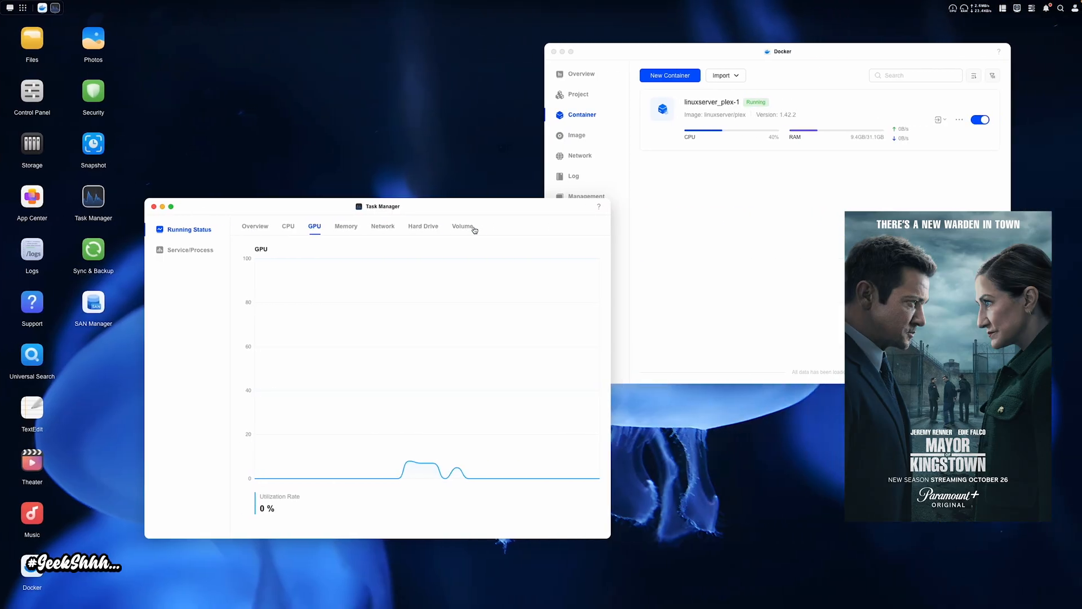
mouse_move(524, 240)
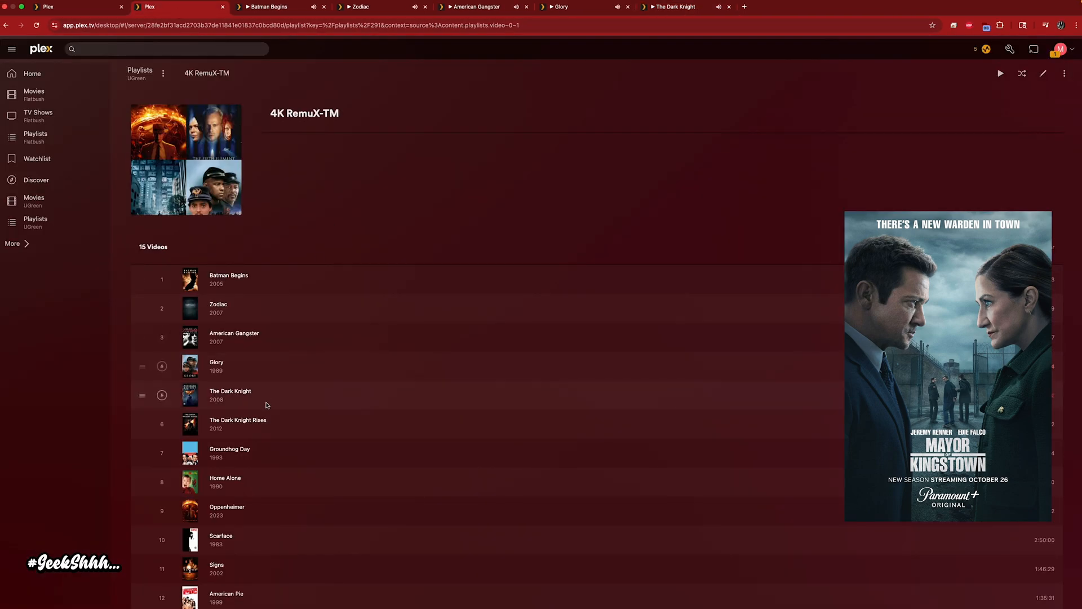
right_click(231, 420)
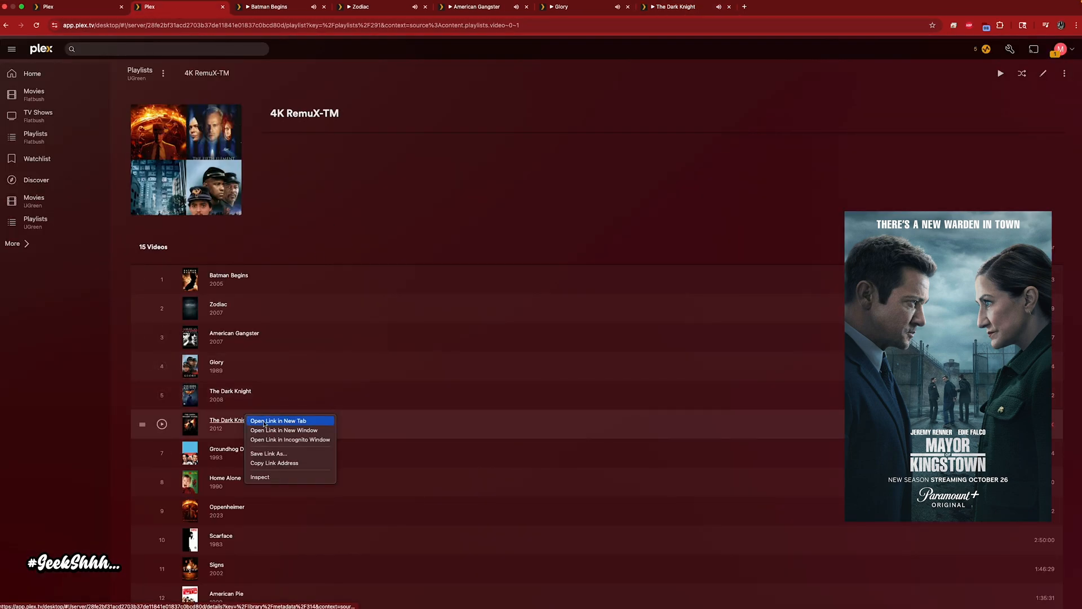
Step: Open The Dark Knight Rises and Signs in new tabs from the playlist, streaming at 4 Mbps 720p
left_click(279, 421)
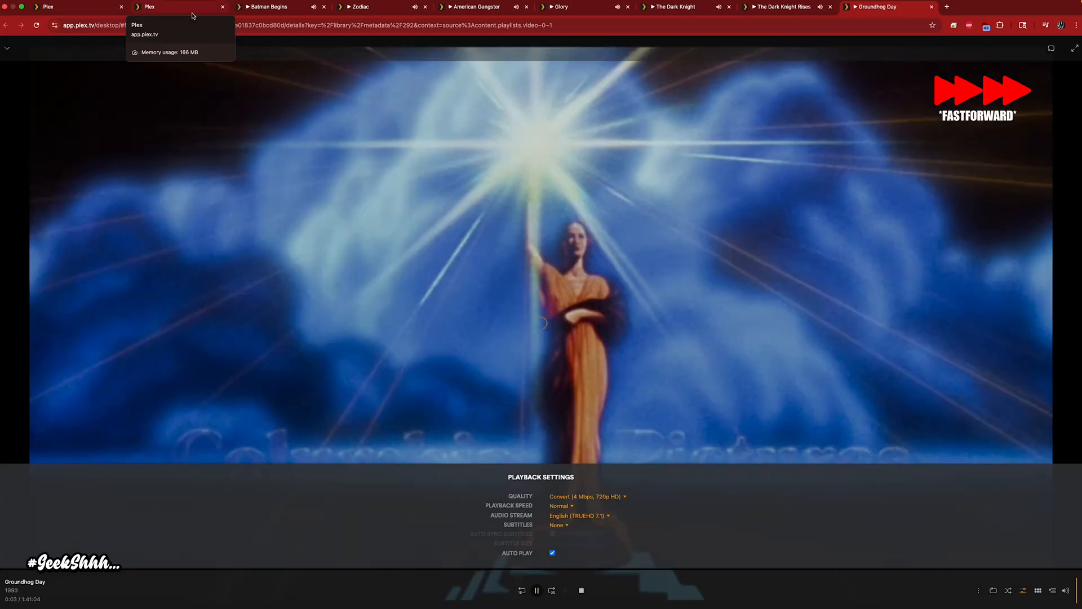
left_click(173, 7)
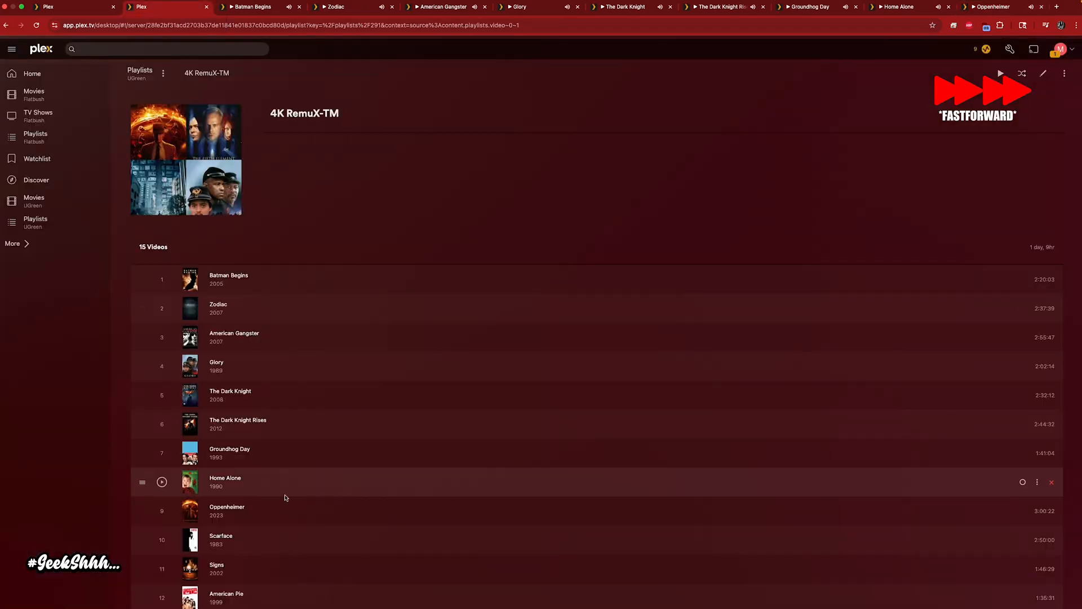
scroll("down", 3)
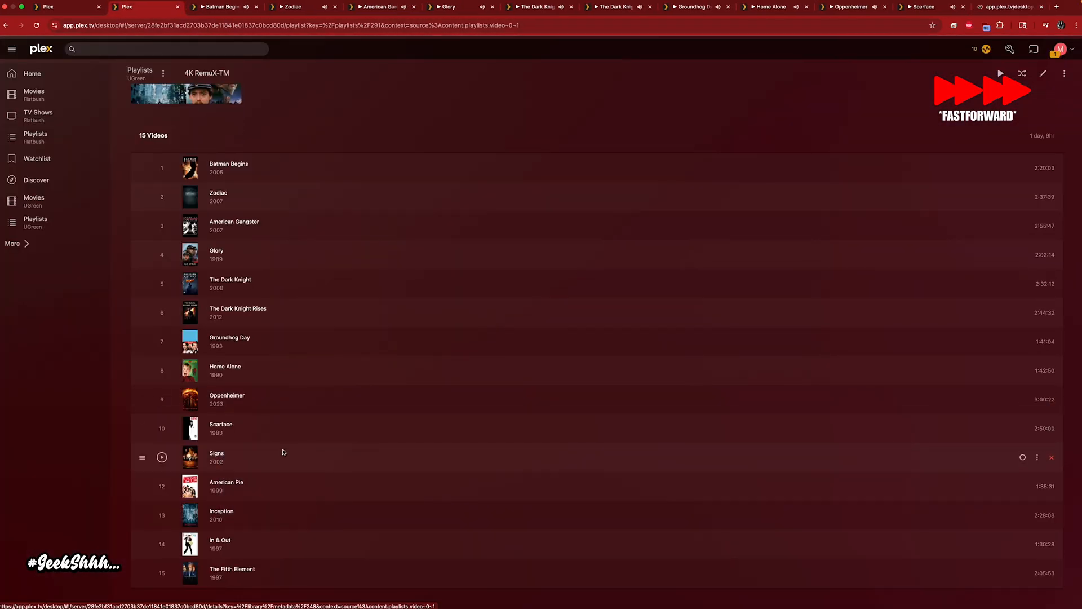
left_click(162, 457)
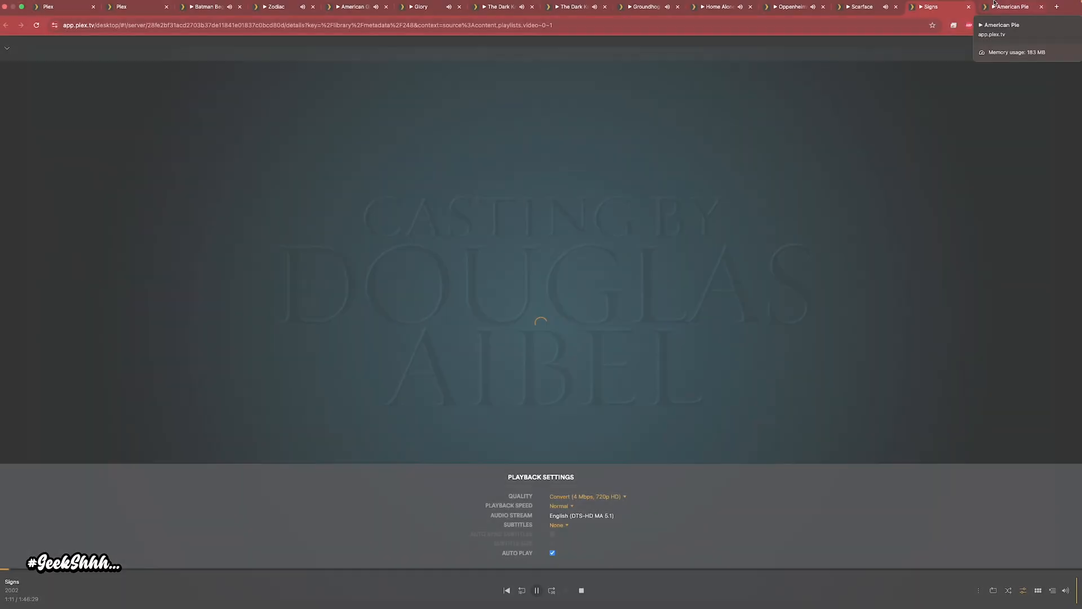
Step: Switch to the American Pie tab and scroll through the dozen Now Playing 720p transcodes
left_click(120, 7)
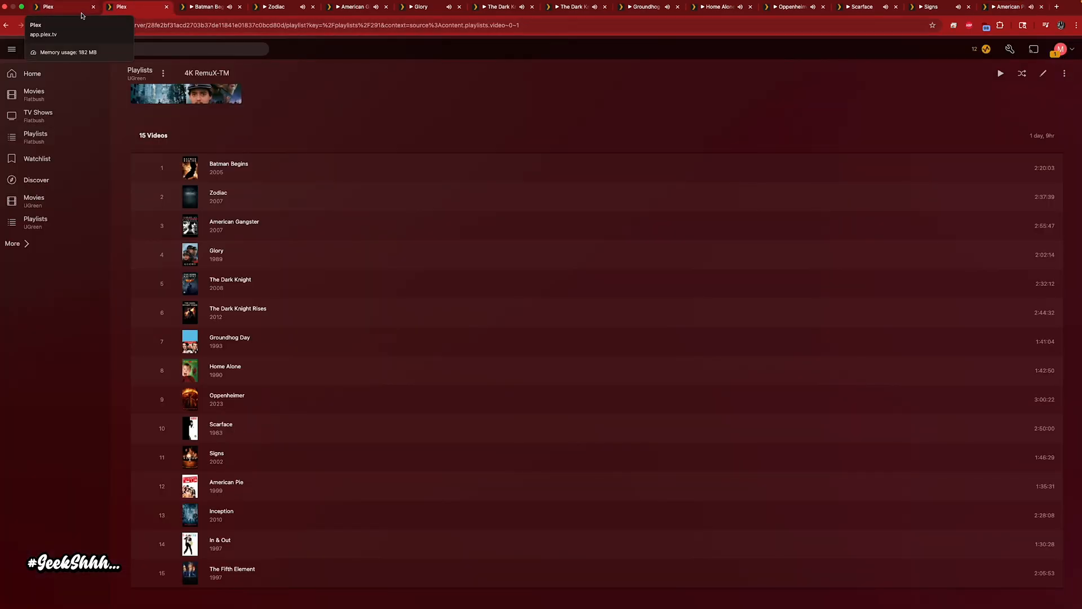
mouse_move(447, 234)
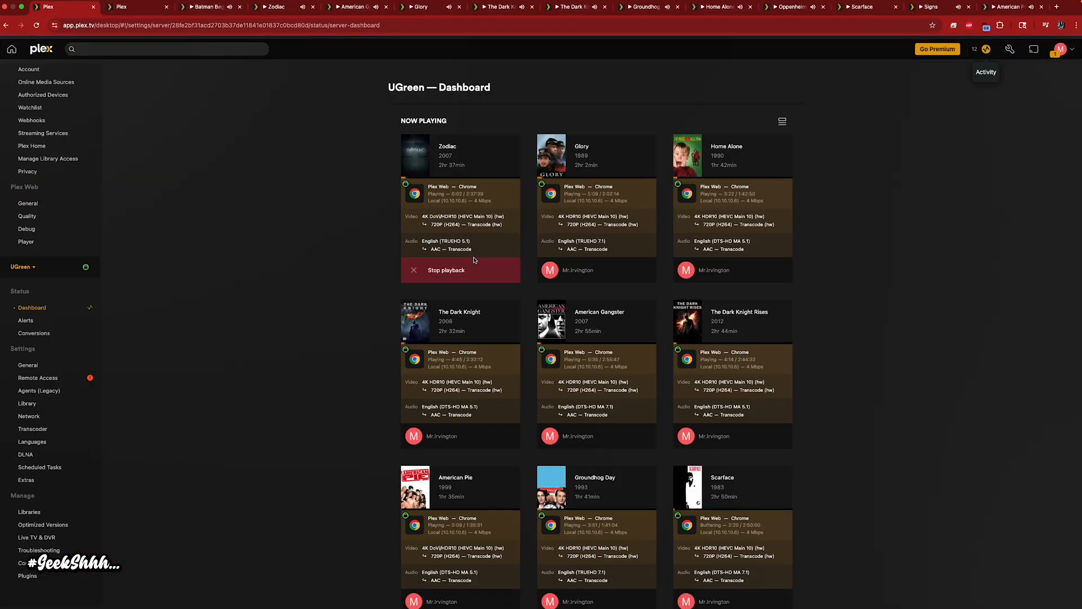
scroll("down", 3)
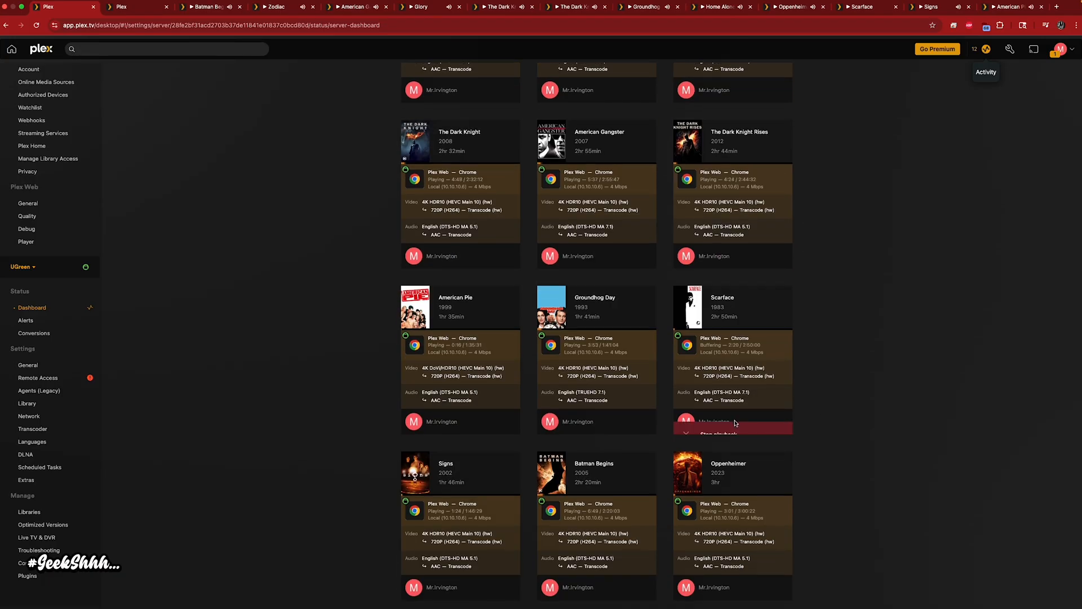
scroll("up", 3)
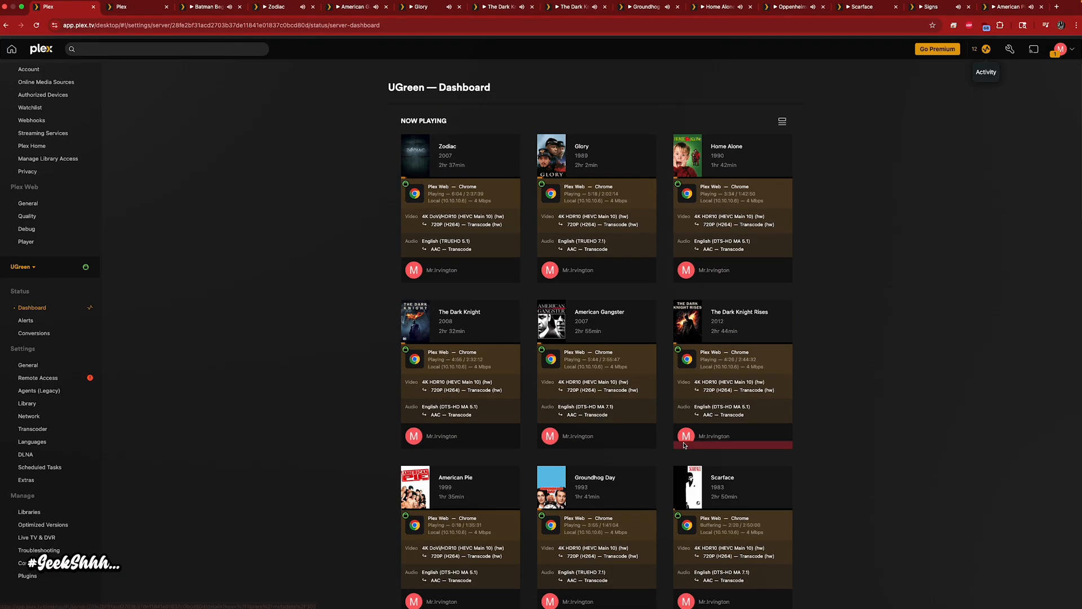
mouse_move(862, 96)
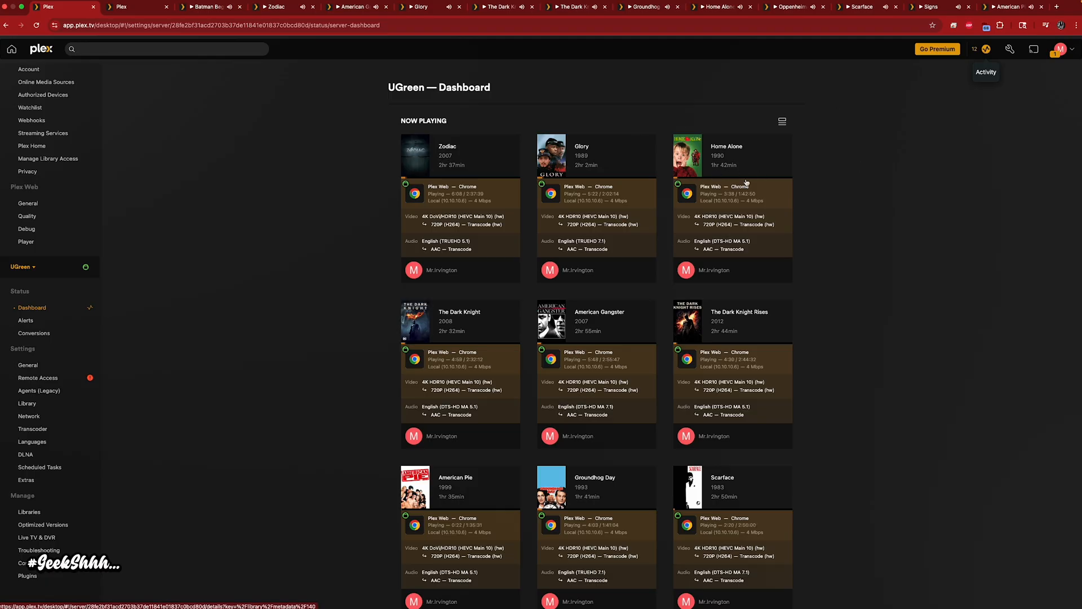
mouse_move(803, 169)
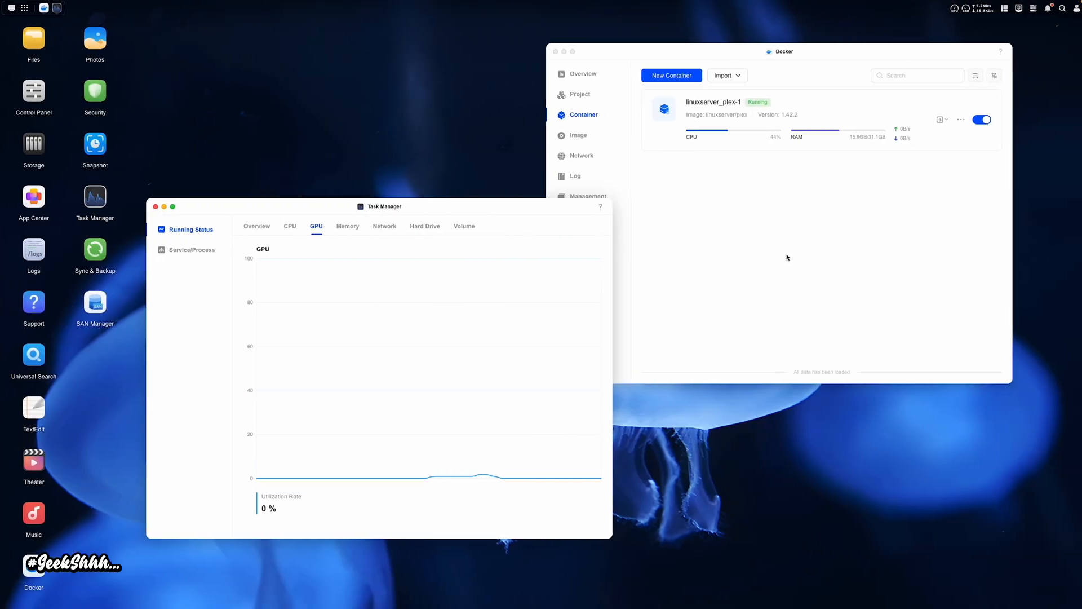
mouse_move(391, 532)
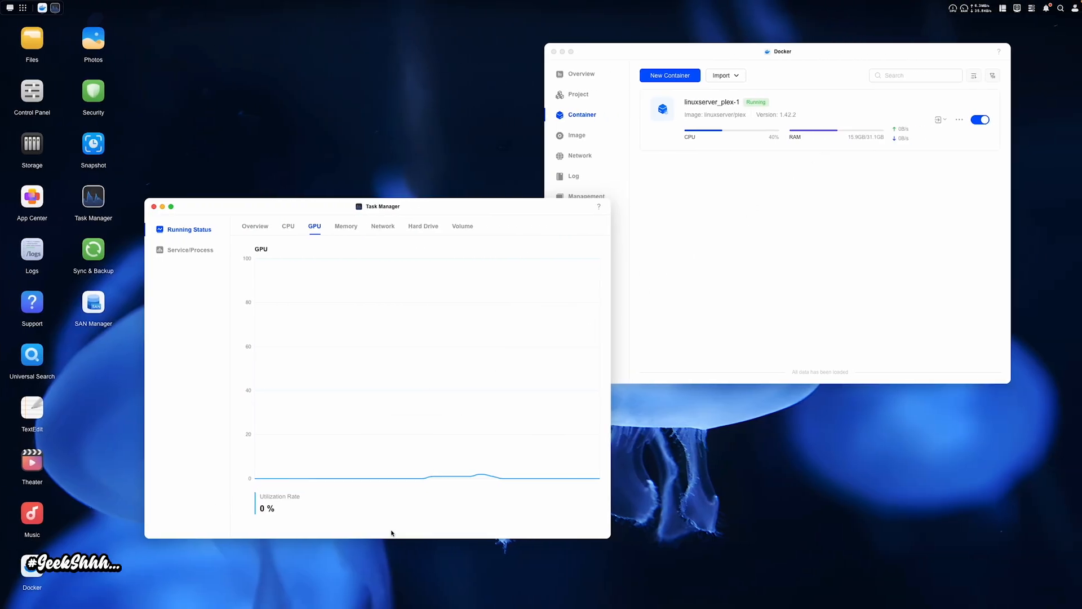
mouse_move(483, 480)
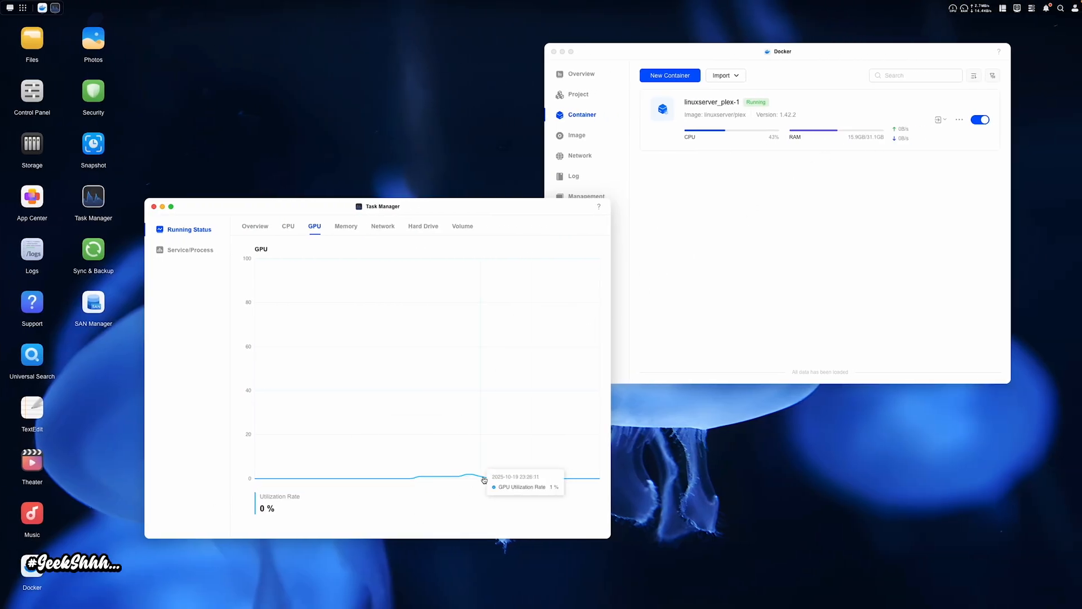
mouse_move(435, 334)
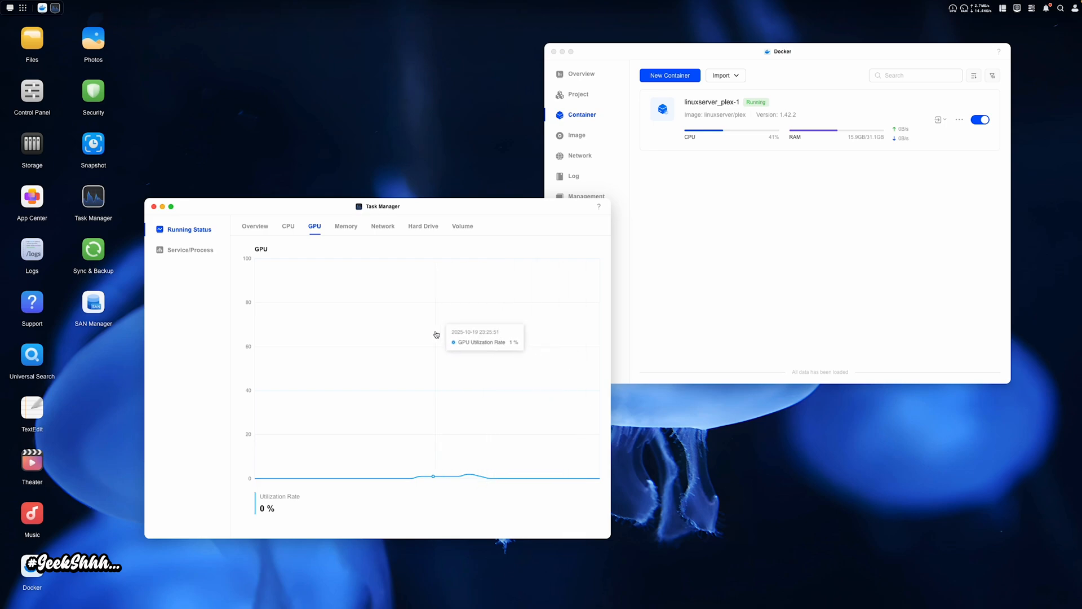
mouse_move(313, 338)
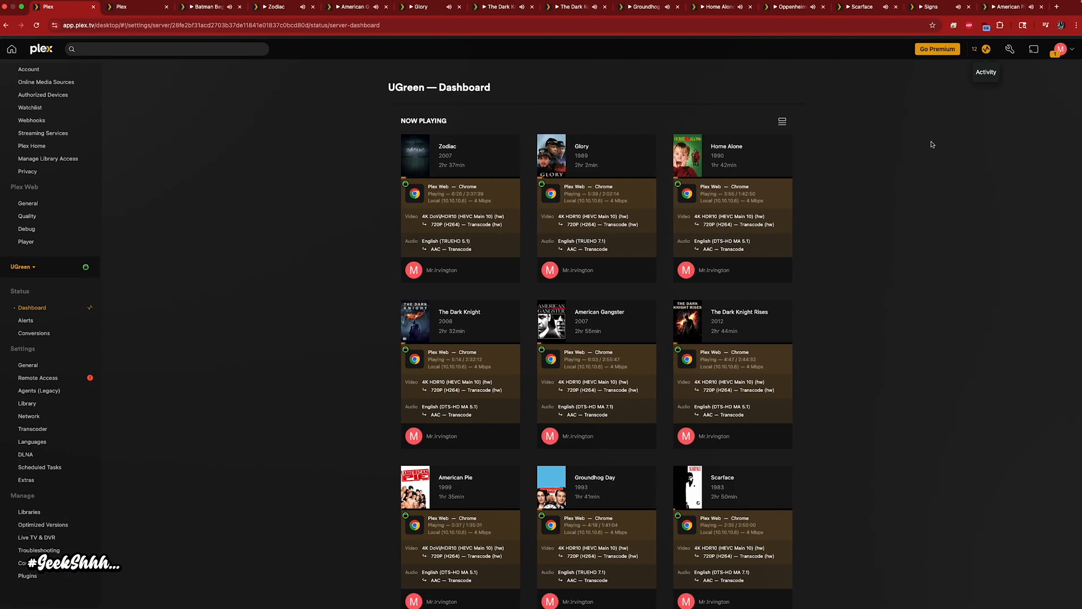
mouse_move(988, 111)
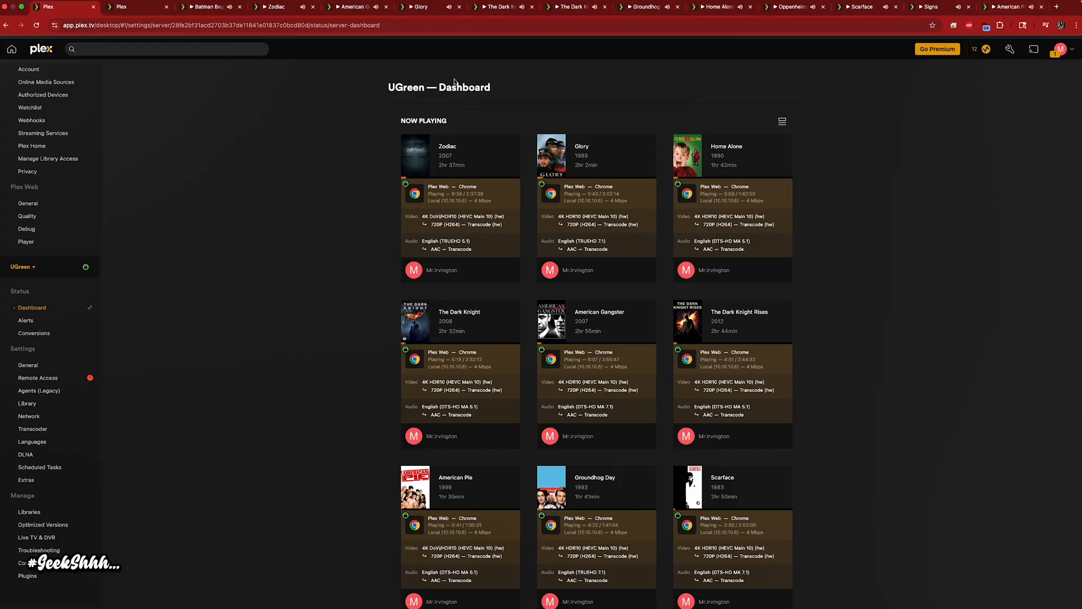
Step: Open the Plex server's transcoder settings after checking 0% GPU in Task Manager
left_click(33, 428)
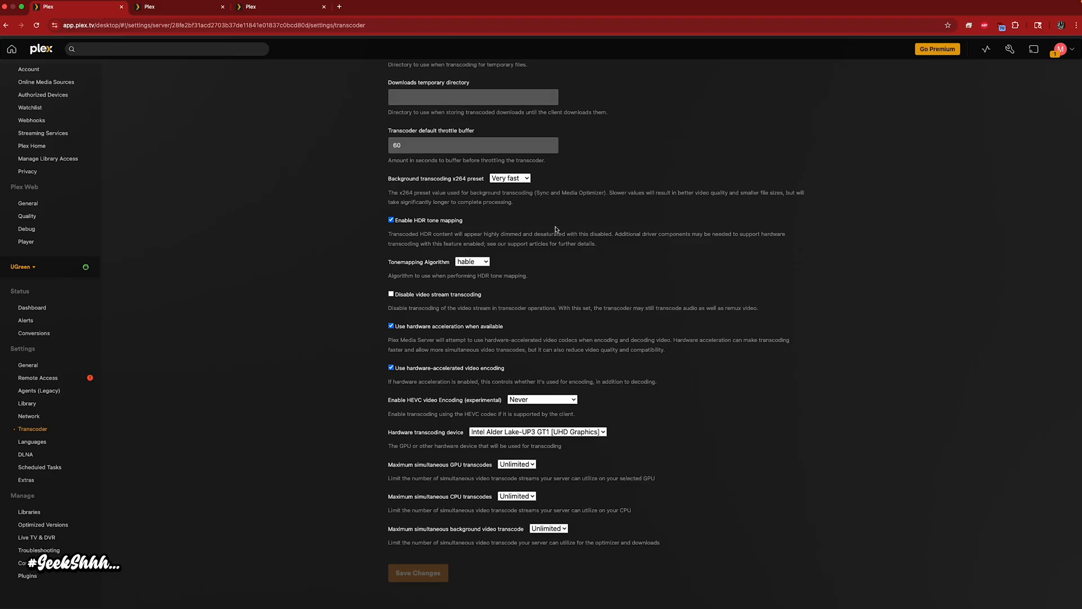
mouse_move(600, 268)
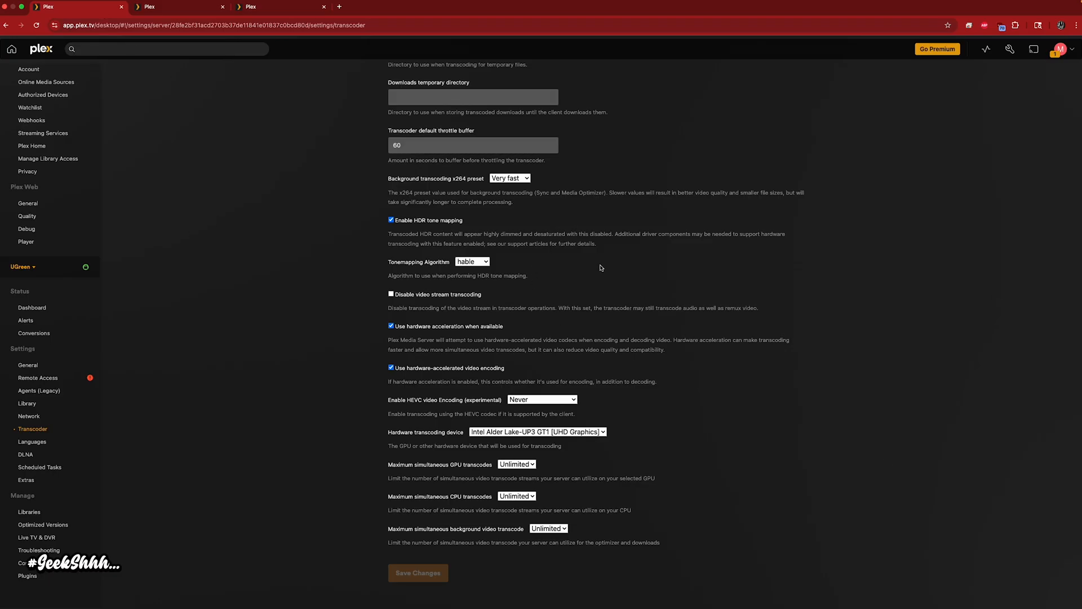
mouse_move(599, 280)
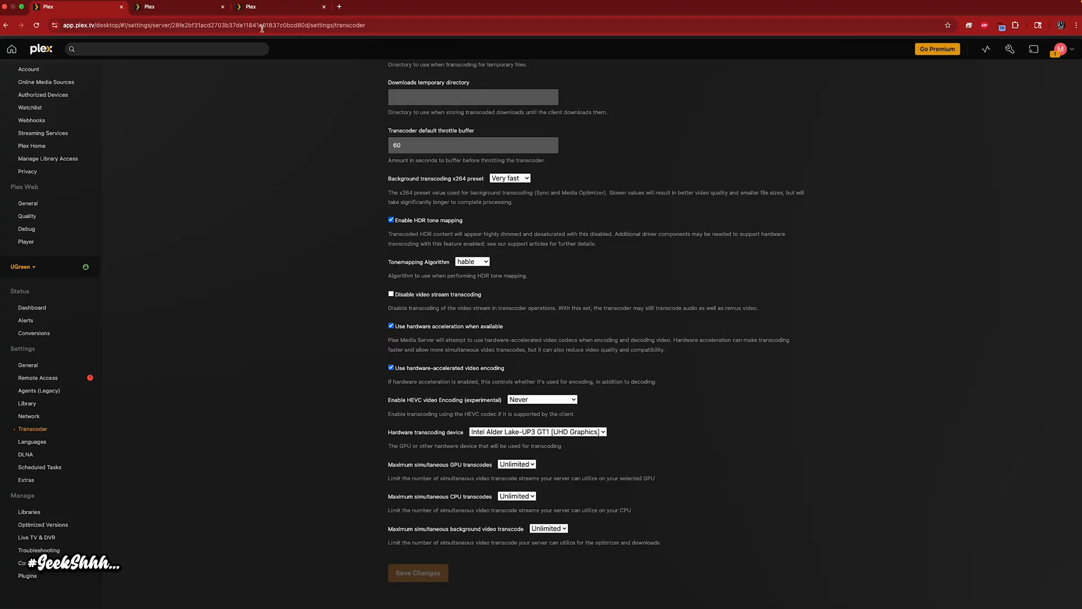
mouse_move(367, 113)
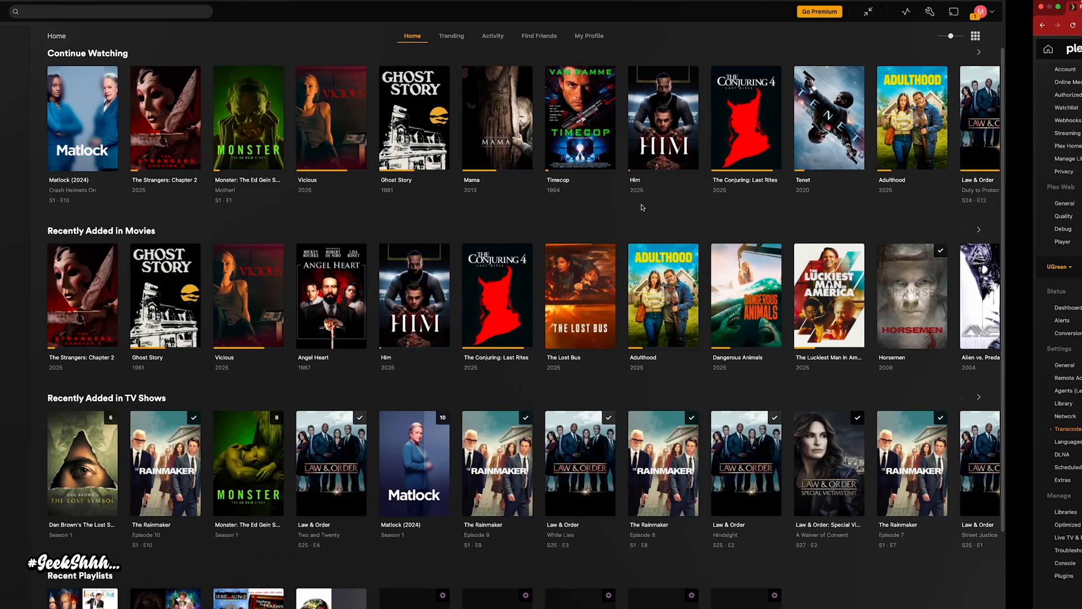
Step: Bring the Plex desktop app to the front
left_click(11, 11)
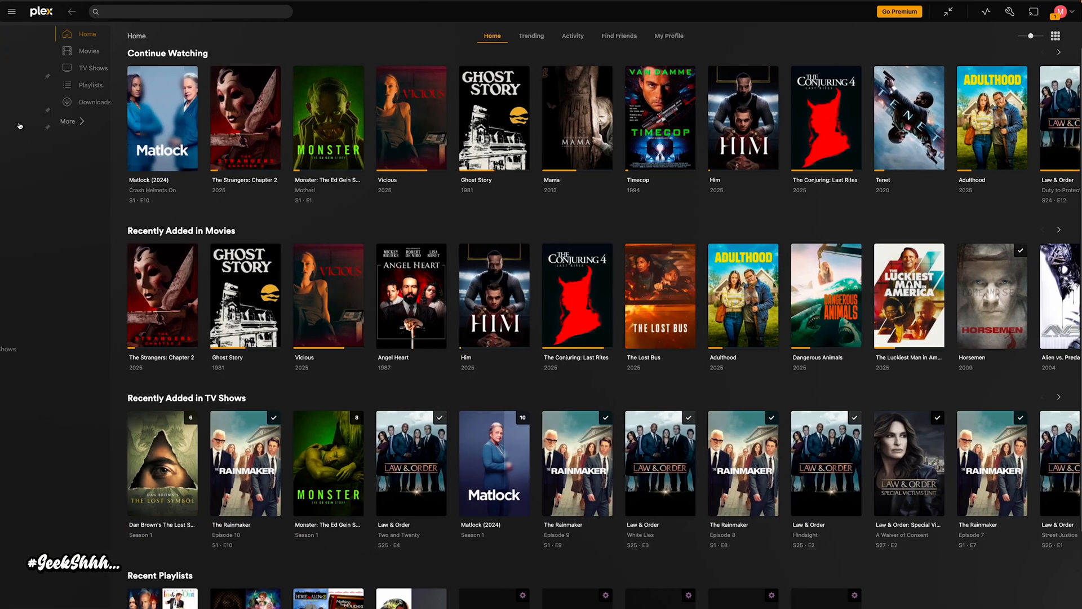
Step: Open Rain Man's details page from the UGreen Movies library
left_click(34, 179)
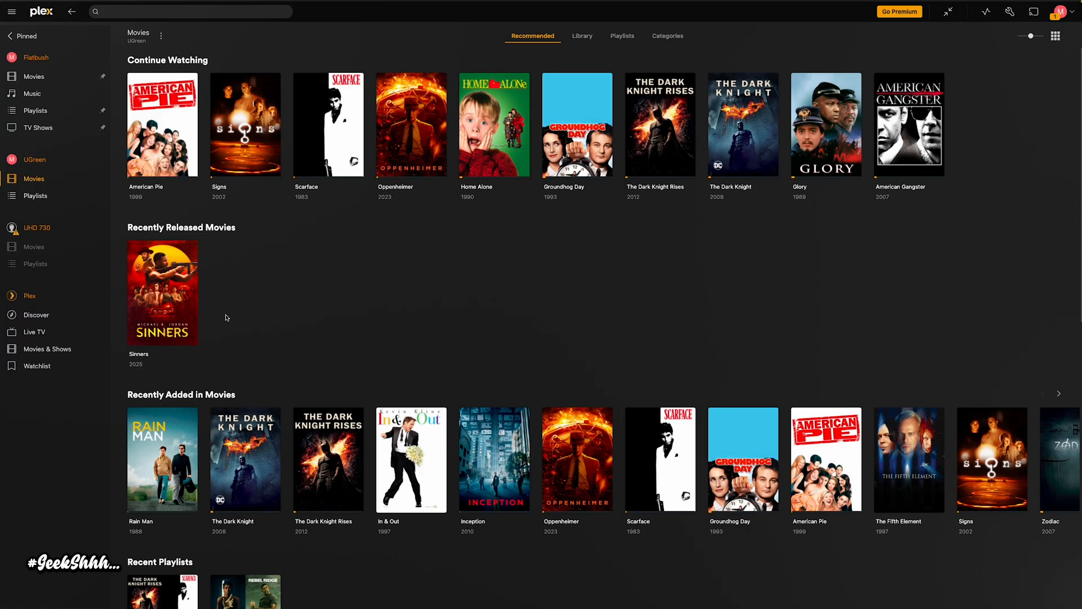
mouse_move(596, 28)
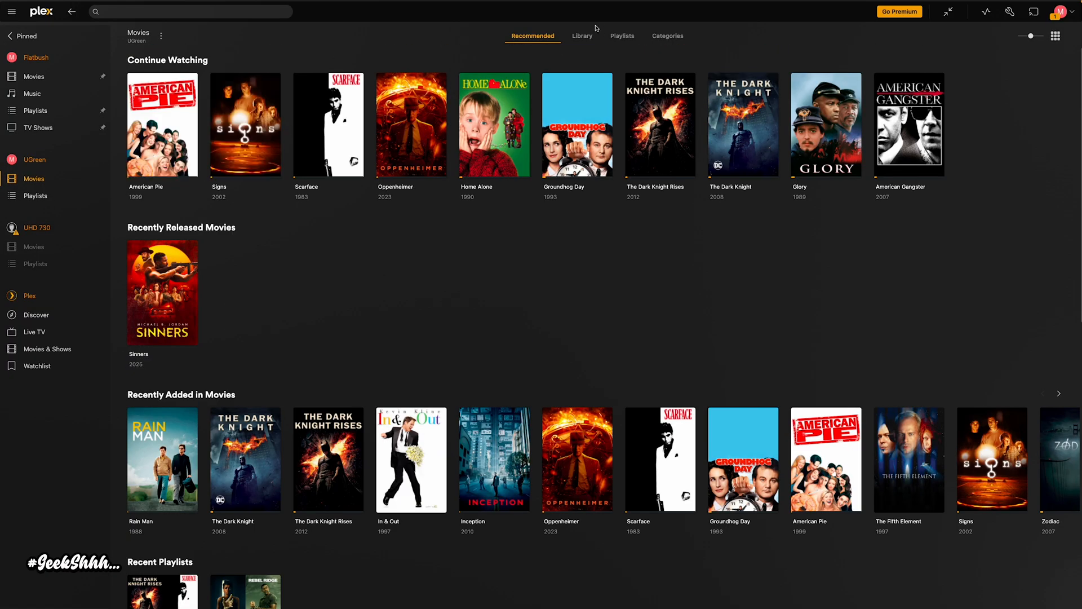
left_click(581, 36)
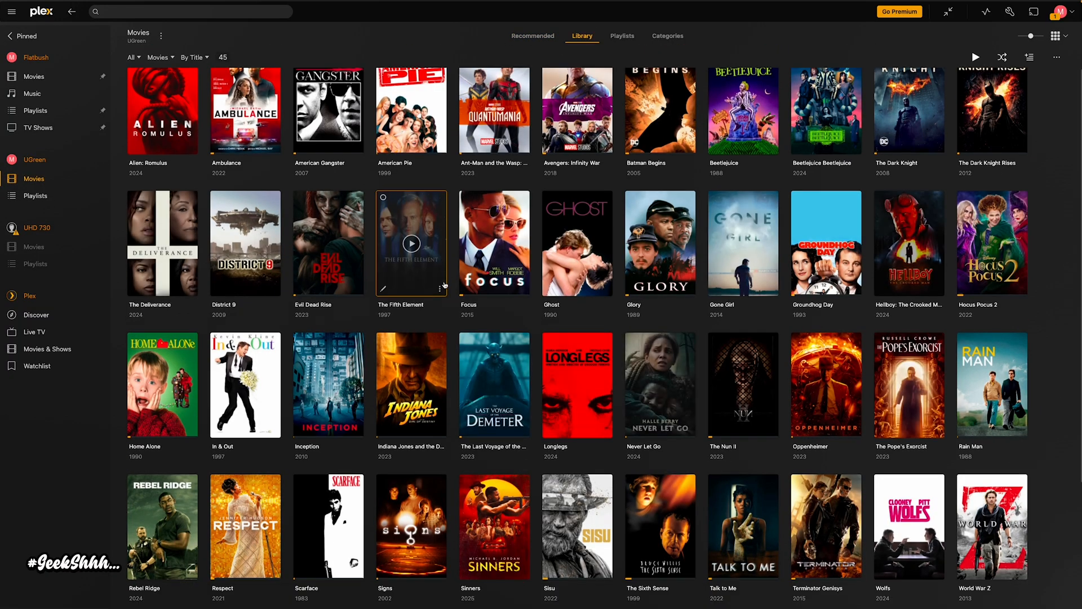
scroll("down", 3)
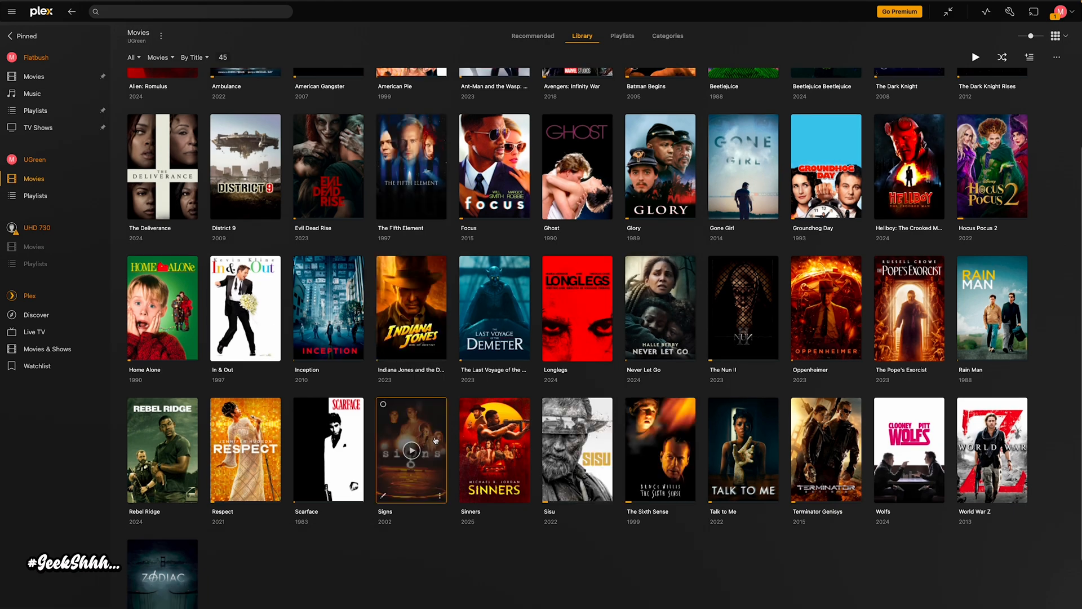
scroll("down", 3)
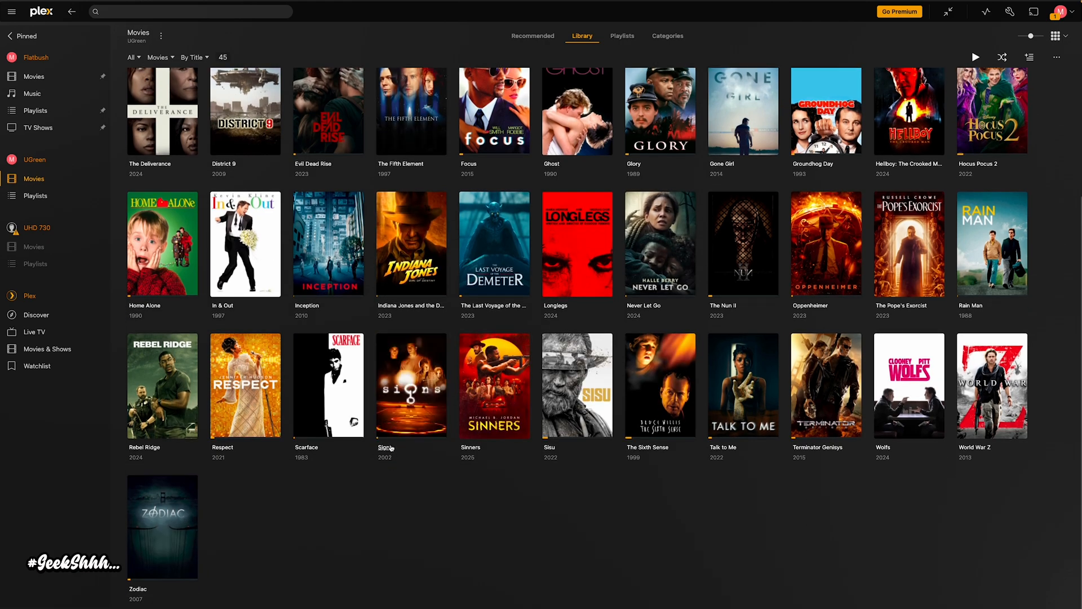
left_click(993, 243)
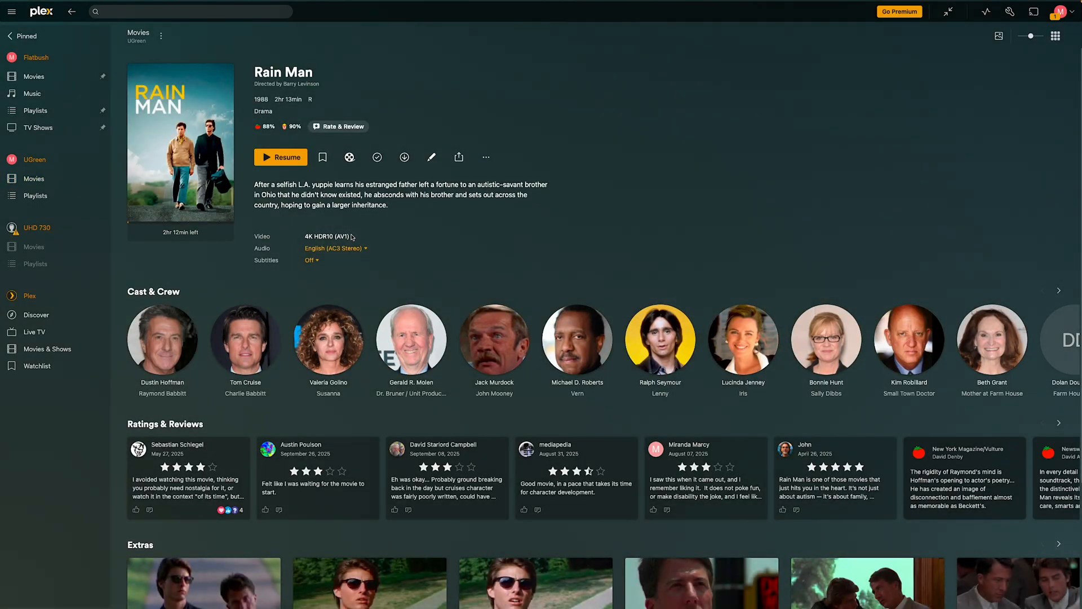
Step: Resume Rain Man and set playback quality to Convert to 720p HD (High) 4 Mbps
double_click(326, 237)
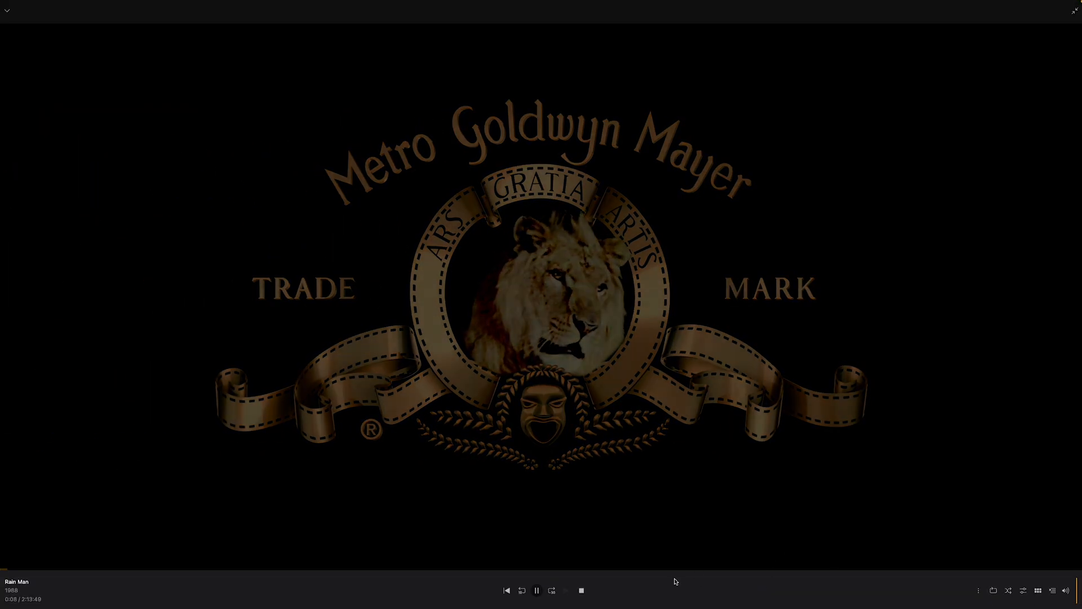
left_click(587, 460)
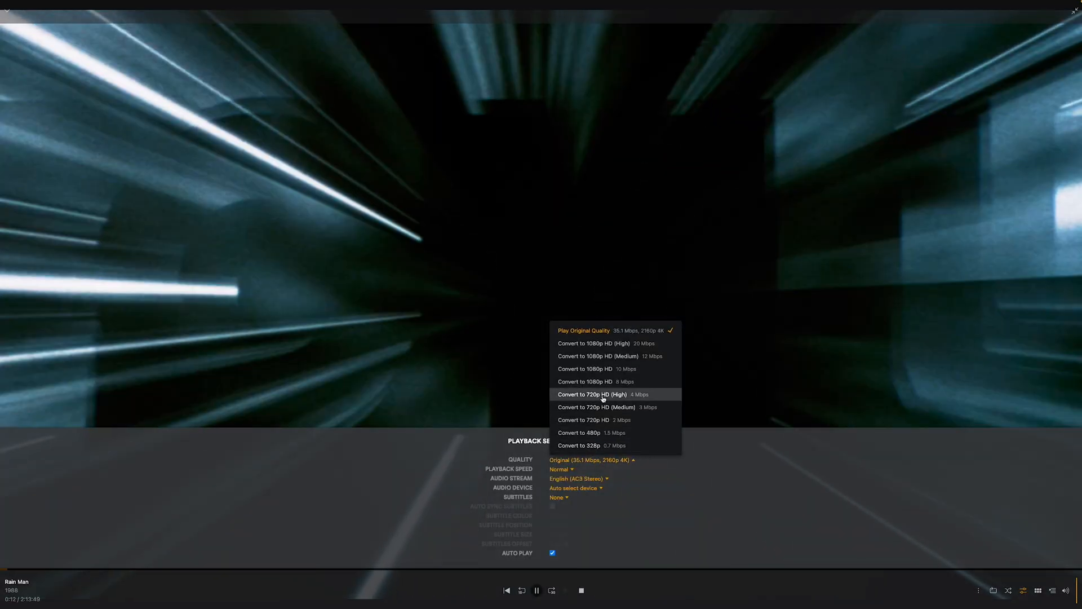
left_click(591, 394)
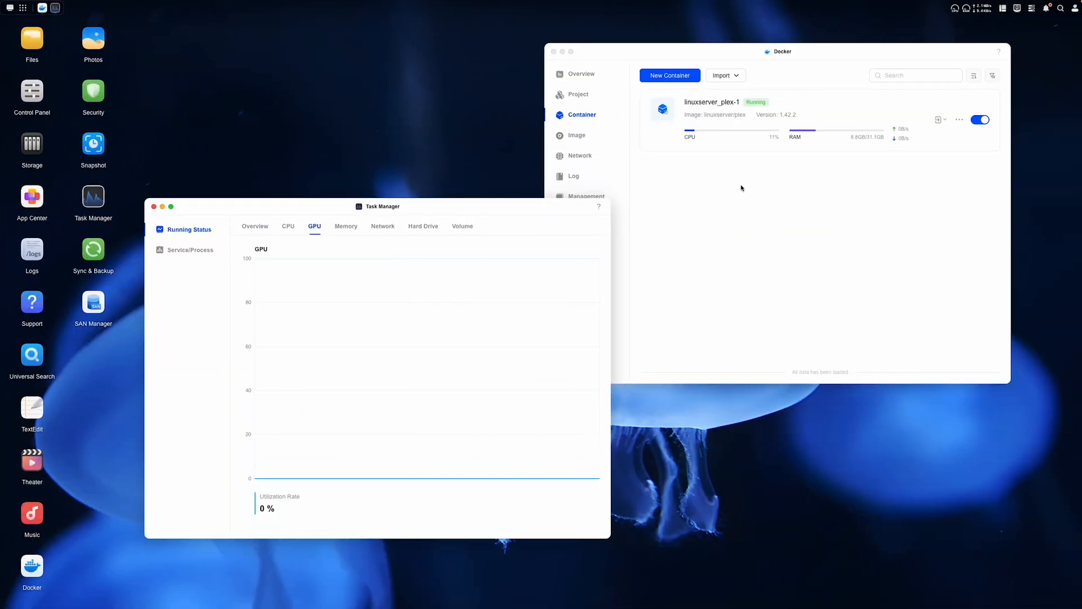
mouse_move(339, 479)
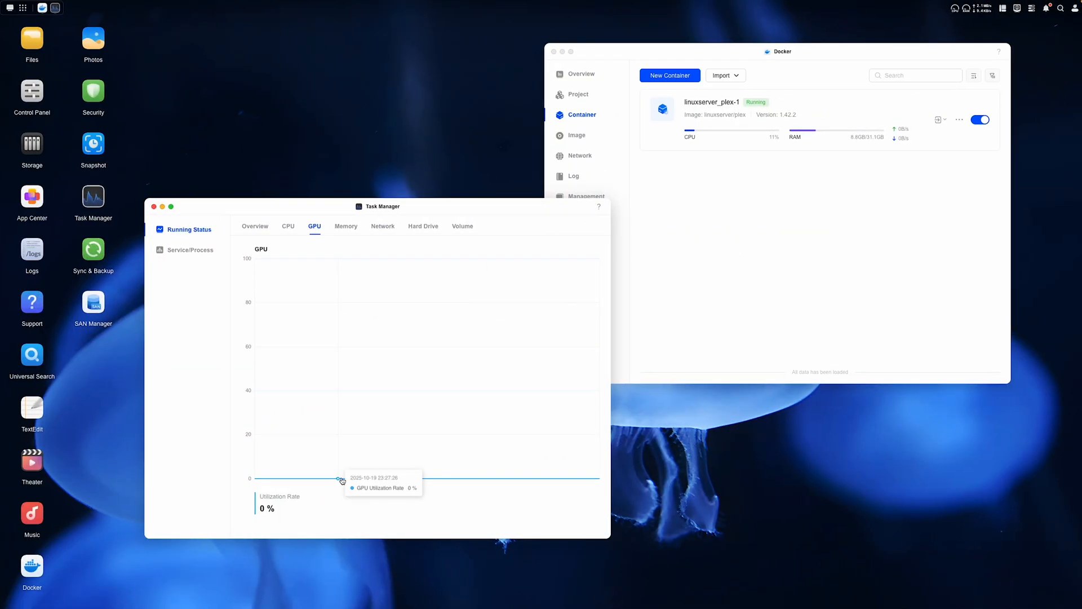
mouse_move(424, 480)
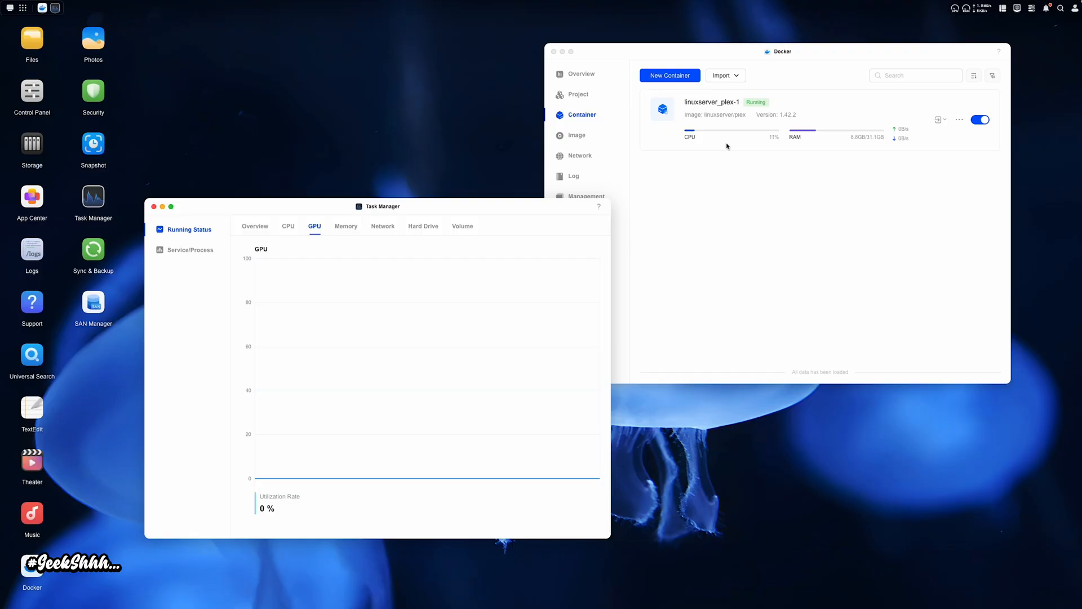
mouse_move(749, 209)
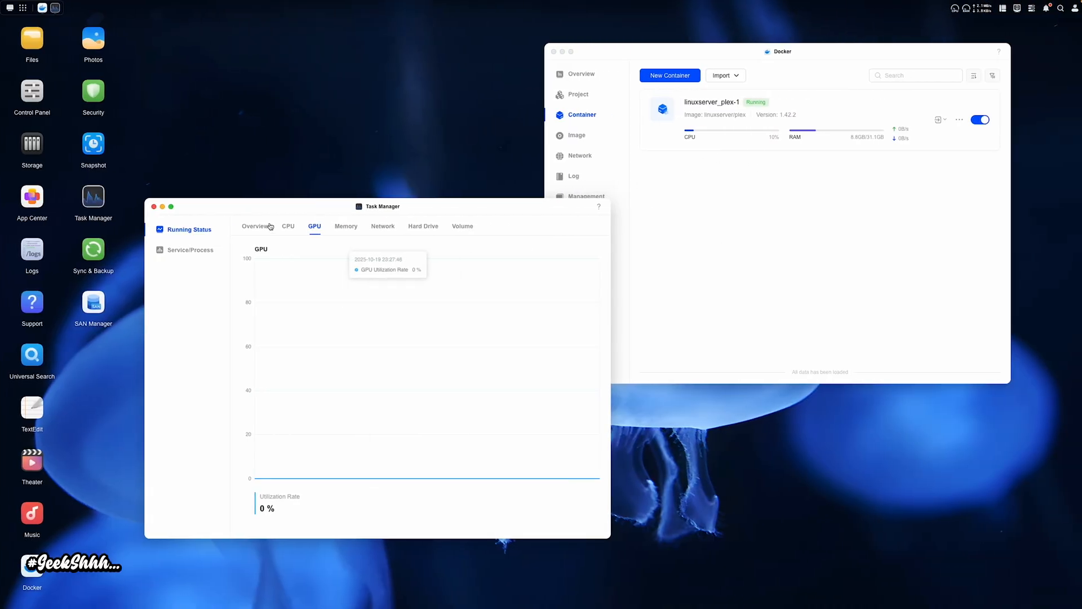
Step: Check CPU (12%, 54 °C) and GPU (0%) graphs in Task Manager, then zoom in
left_click(288, 225)
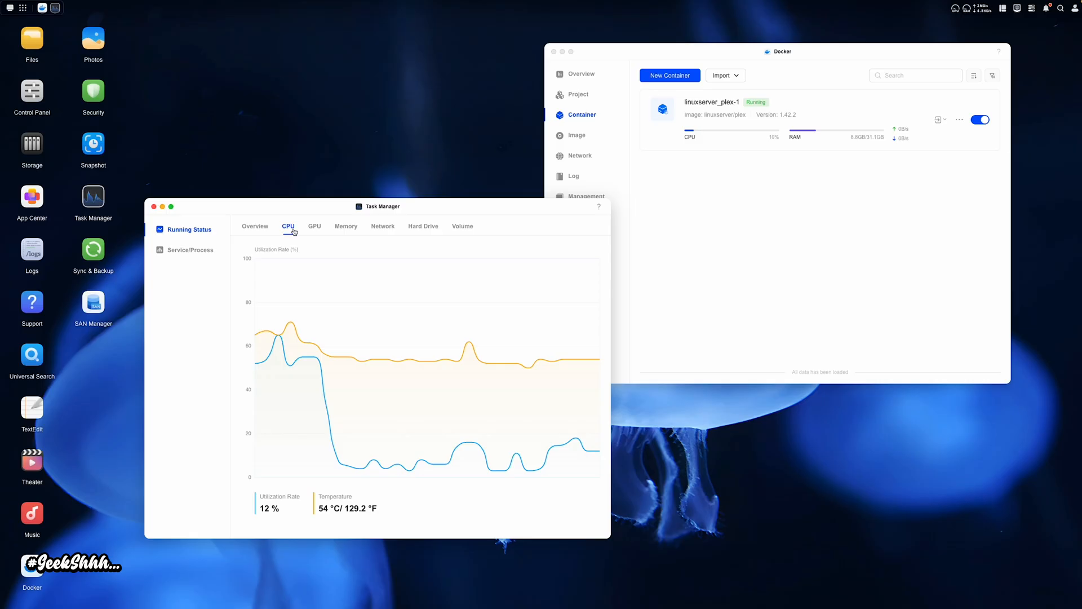
left_click(314, 226)
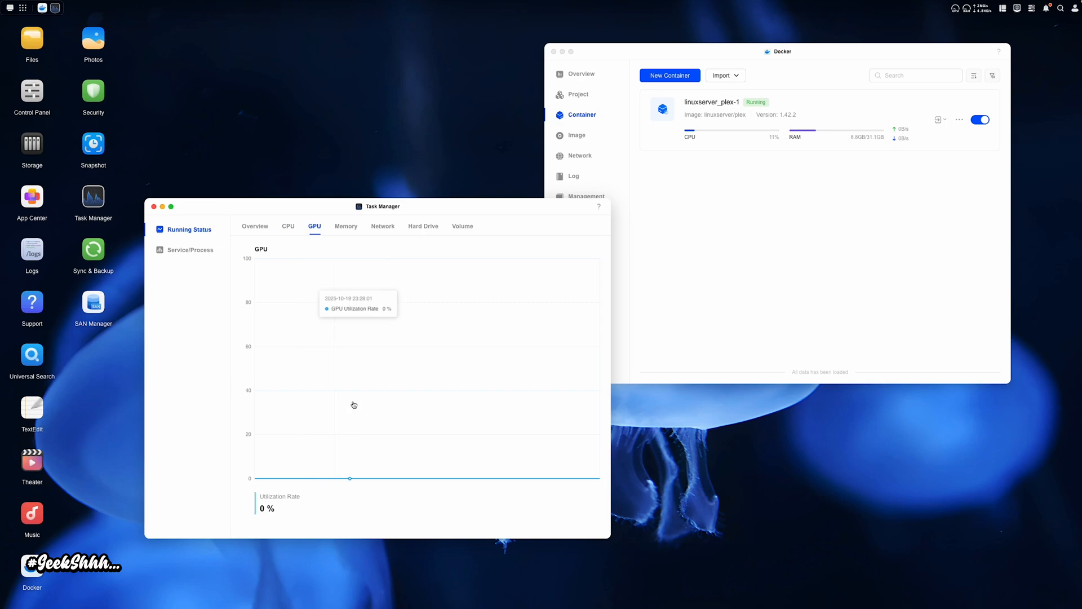
mouse_move(578, 480)
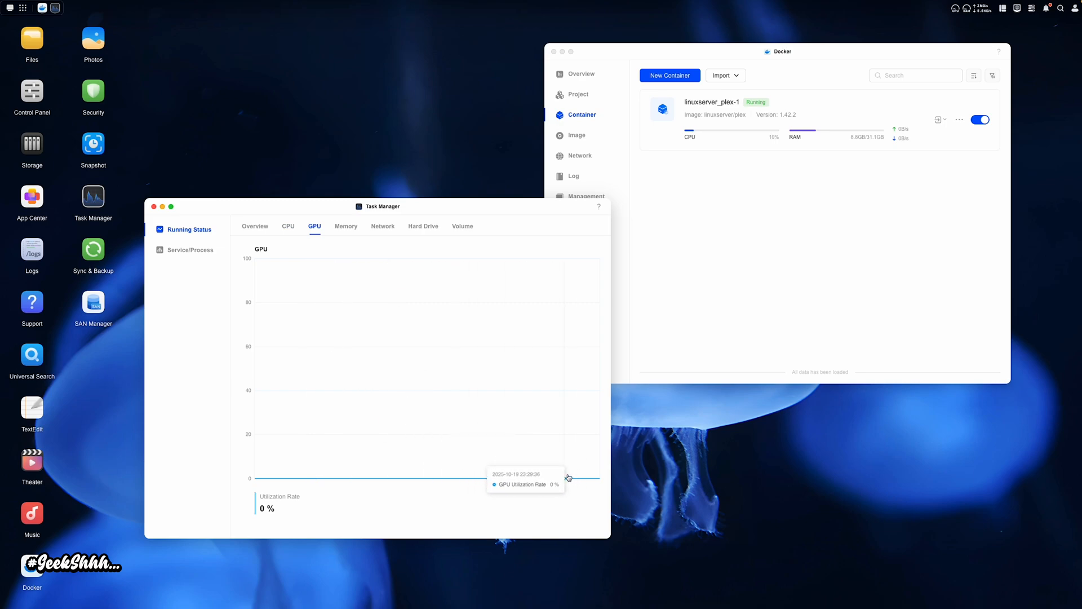
mouse_move(536, 476)
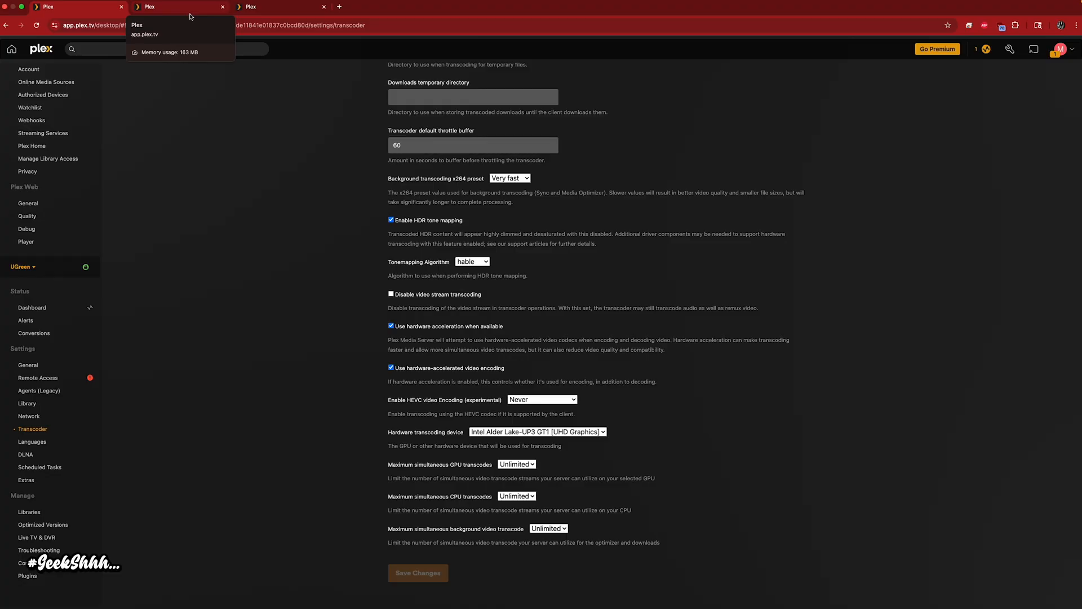
key("ctrl+plus")
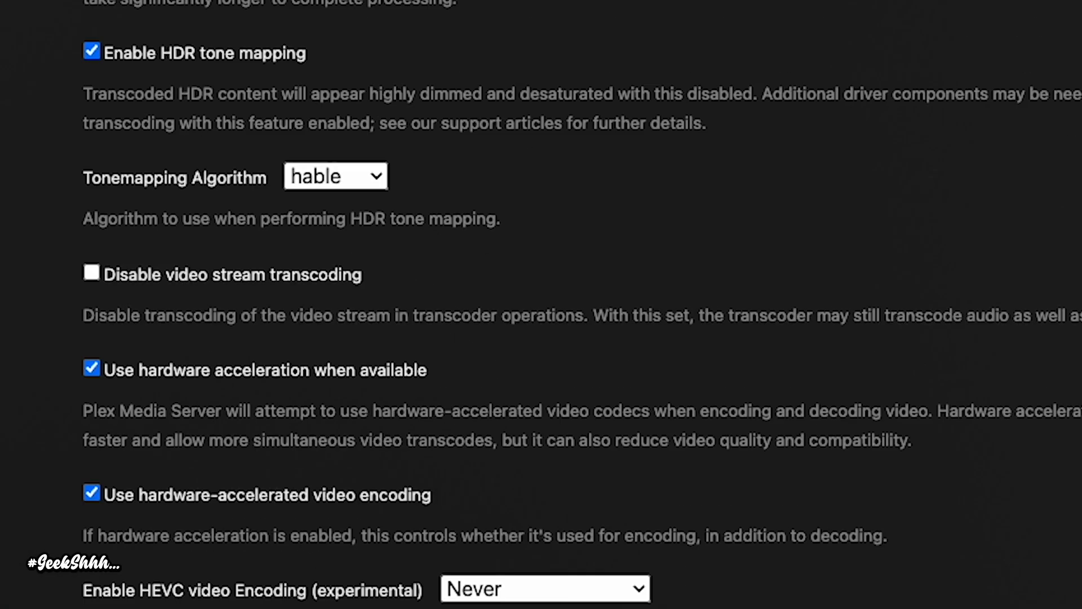